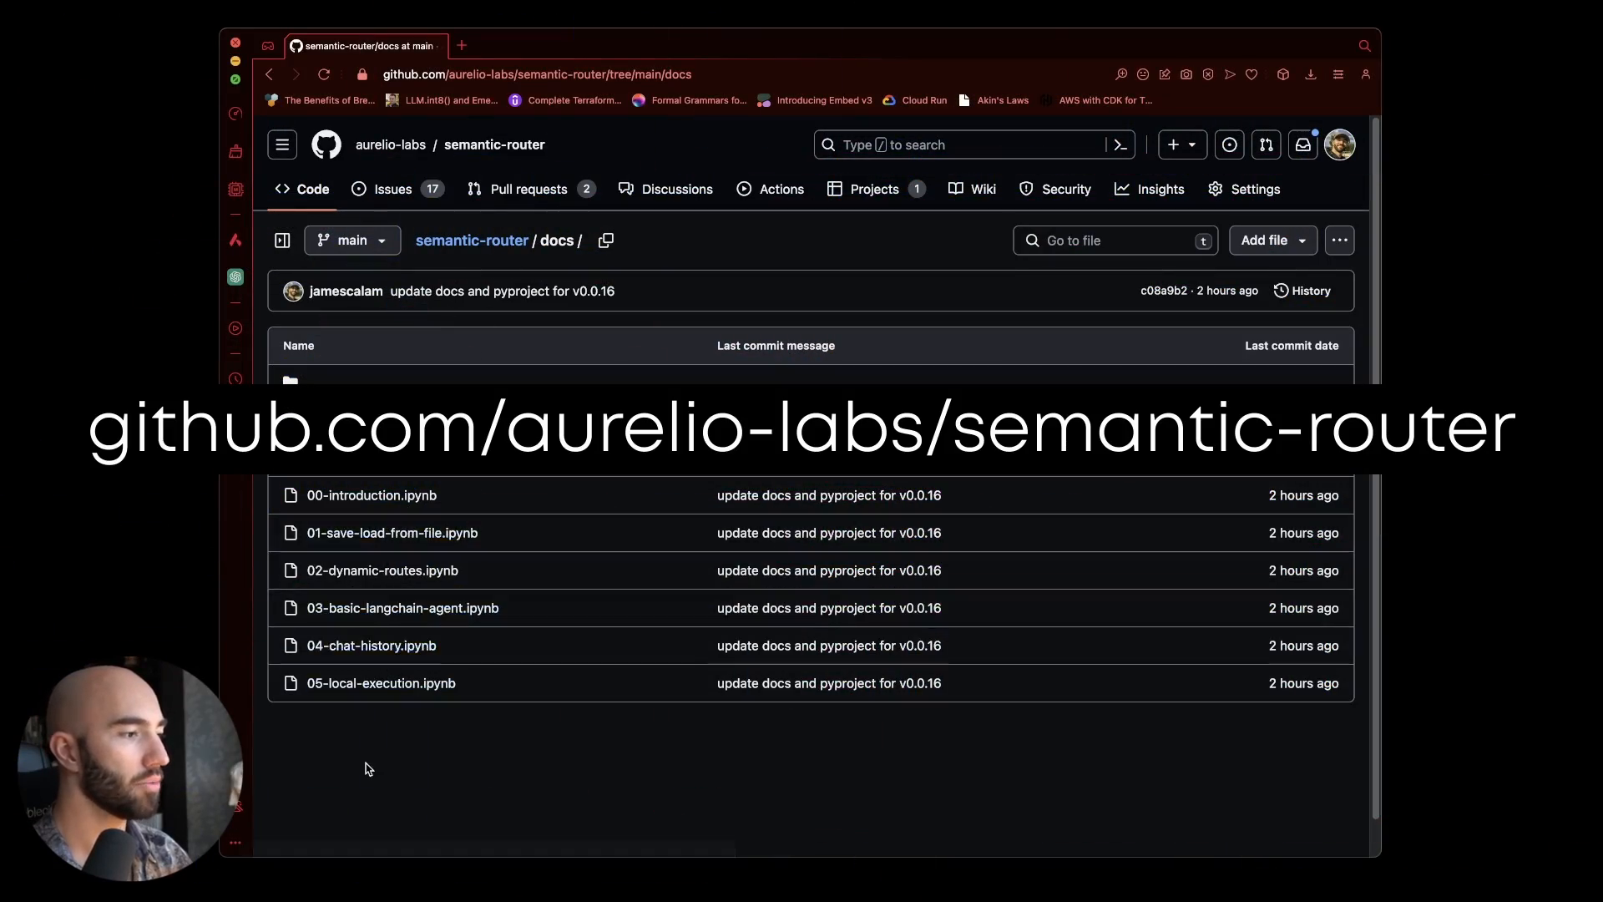
# Open 05-local-execution.ipynb in the docs folder and download the raw notebook file
pyautogui.click(380, 683)
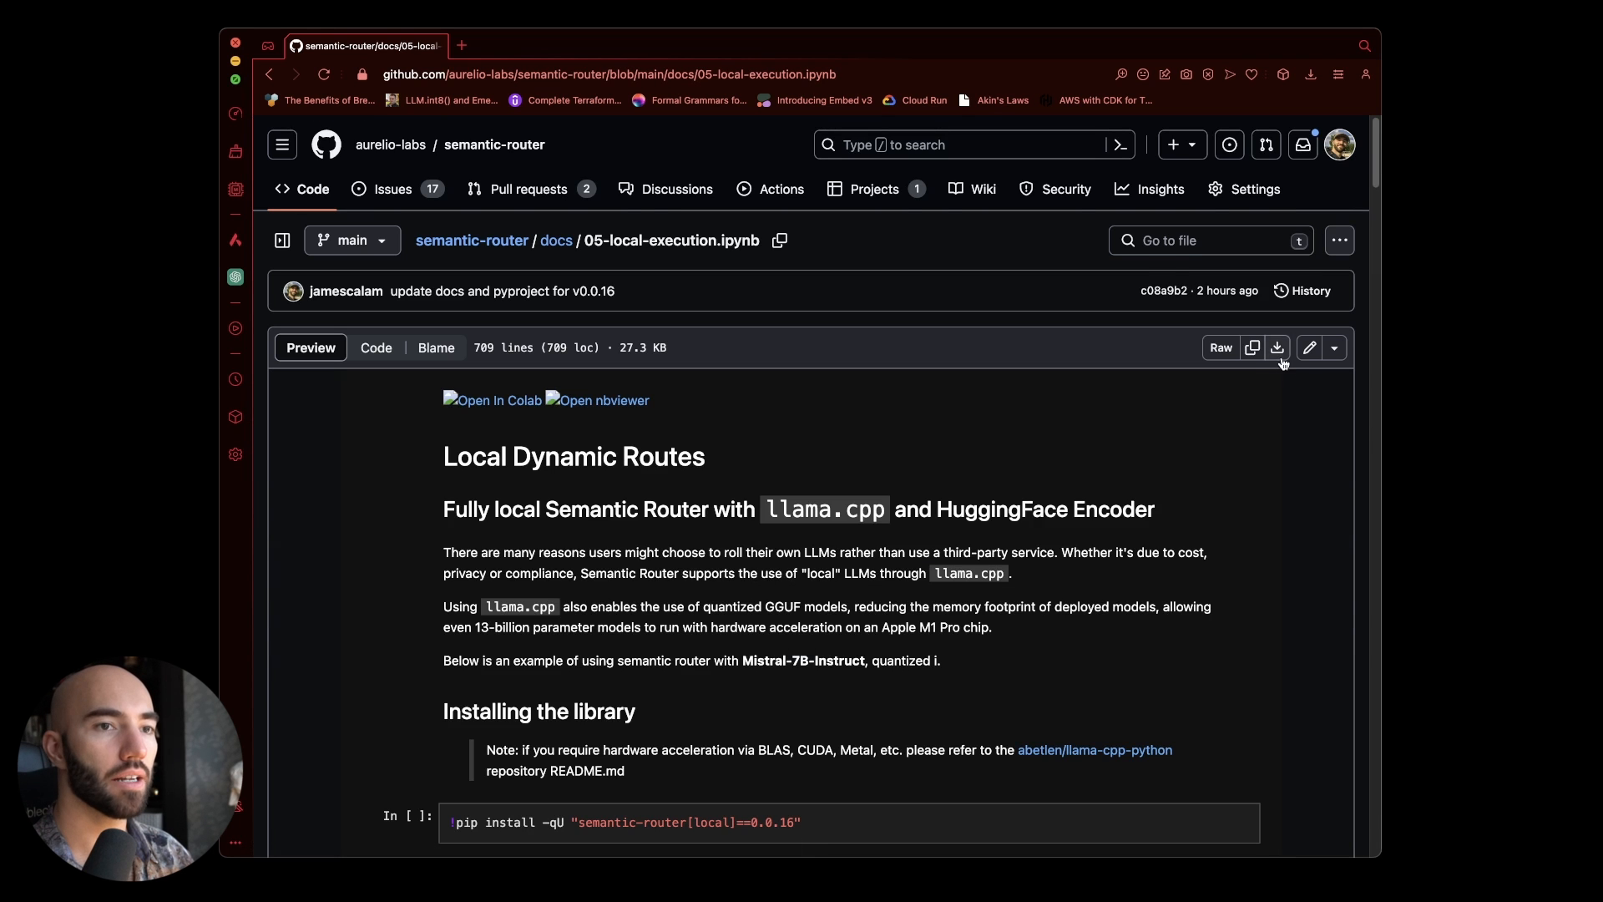
pyautogui.moveTo(1277, 347)
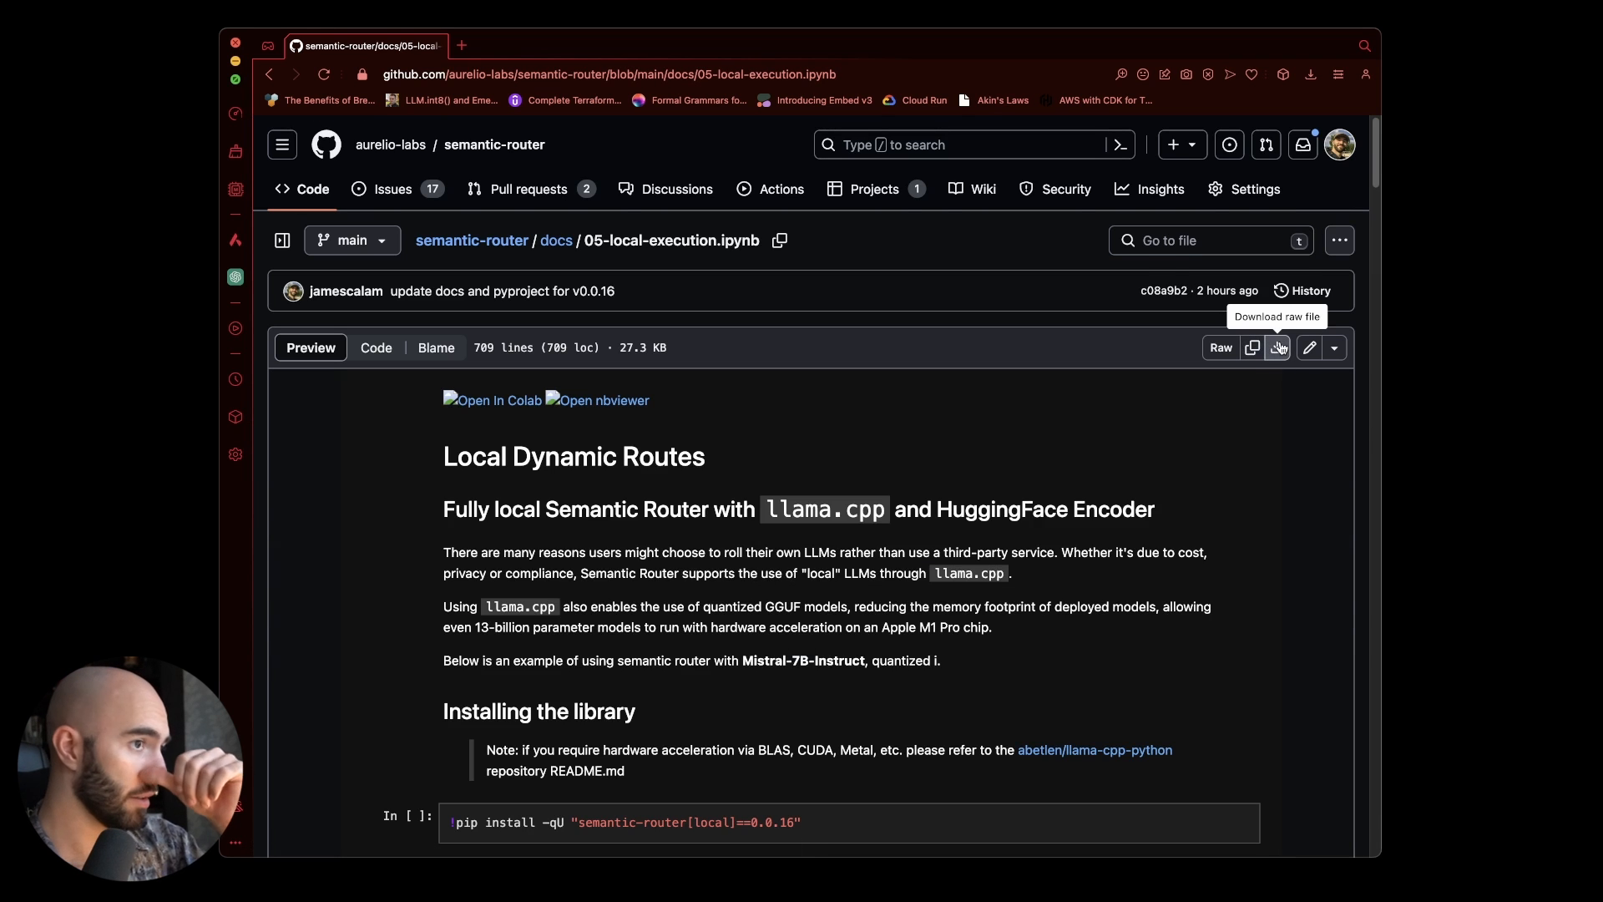
pyautogui.click(1279, 347)
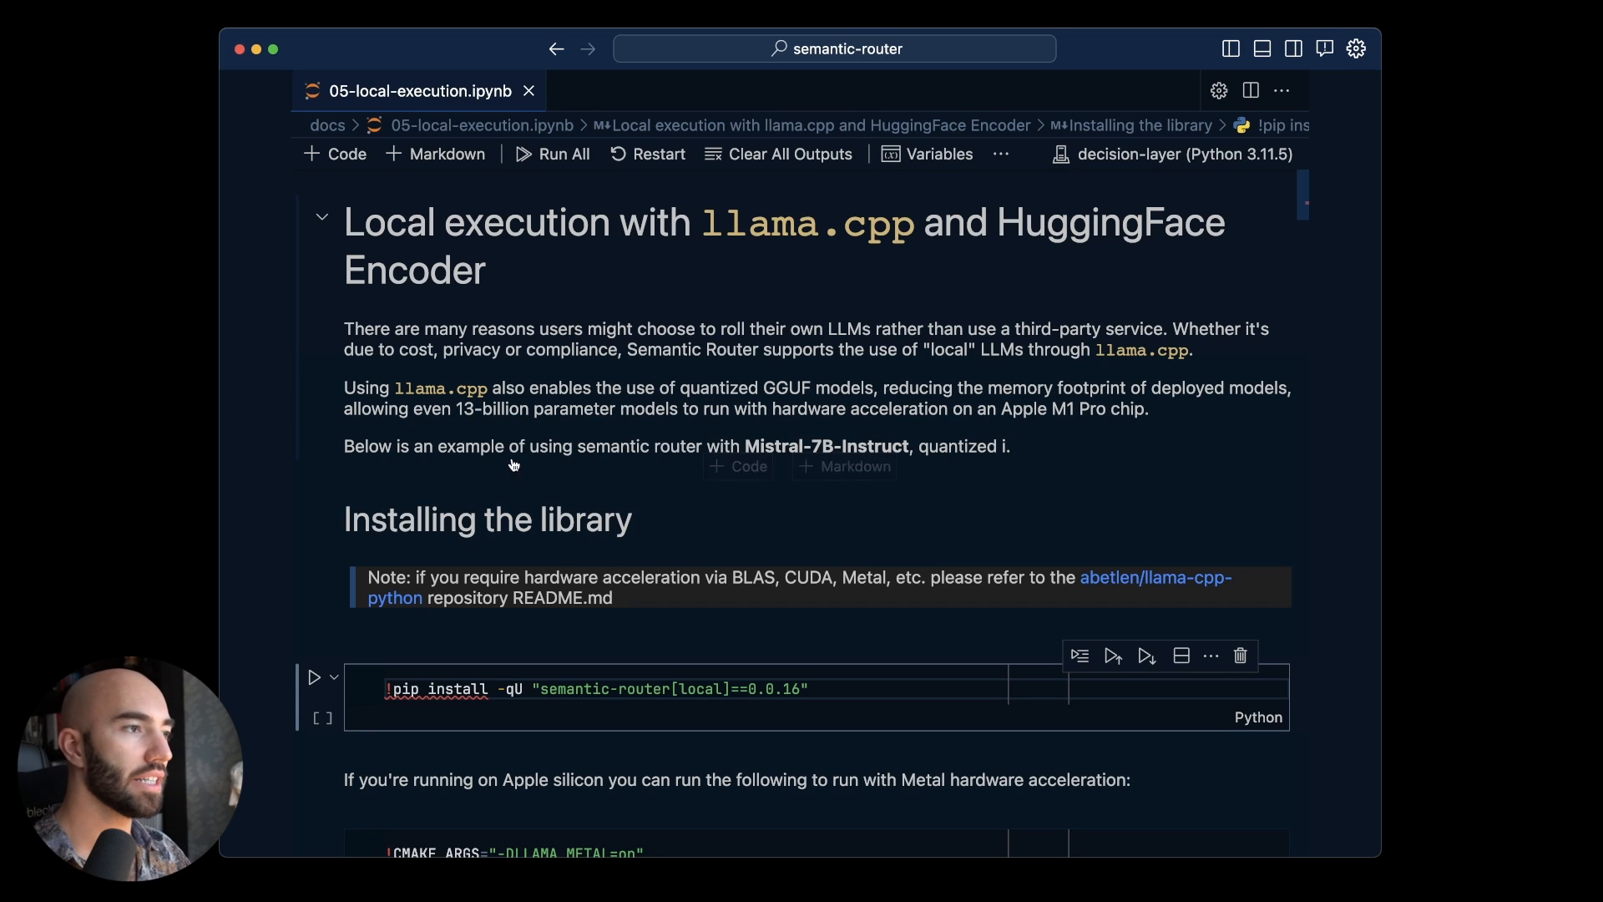
pyautogui.moveTo(817, 258)
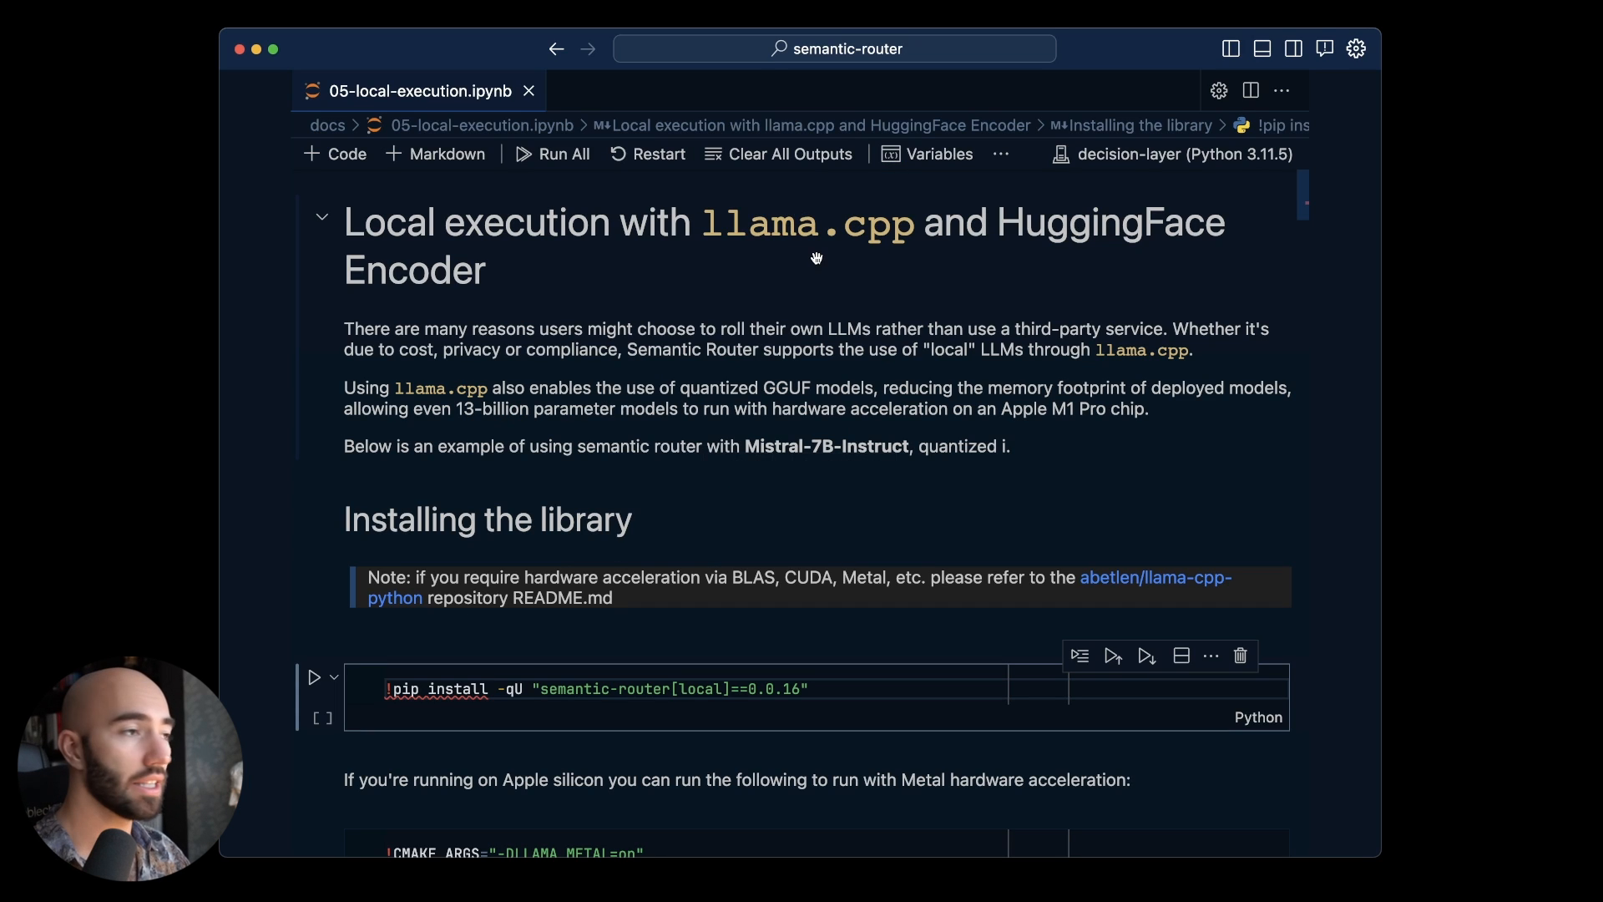
pyautogui.moveTo(800, 327)
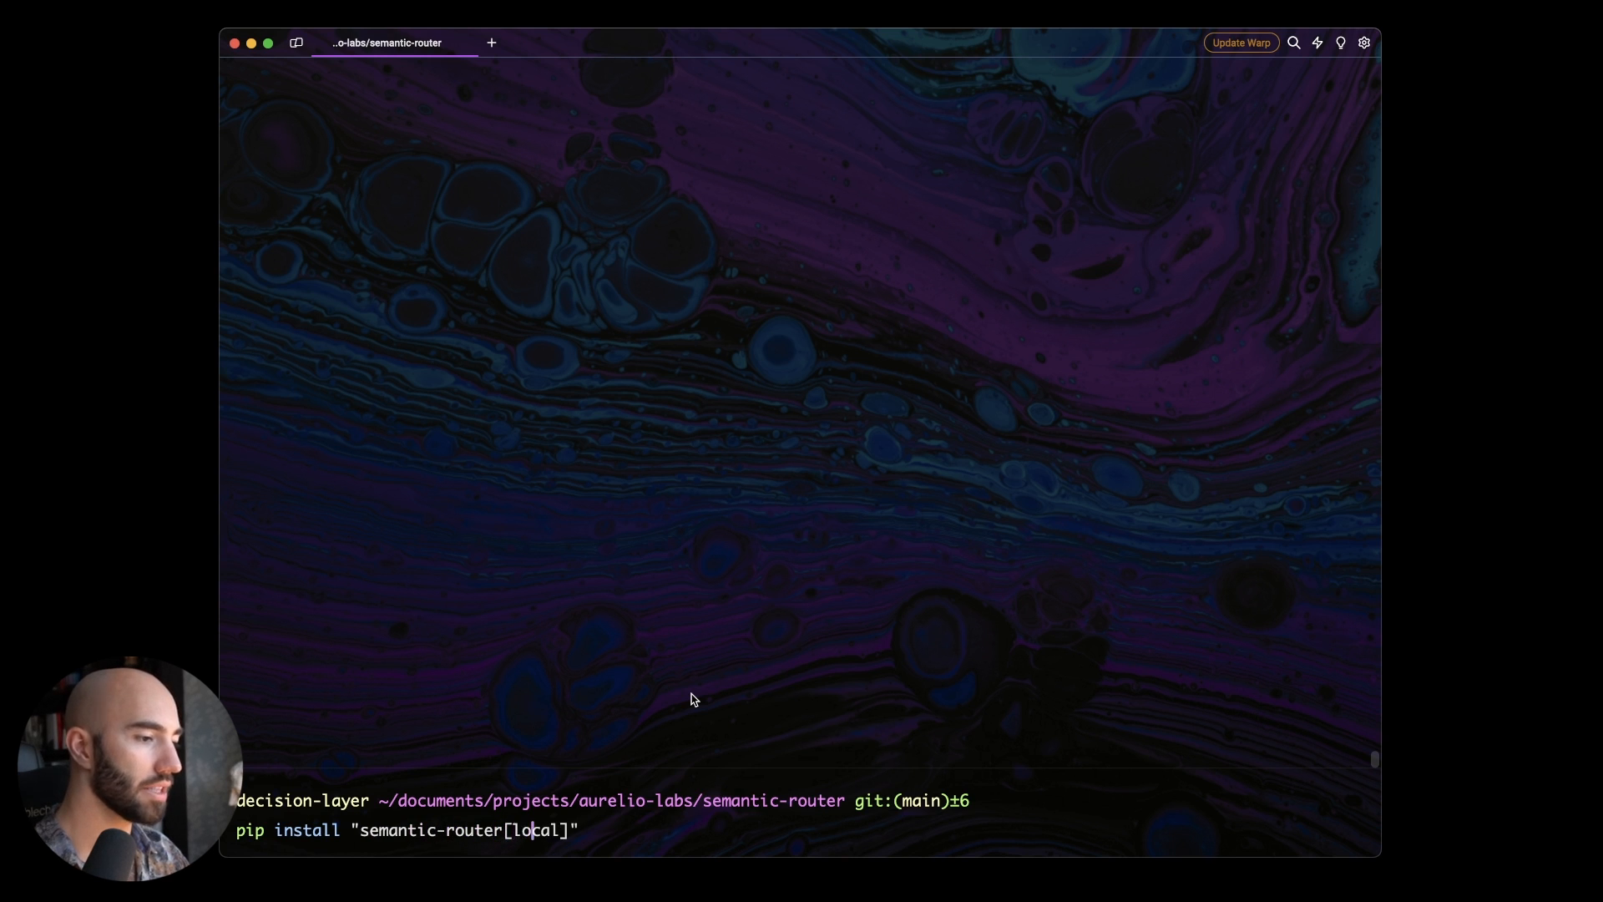
# Add a '==' version pin to the semantic-router[local] pip install command
pyautogui.write('==0.0.16"')
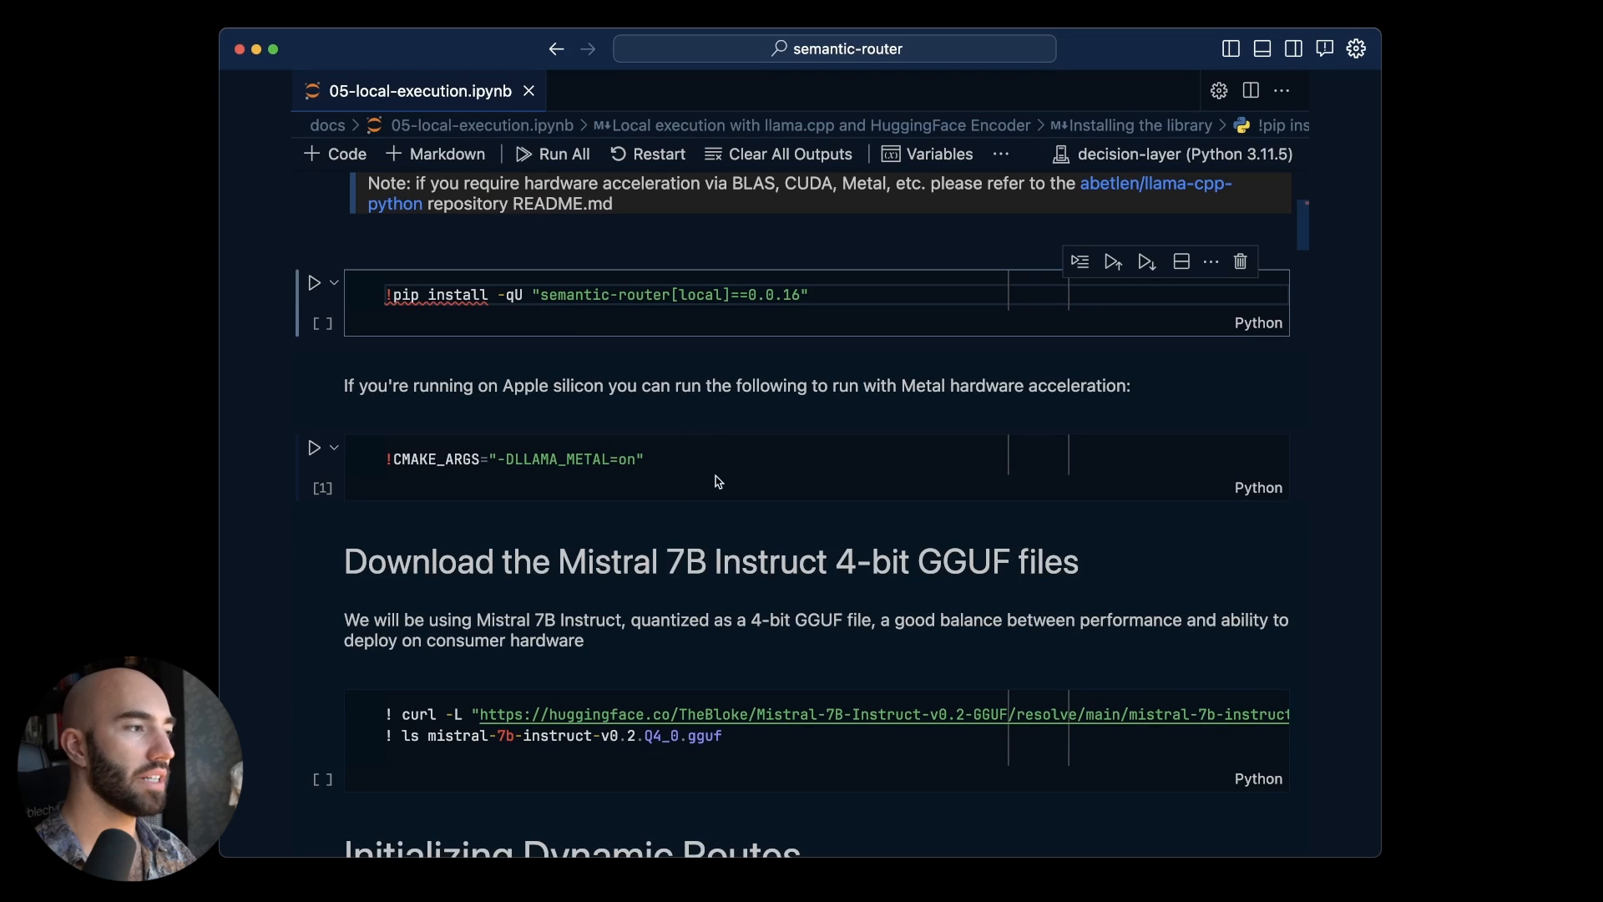
pyautogui.click(527, 458)
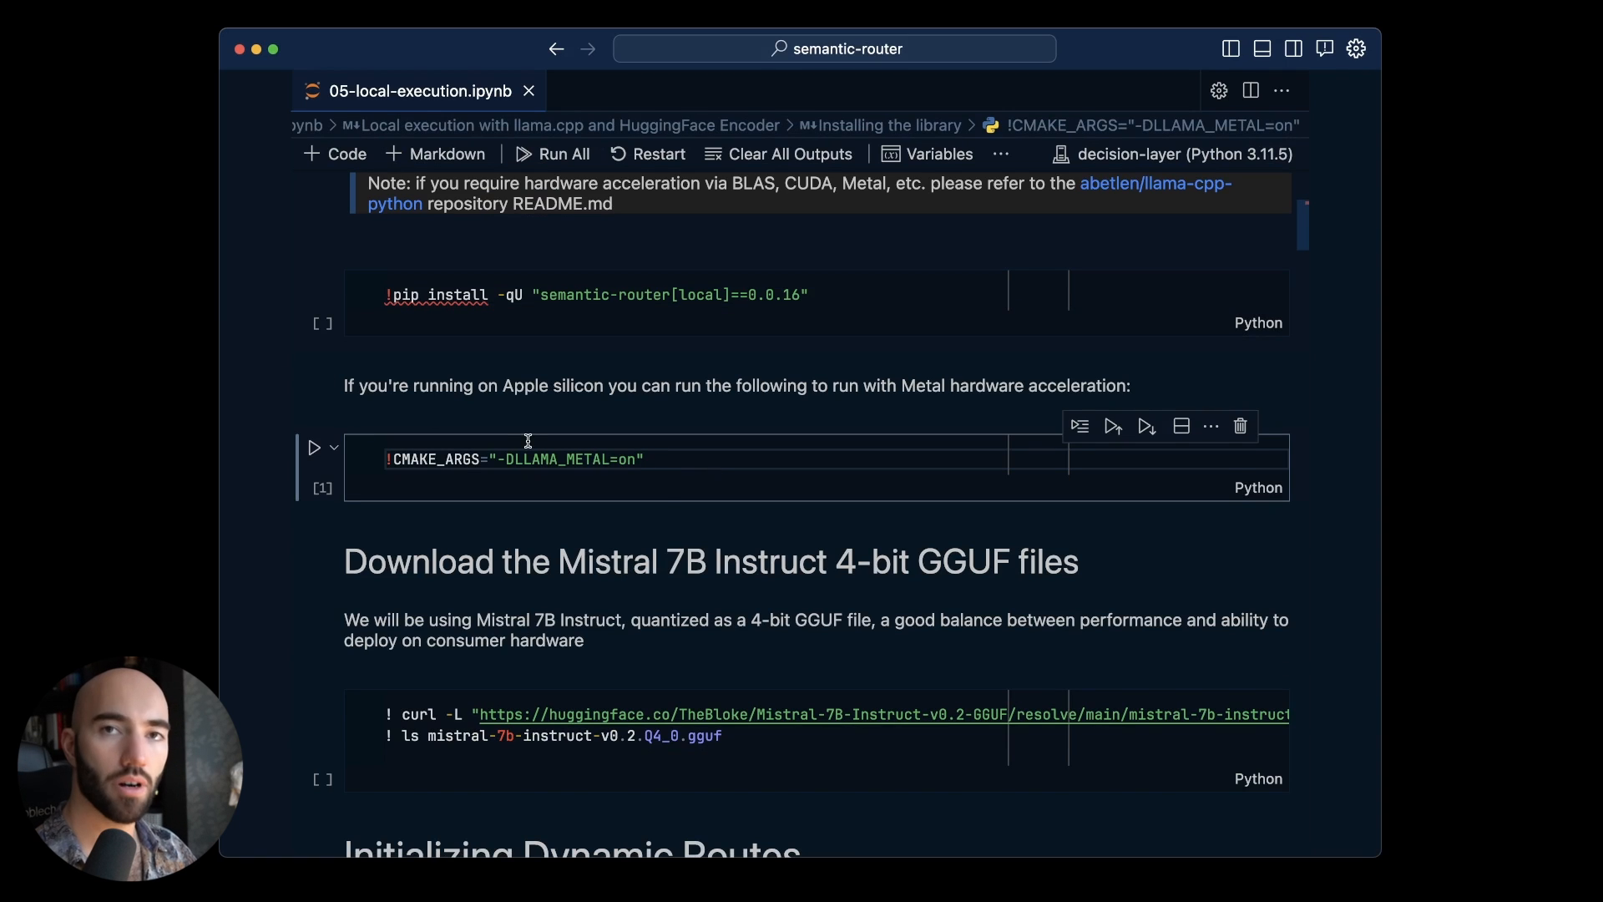
pyautogui.moveTo(707, 430)
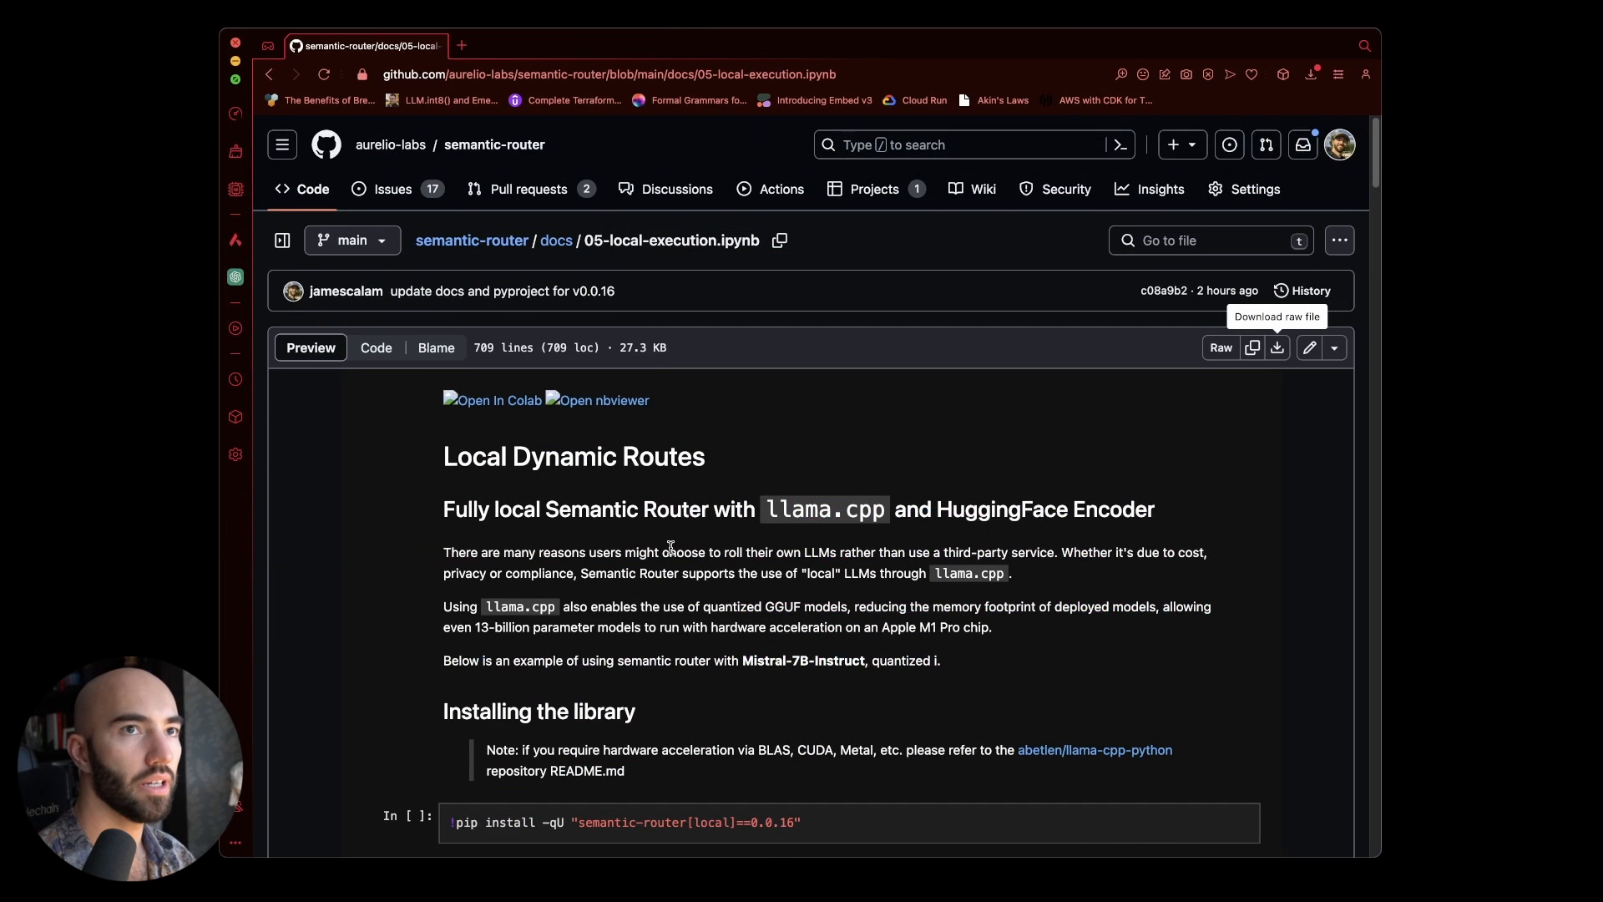
pyautogui.moveTo(531, 199)
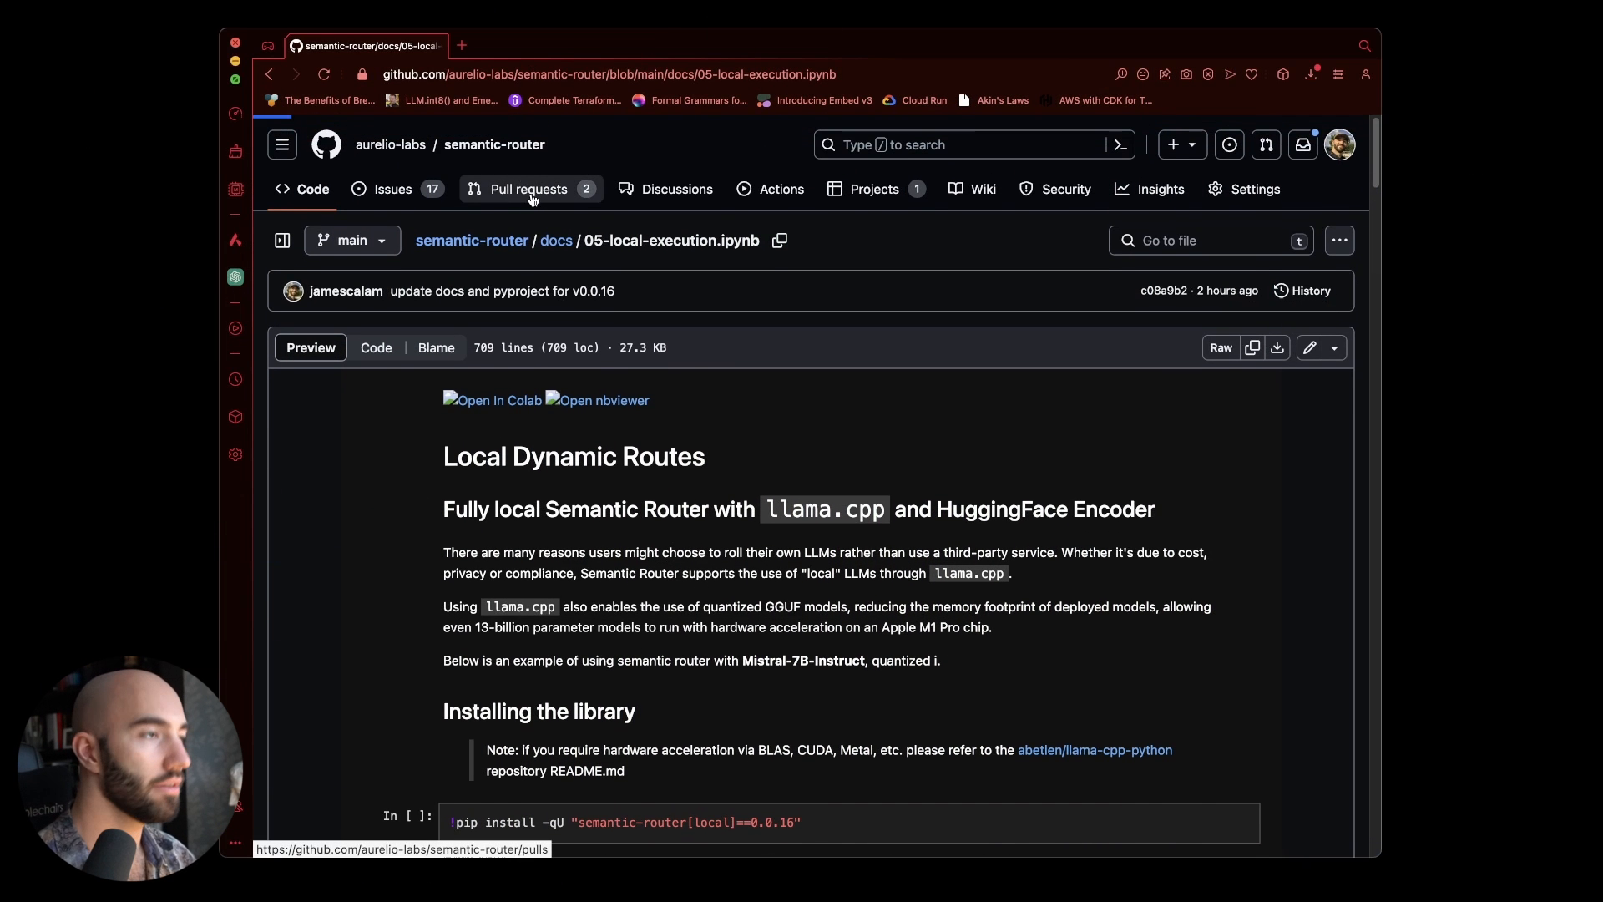
# Browse the closed pull requests to find 'feat: Adds LlamaCpp LLM #96'
pyautogui.click(528, 189)
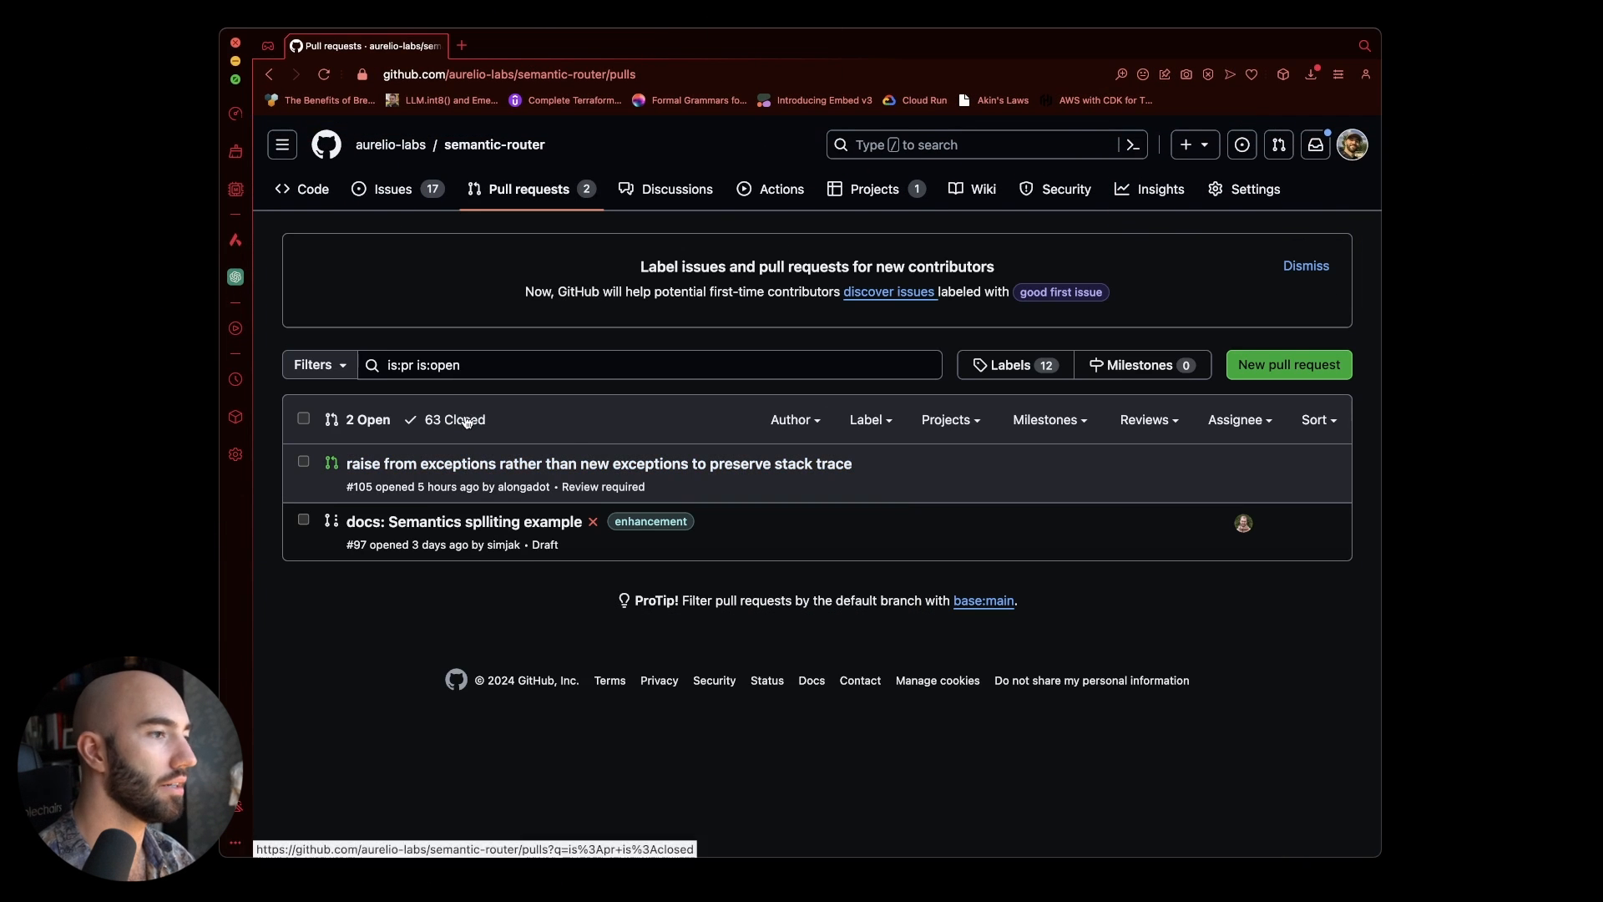
pyautogui.click(455, 420)
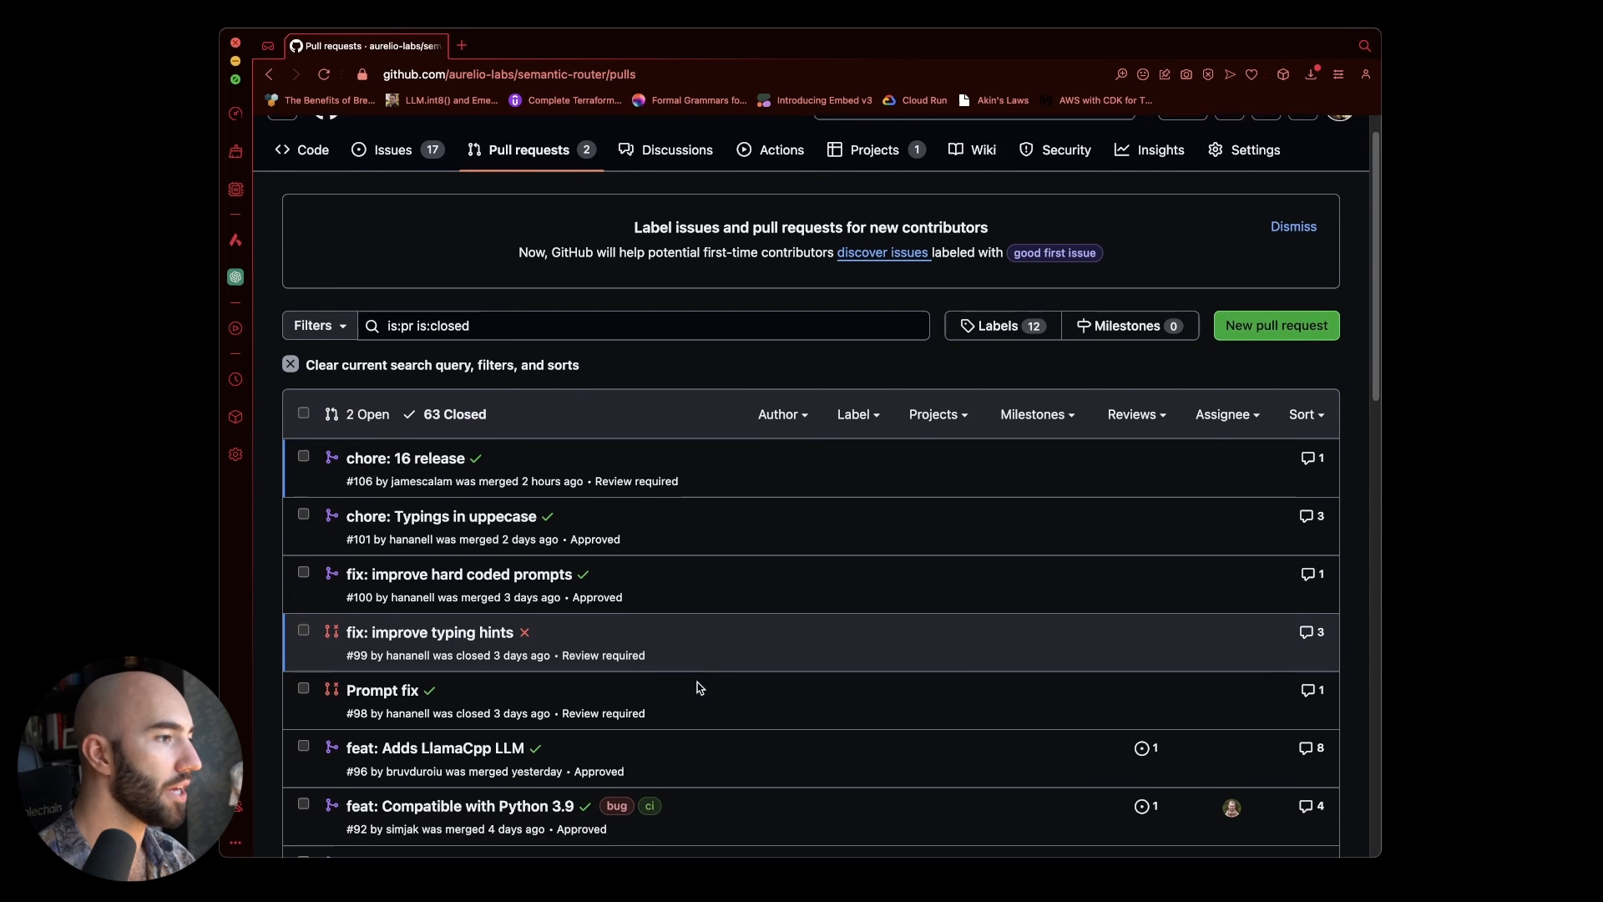
pyautogui.scroll(-3)
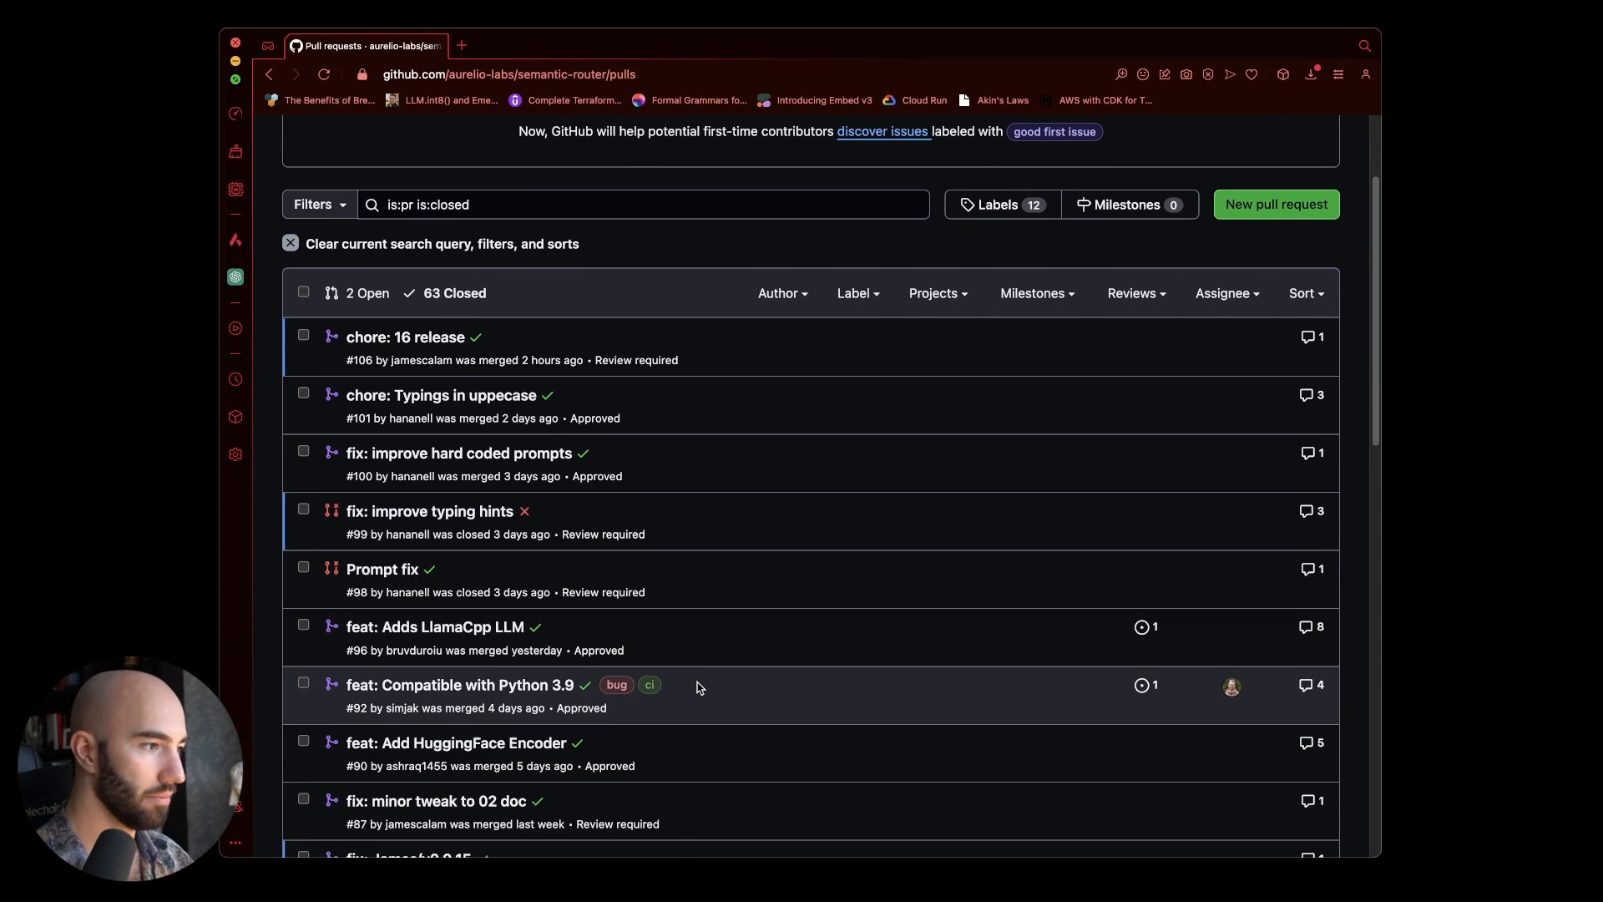
pyautogui.moveTo(985, 604)
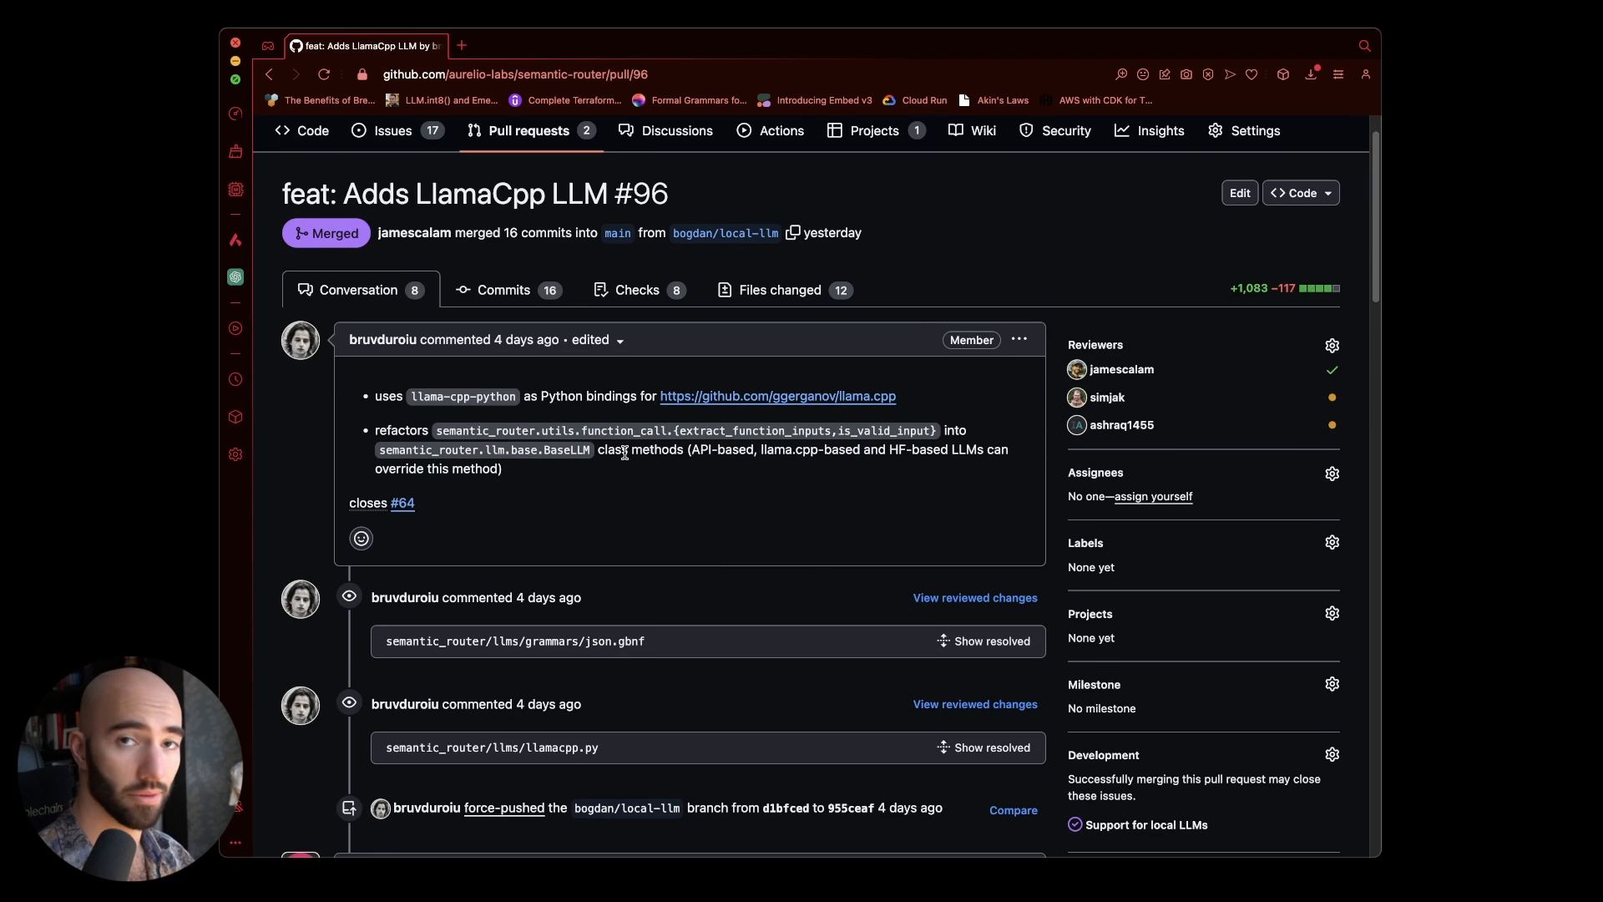
pyautogui.scroll(-3)
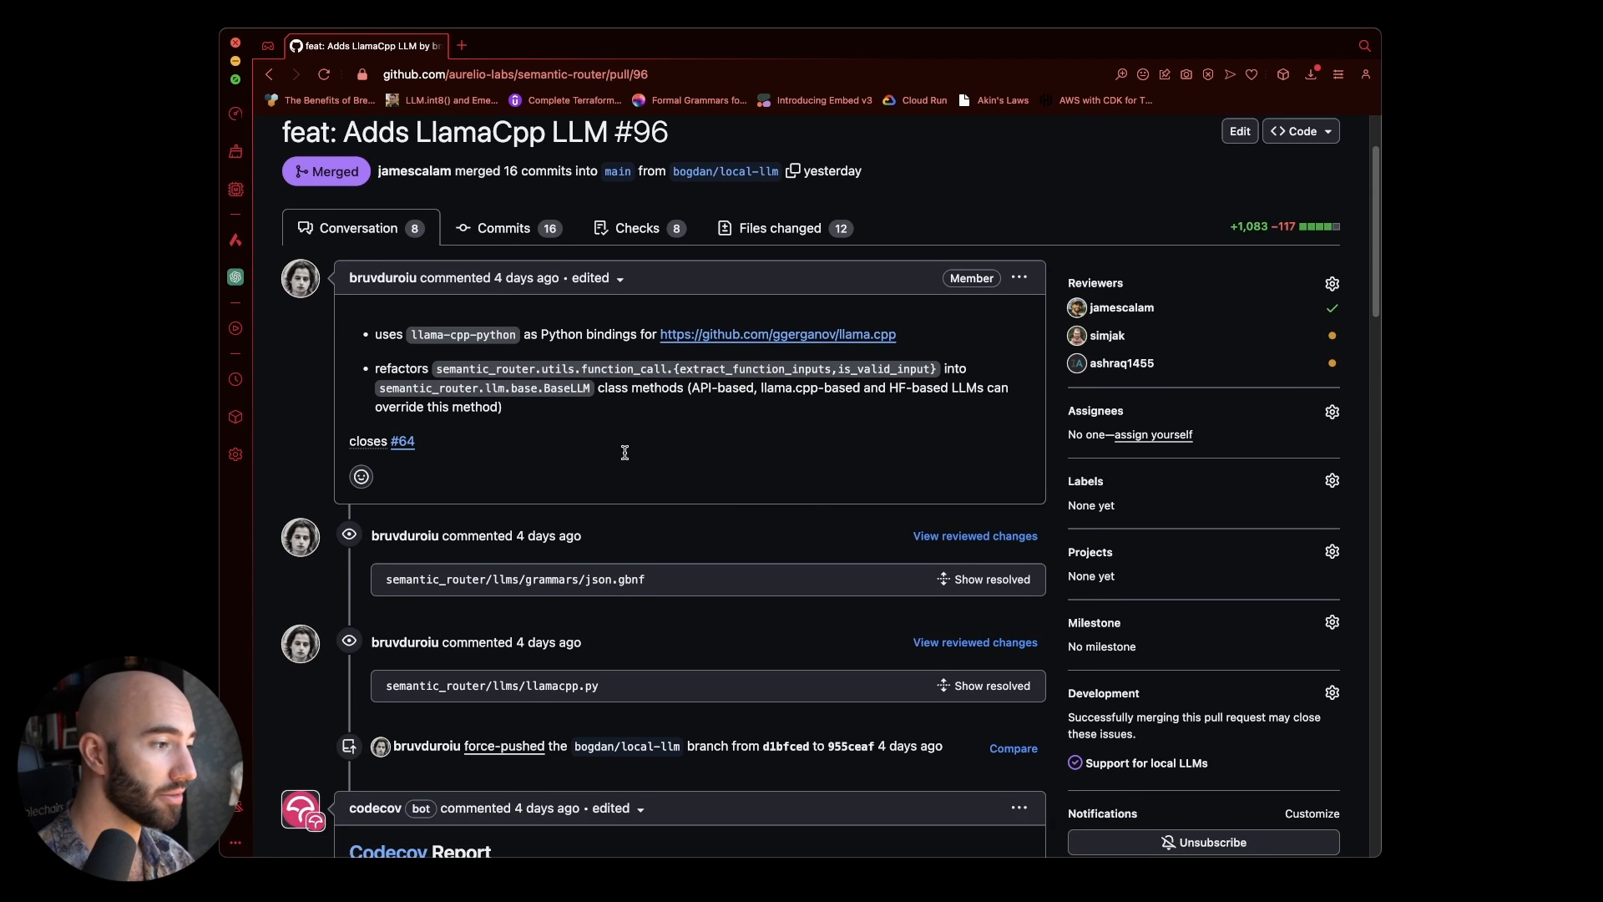
pyautogui.scroll(-3)
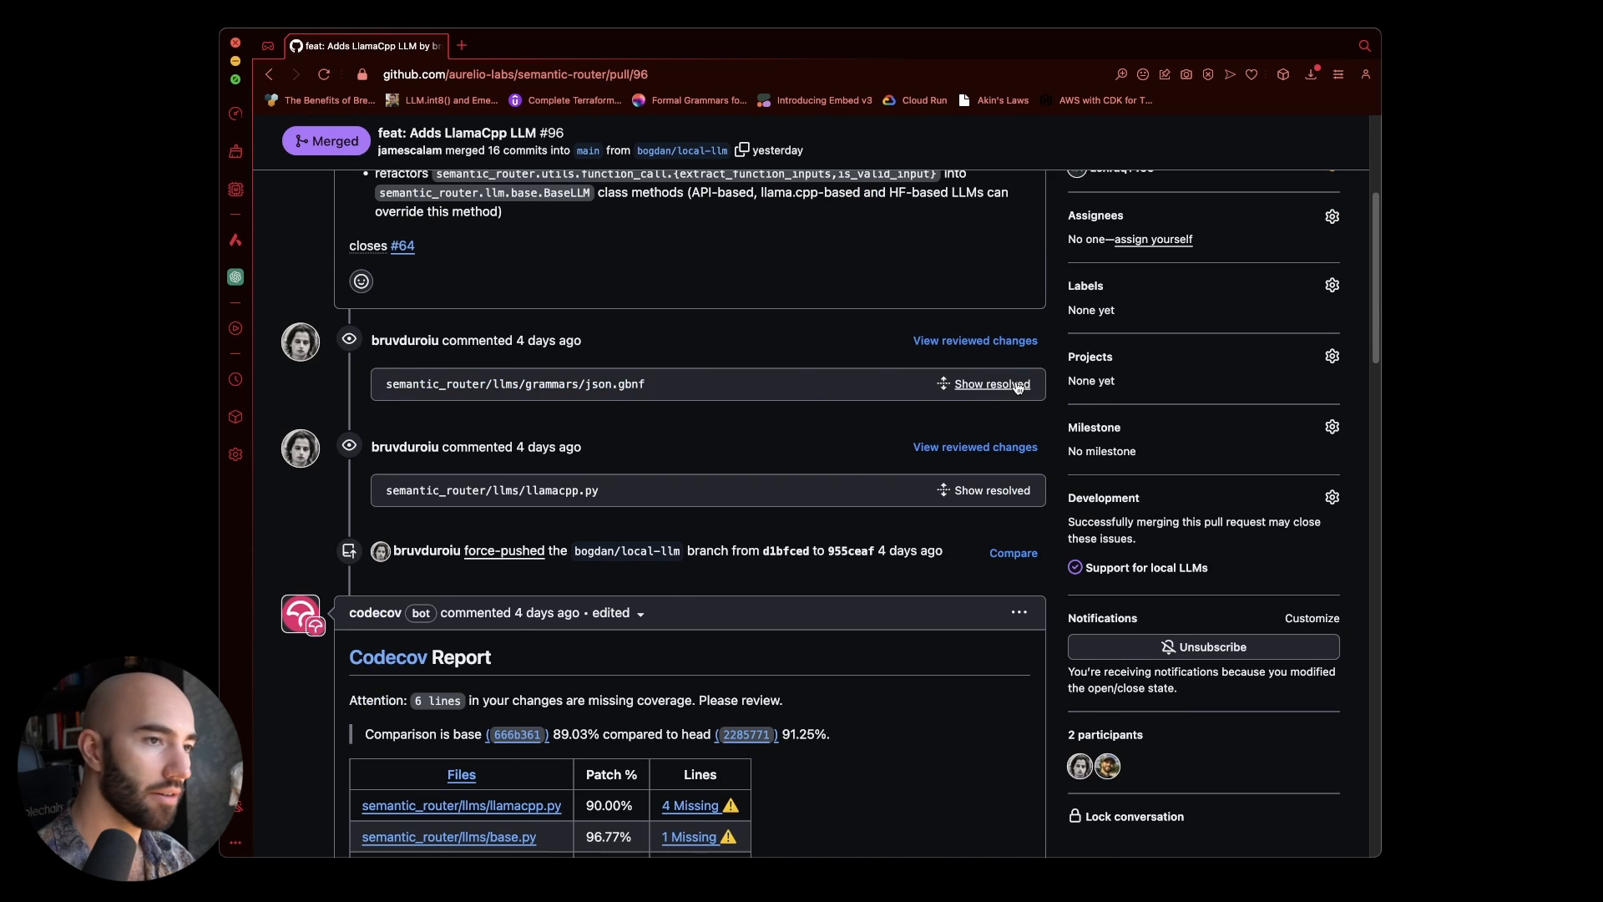
# Expand the resolved json.gbnf review comment on the LlamaCpp pull request
pyautogui.click(992, 384)
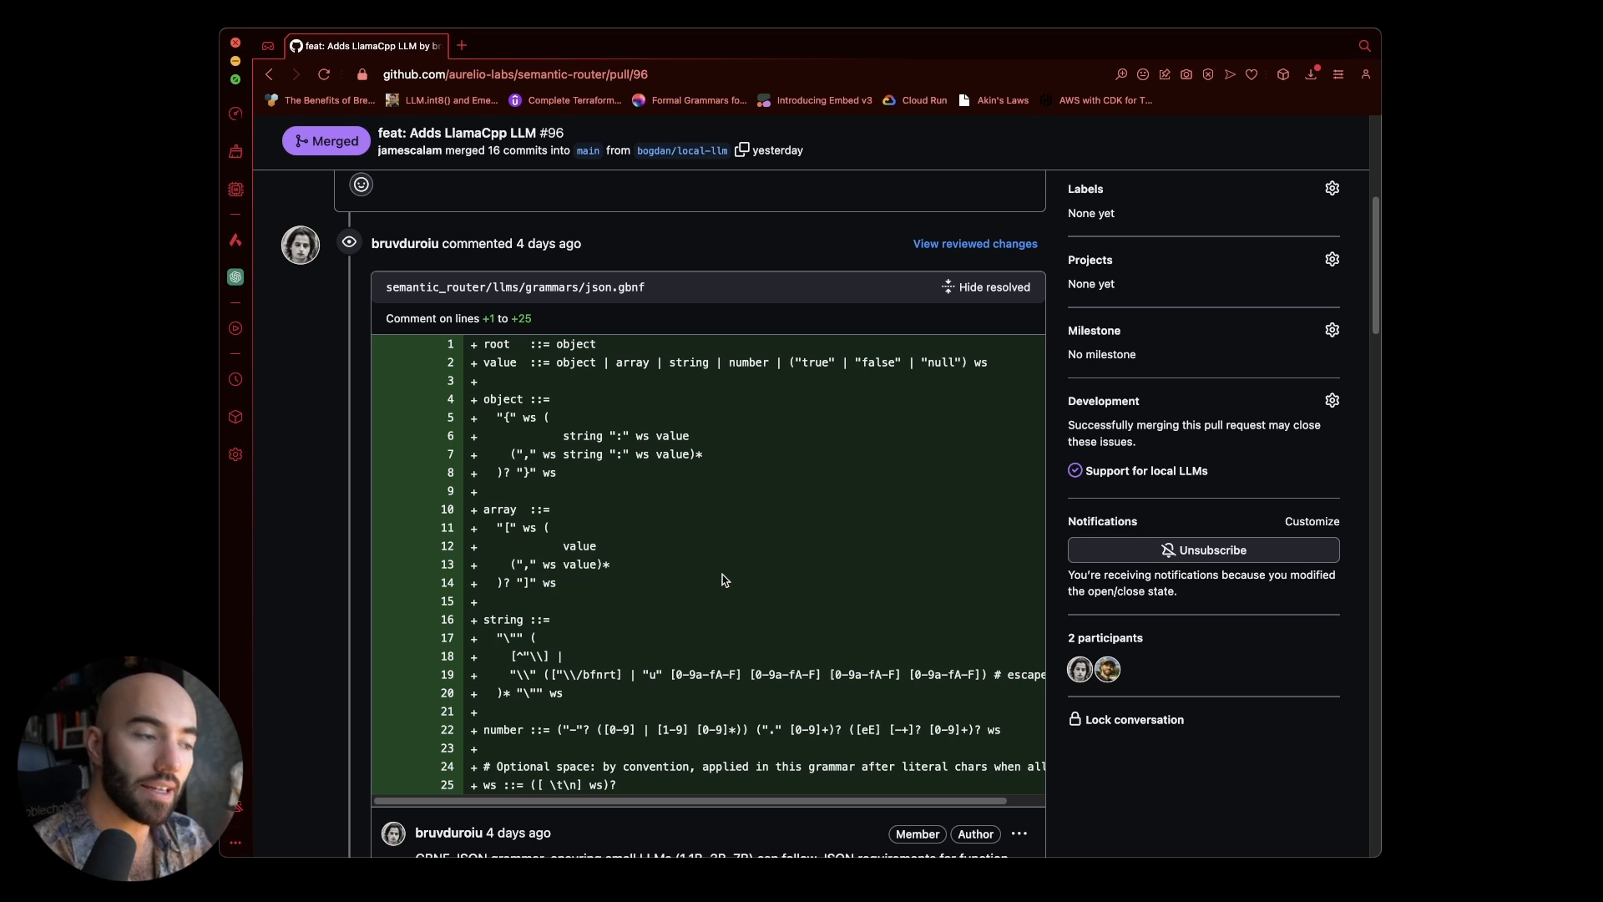
pyautogui.scroll(-3)
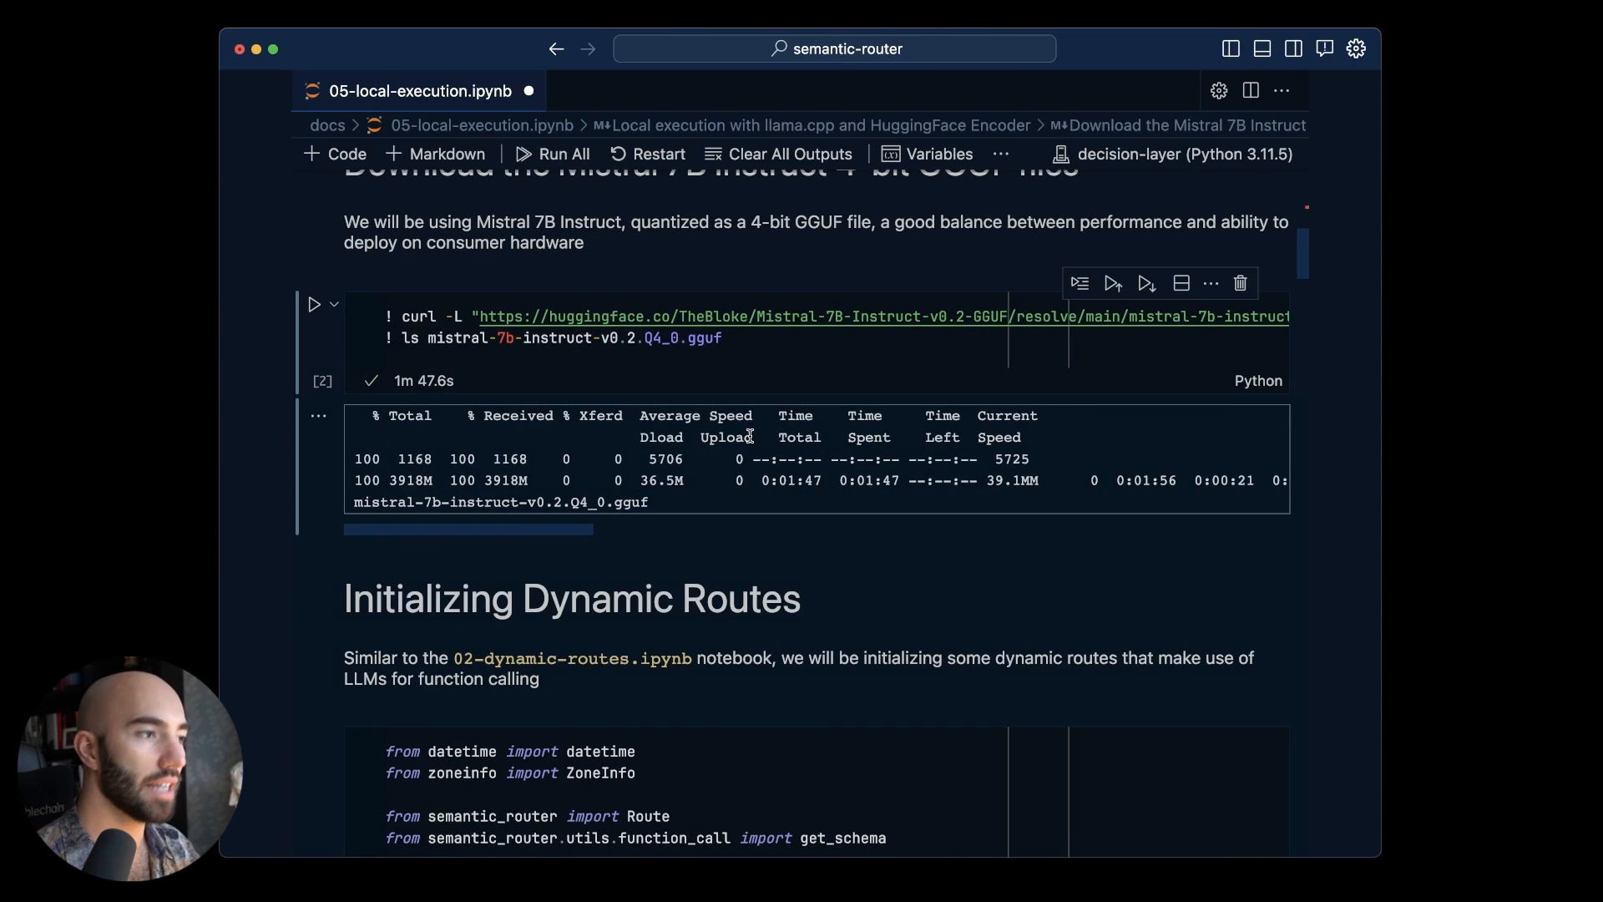
# Run the Mistral 7B GGUF download and get_time, politics, chitchat route cells, viewing time_schema
pyautogui.scroll(-3)
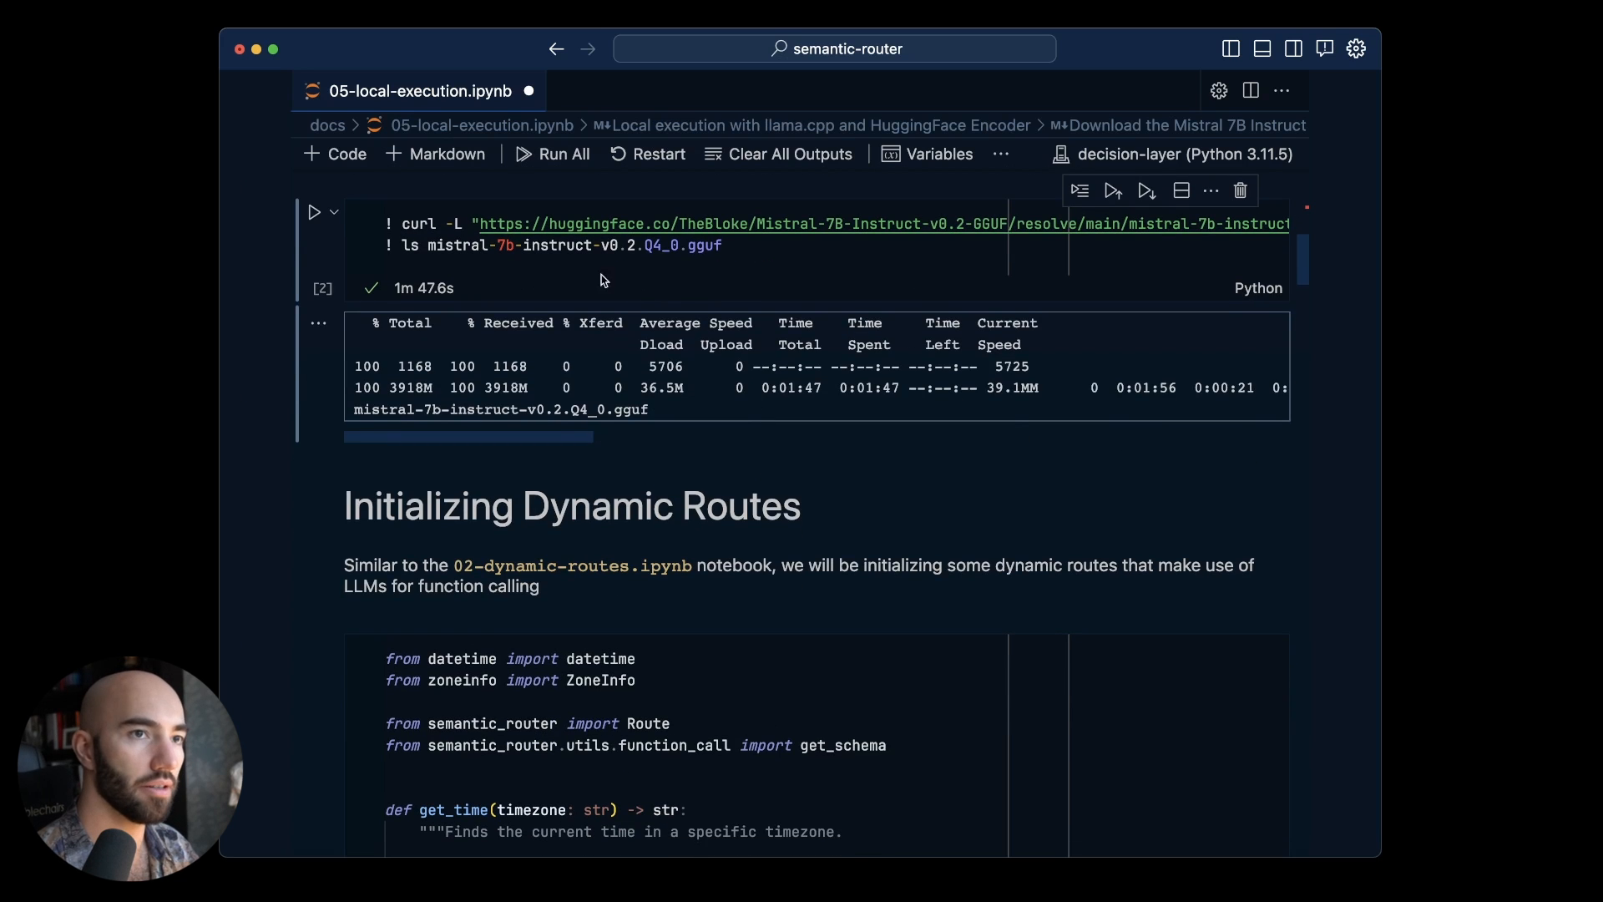
pyautogui.scroll(-3)
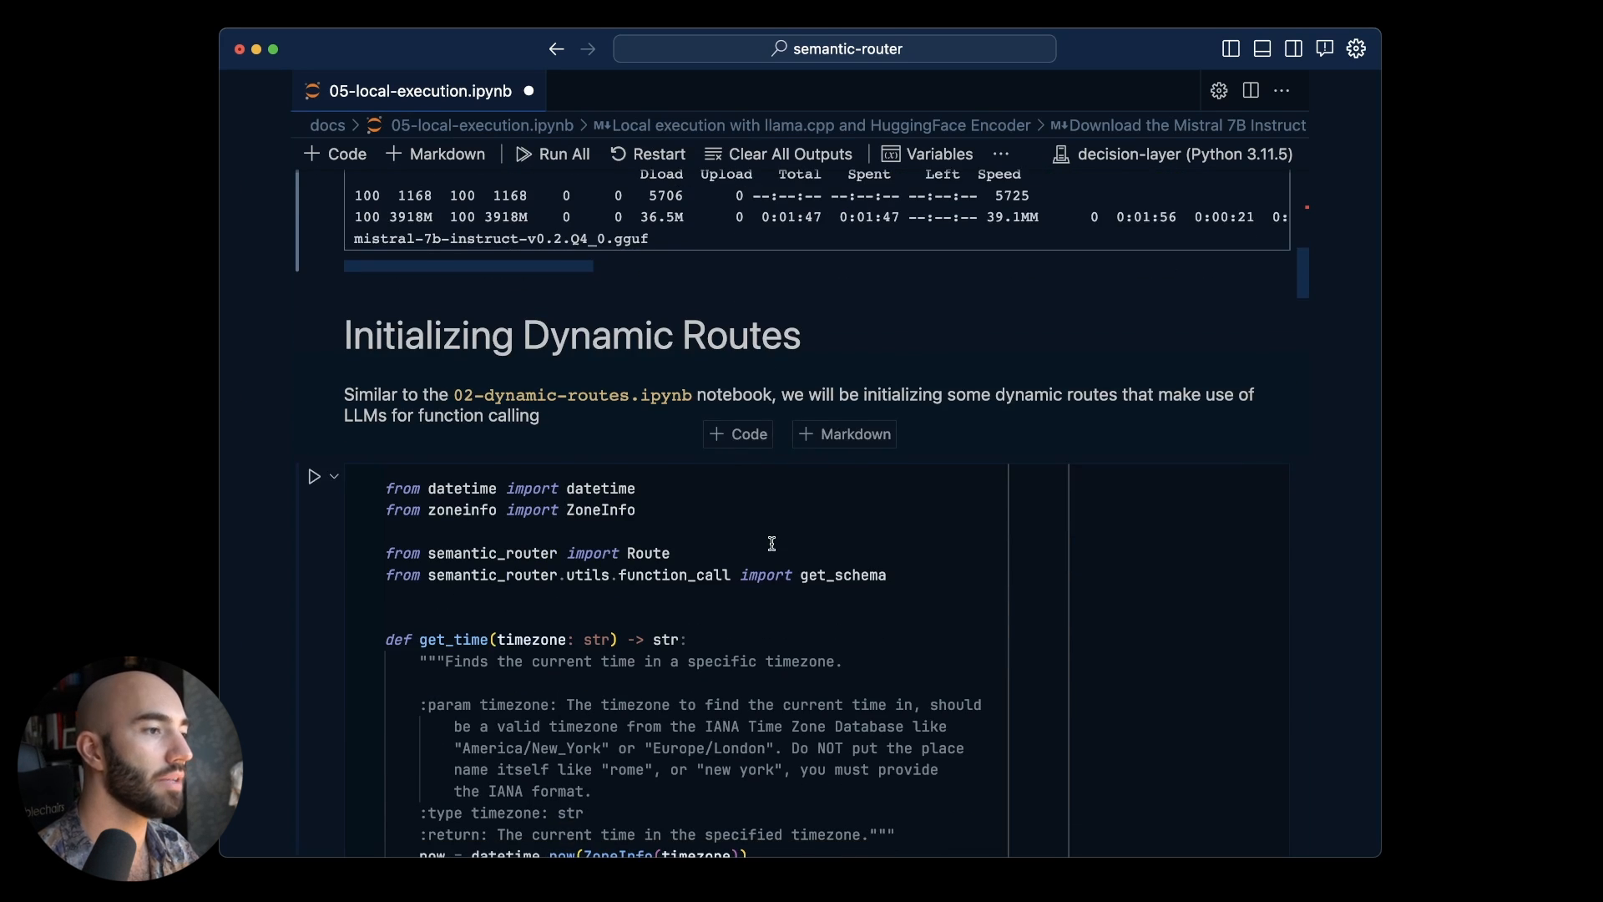
pyautogui.scroll(-3)
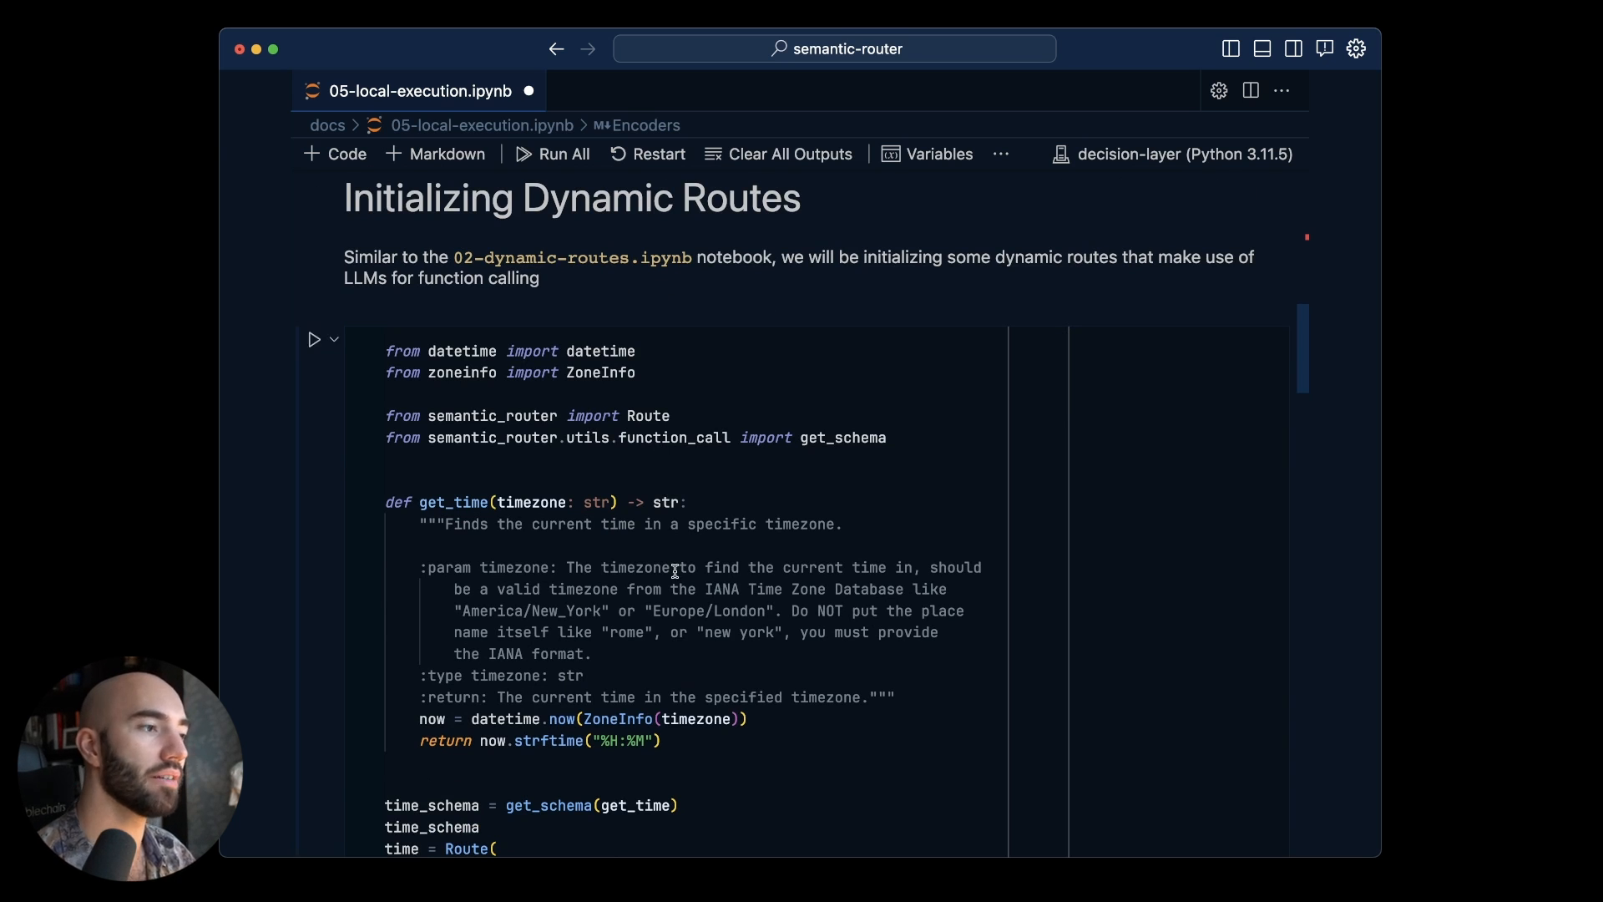
pyautogui.scroll(-3)
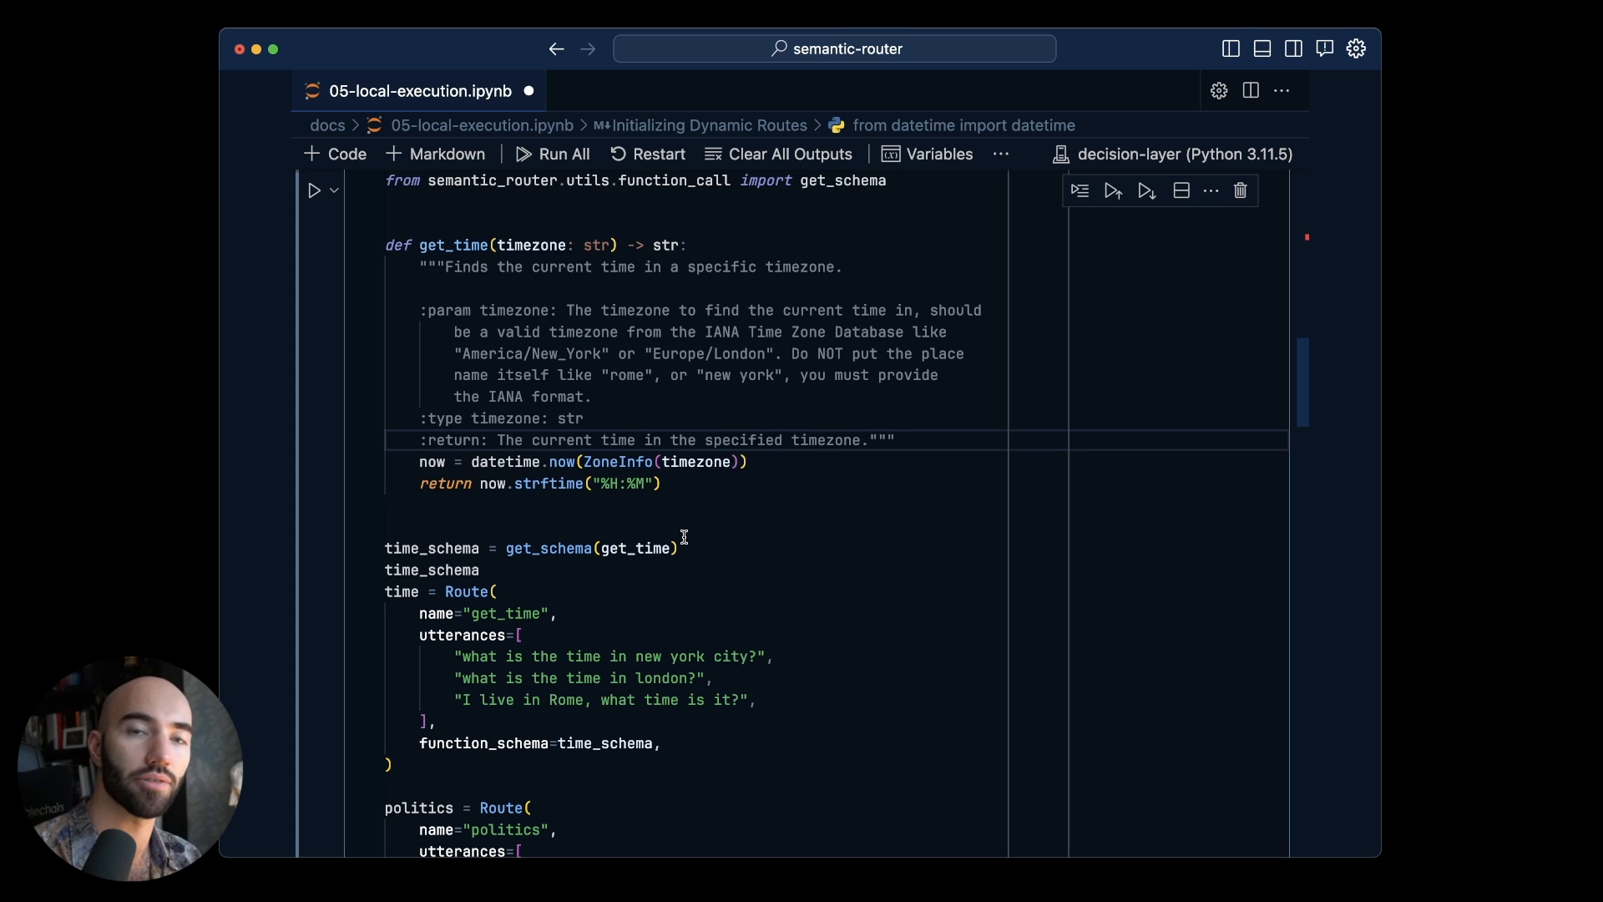
pyautogui.scroll(-3)
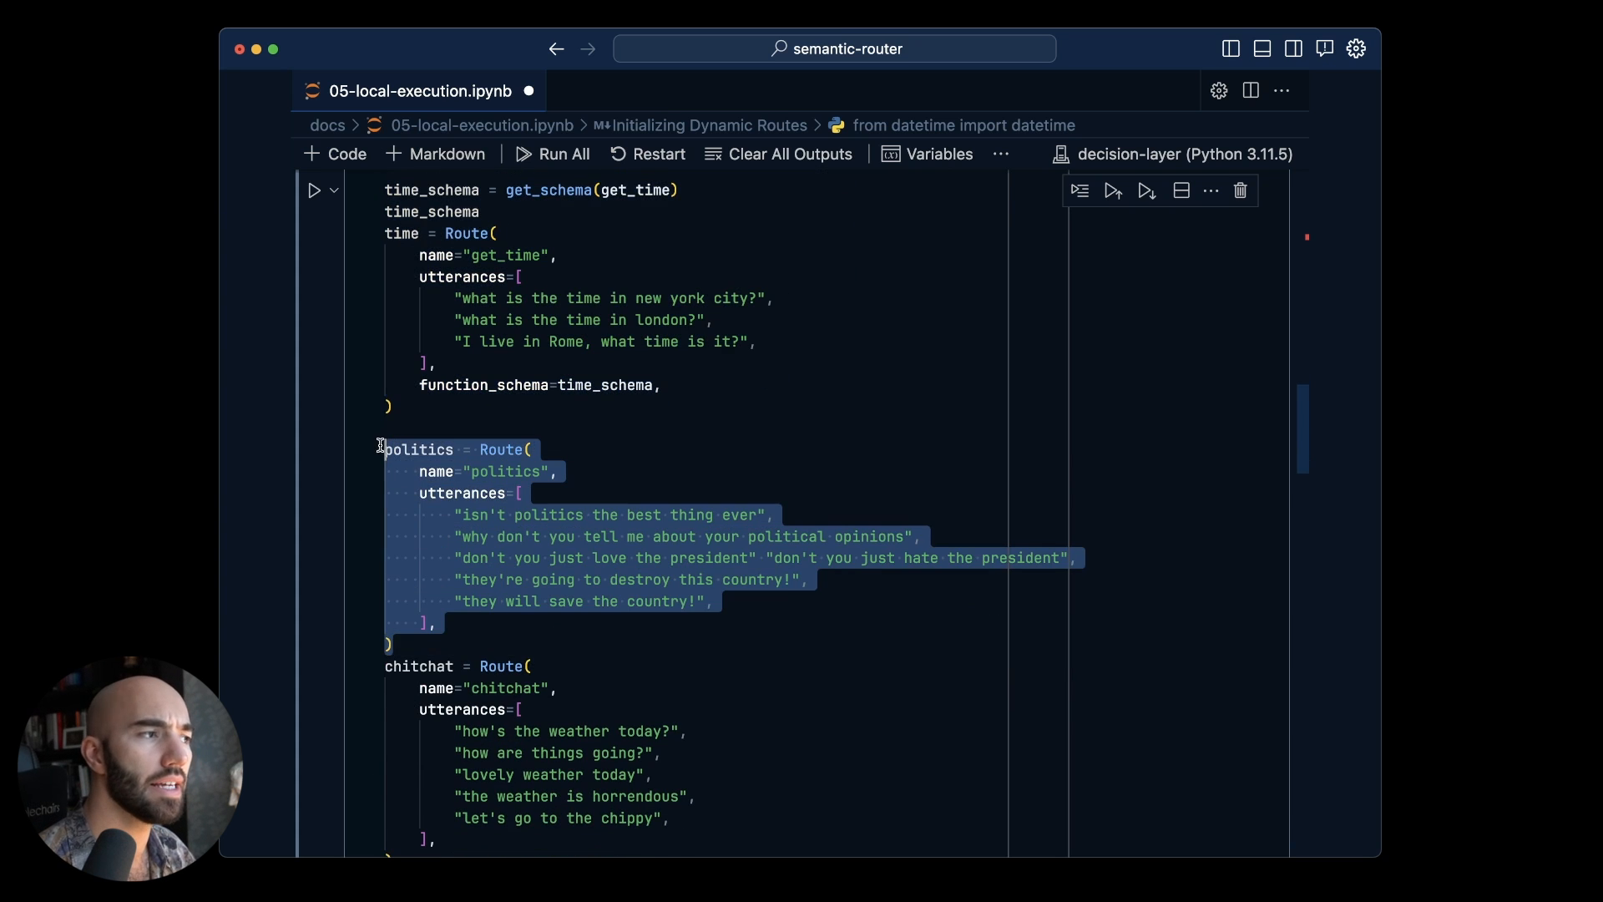
pyautogui.scroll(-3)
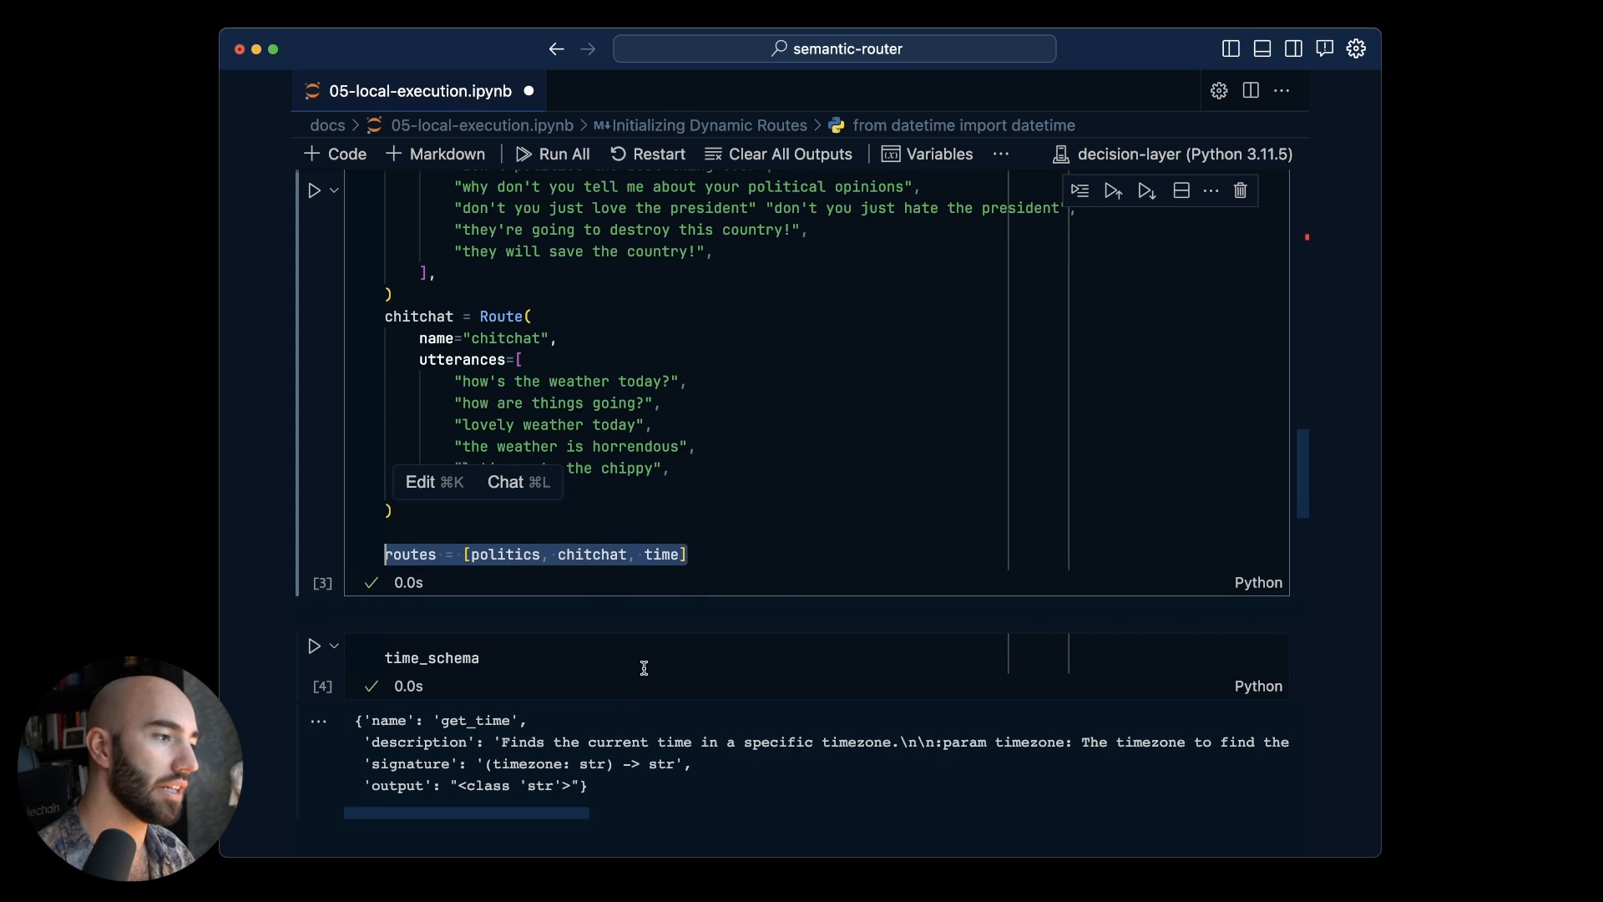
pyautogui.scroll(-3)
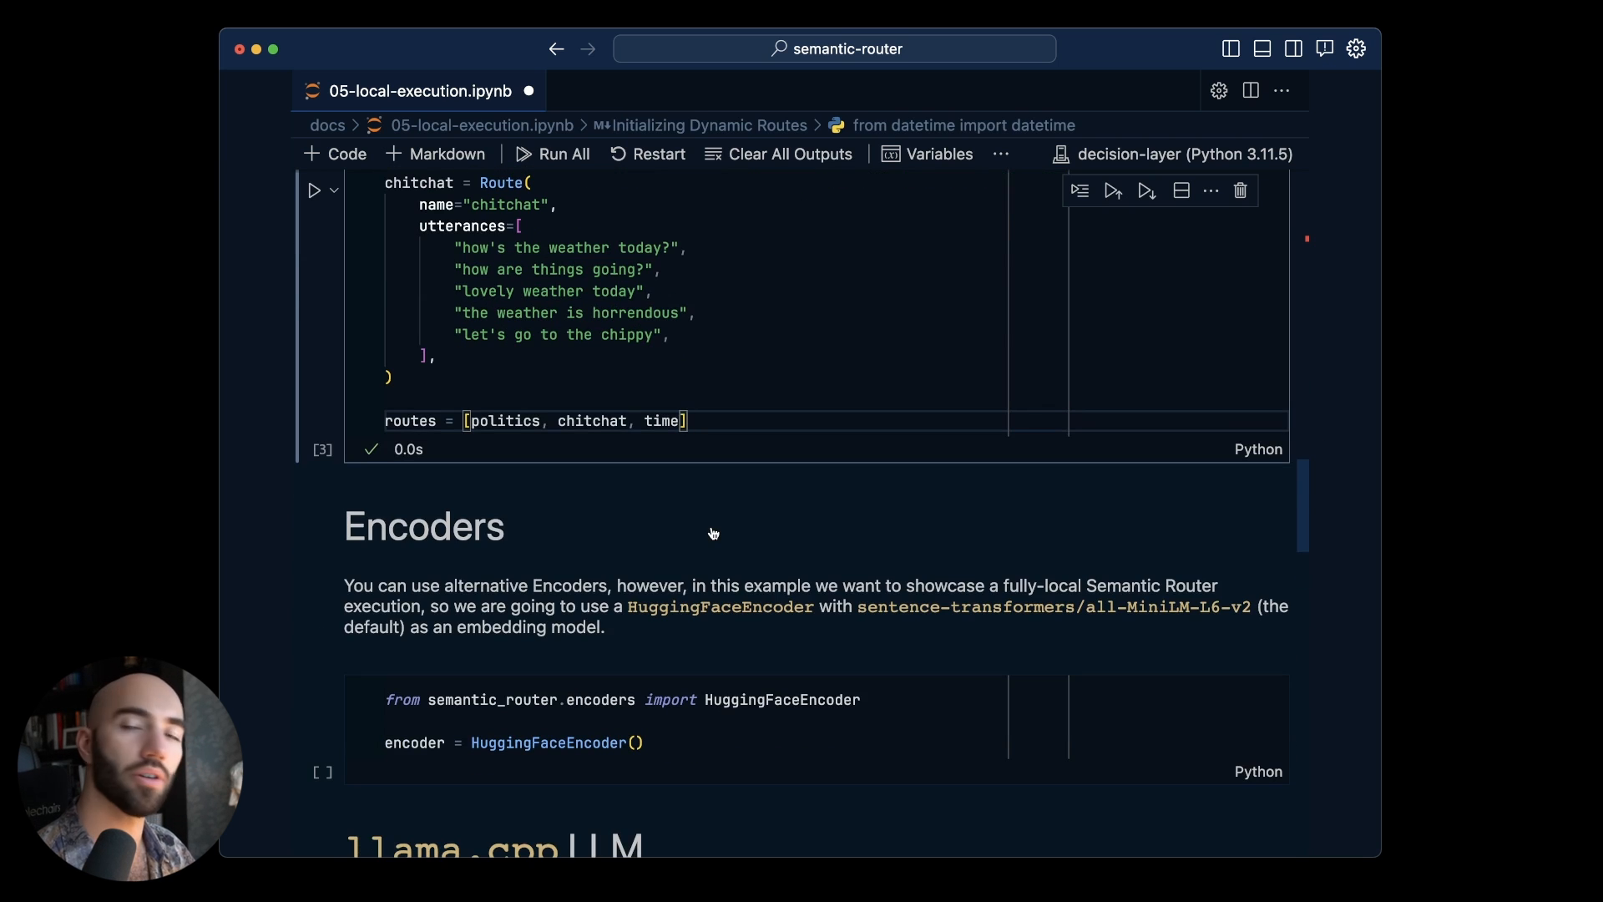
pyautogui.moveTo(570, 452)
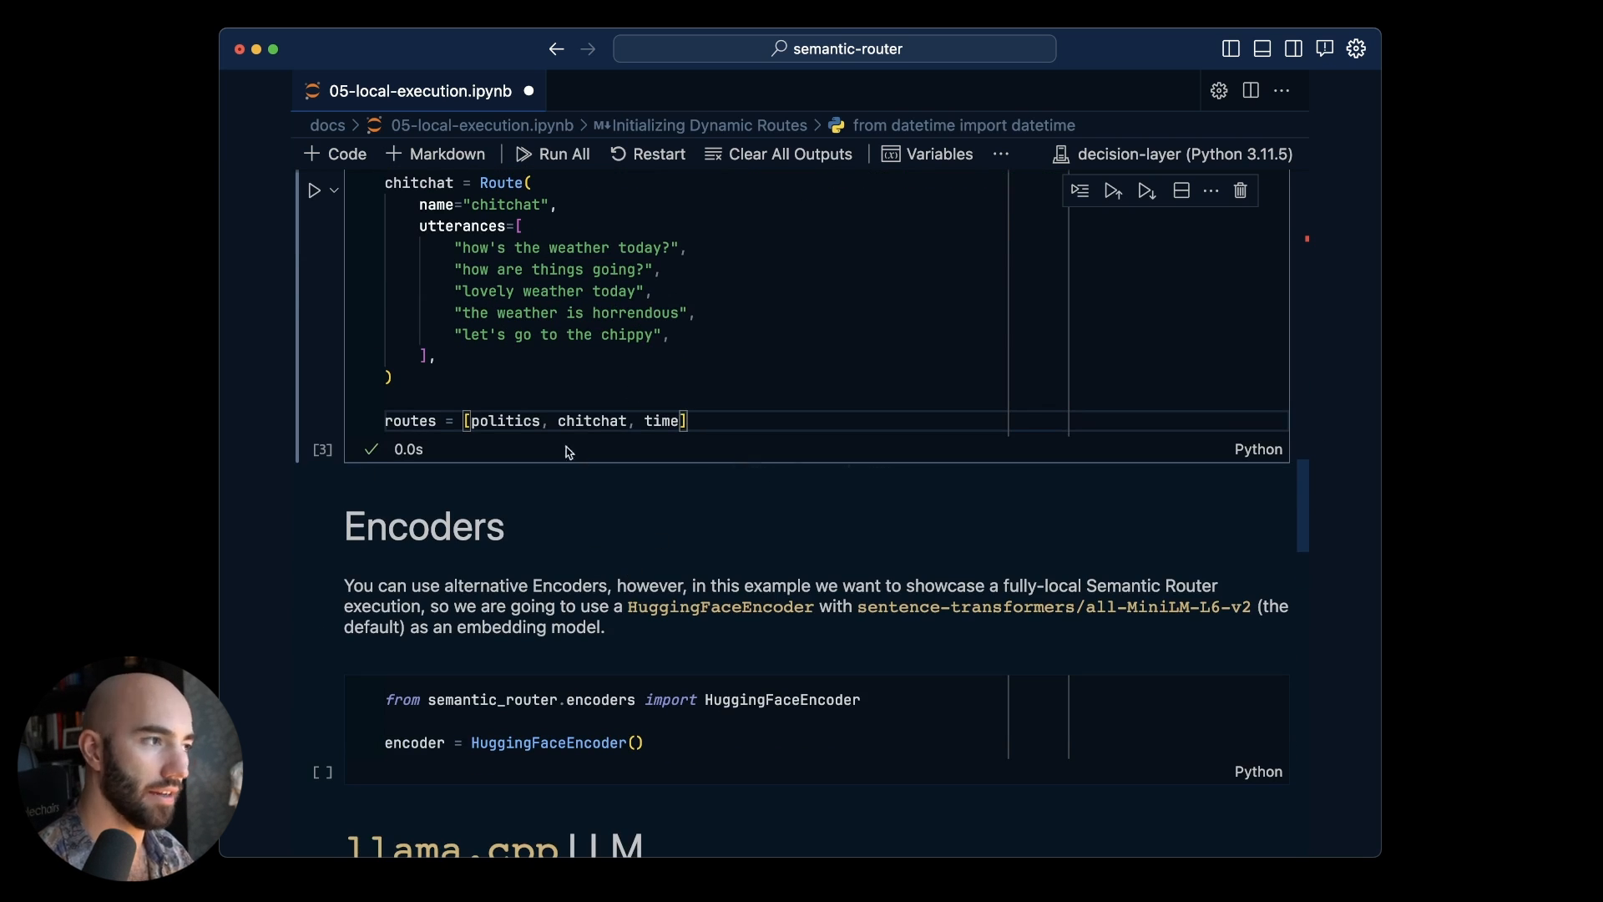
pyautogui.doubleClick(592, 421)
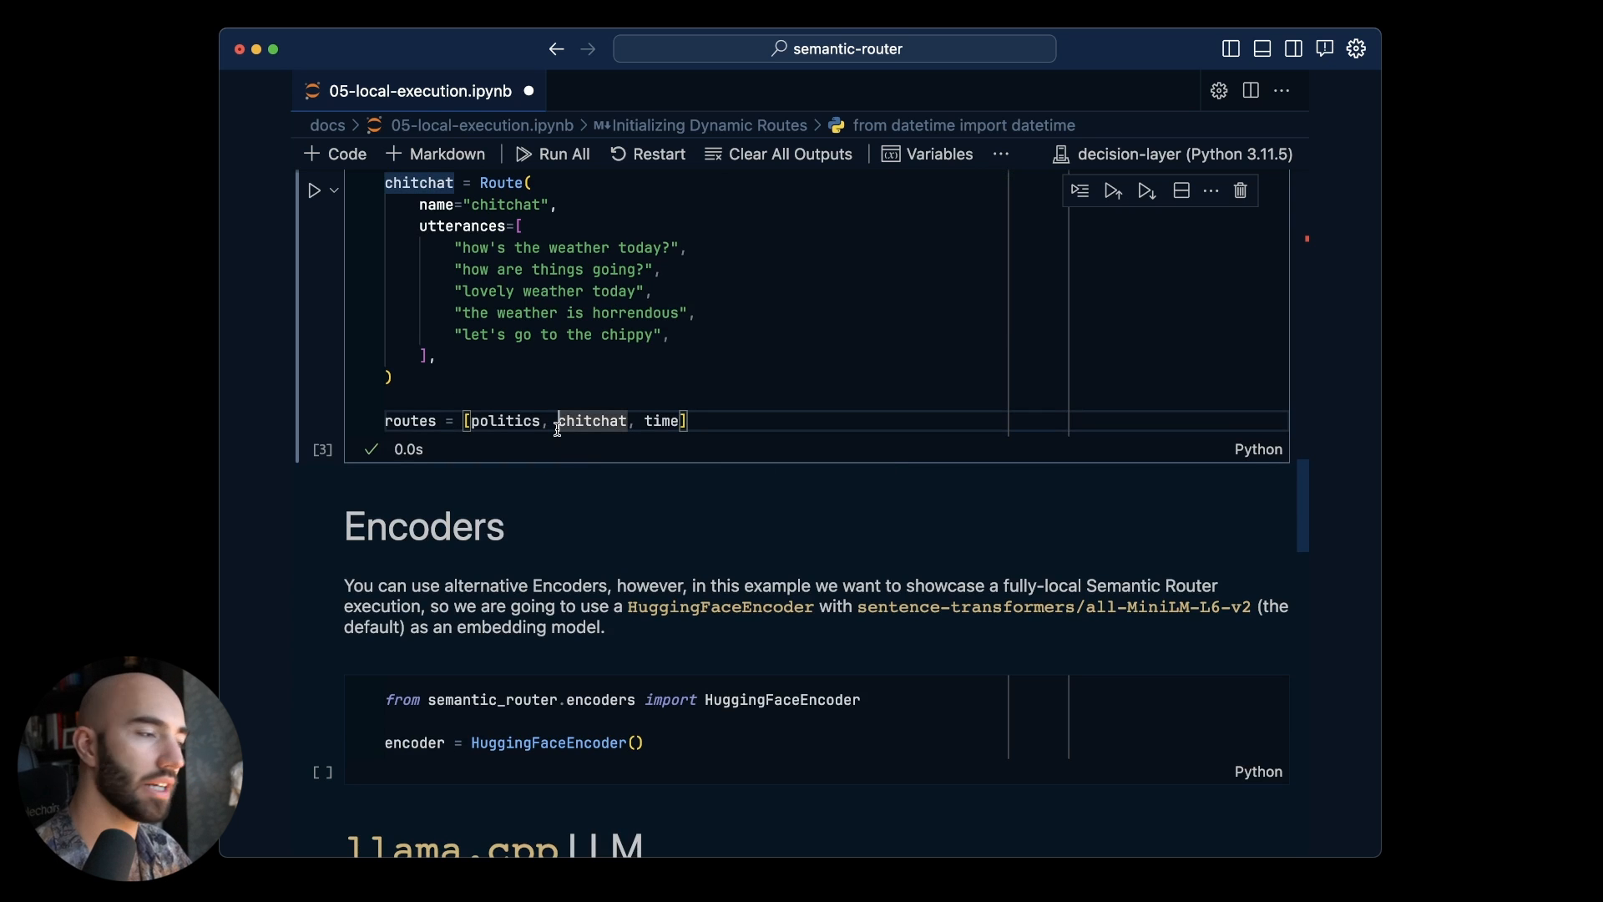
pyautogui.scroll(-3)
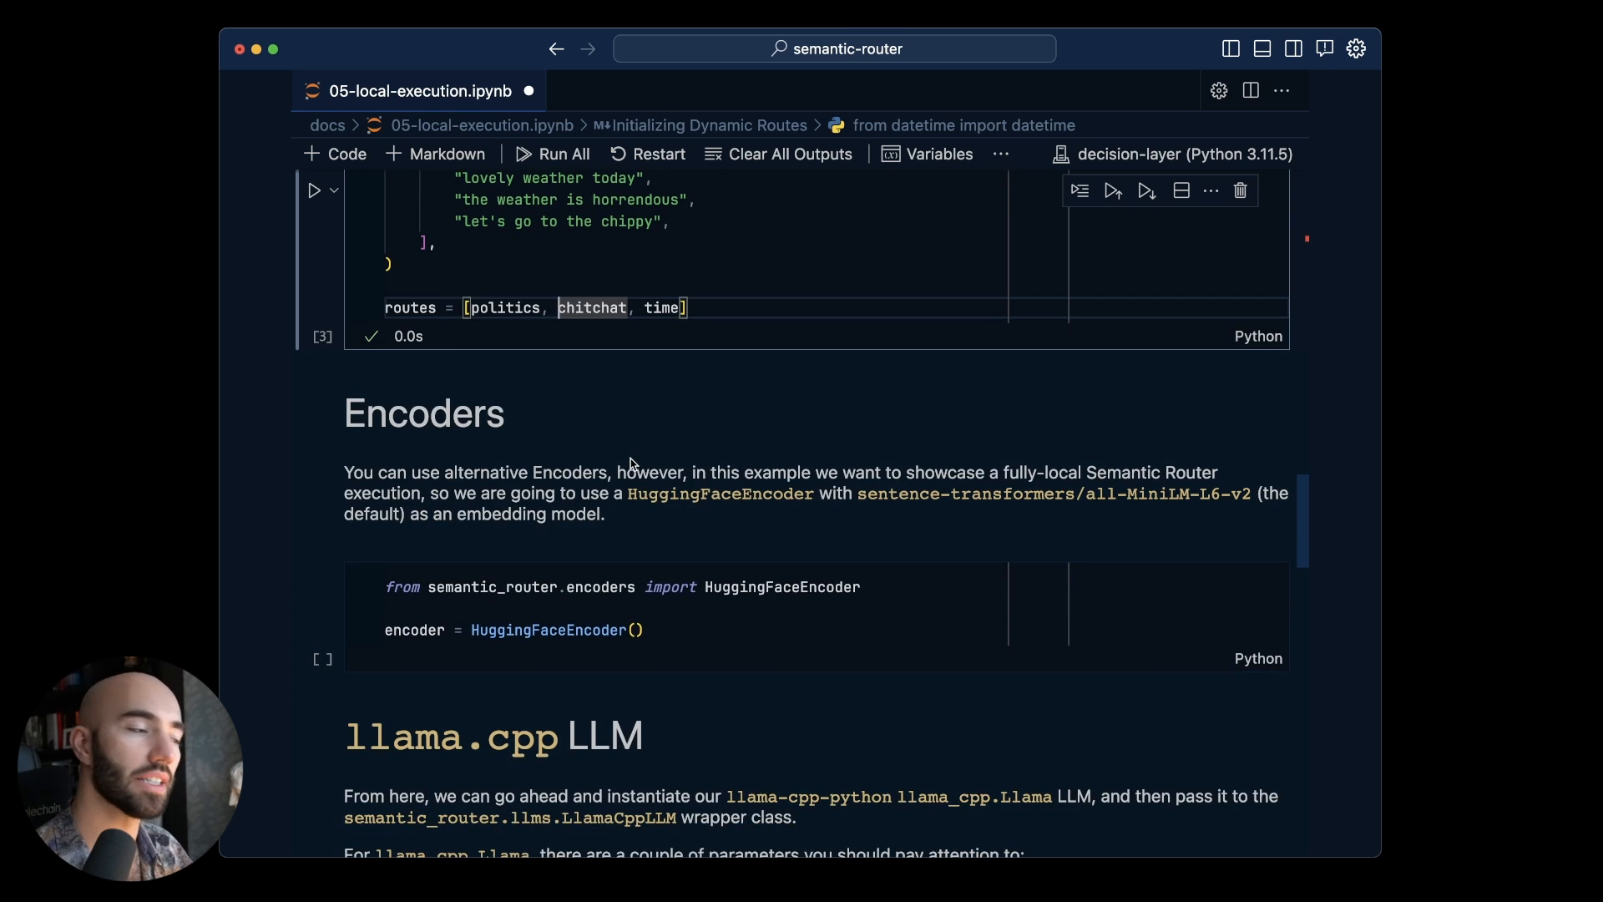
# Run the Encoders cell to create the HuggingFaceEncoder, producing a tqdm warning
pyautogui.click(705, 642)
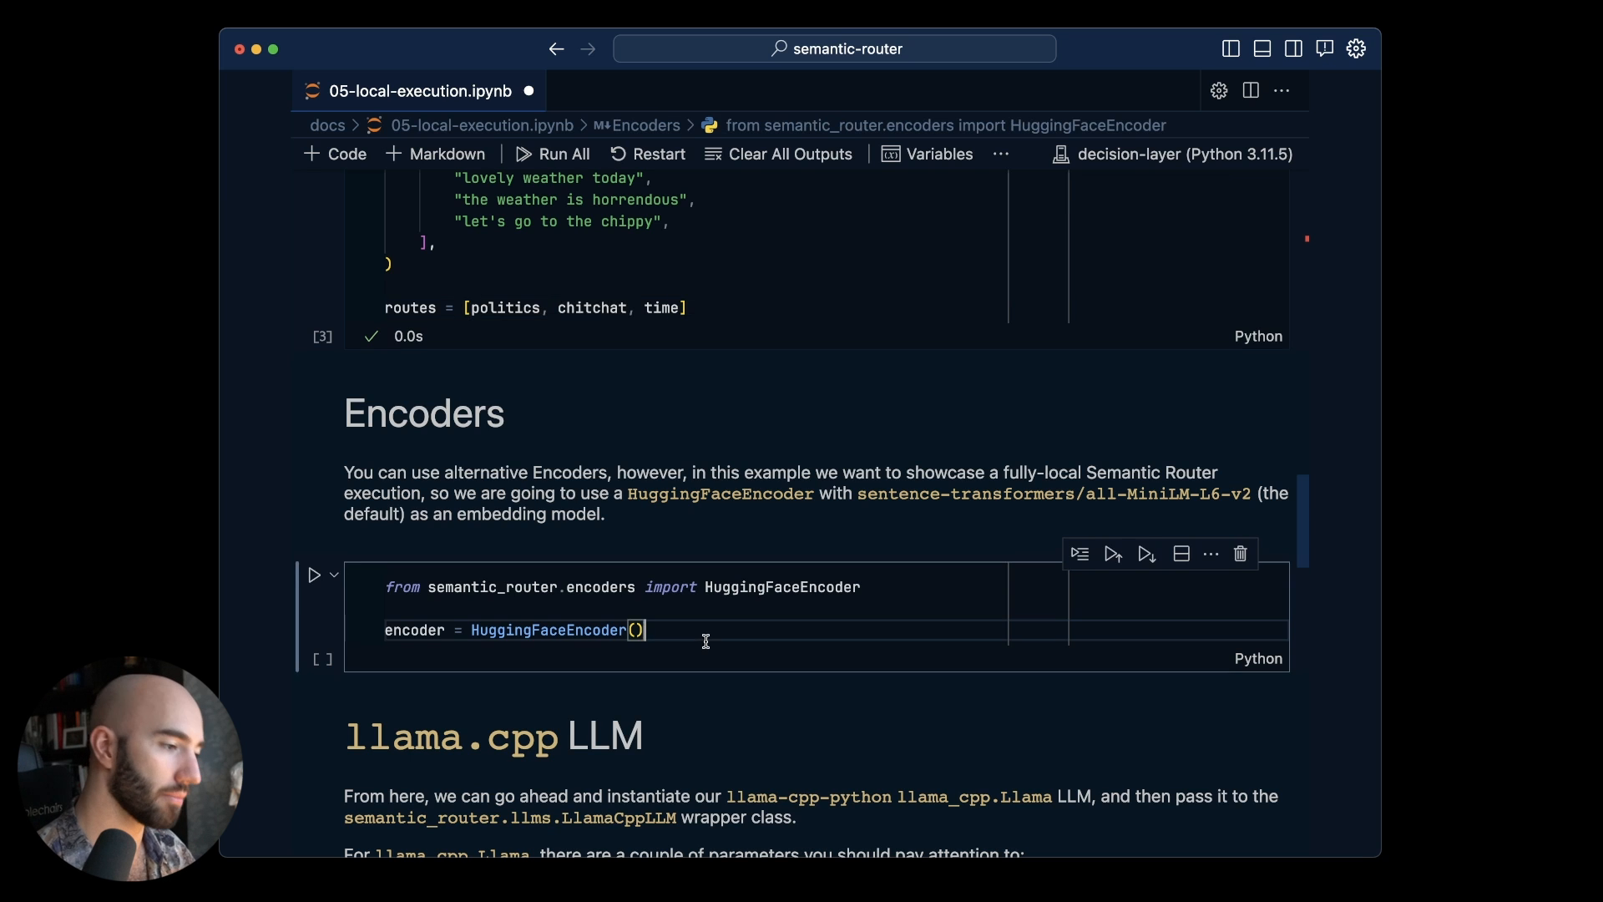
pyautogui.scroll(-3)
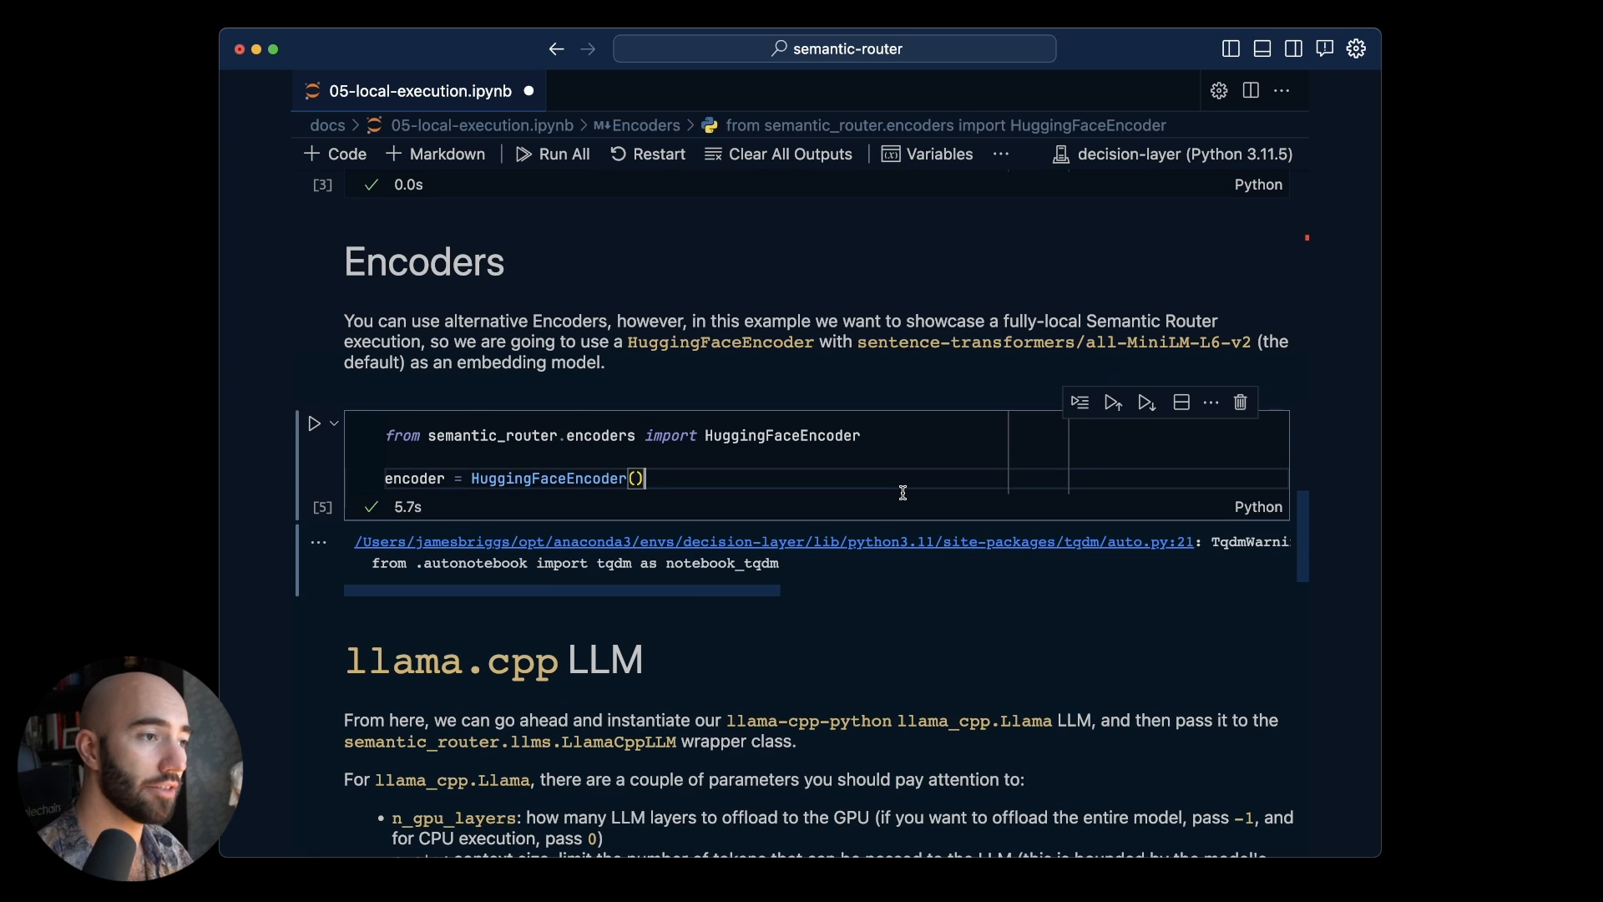
pyautogui.scroll(-3)
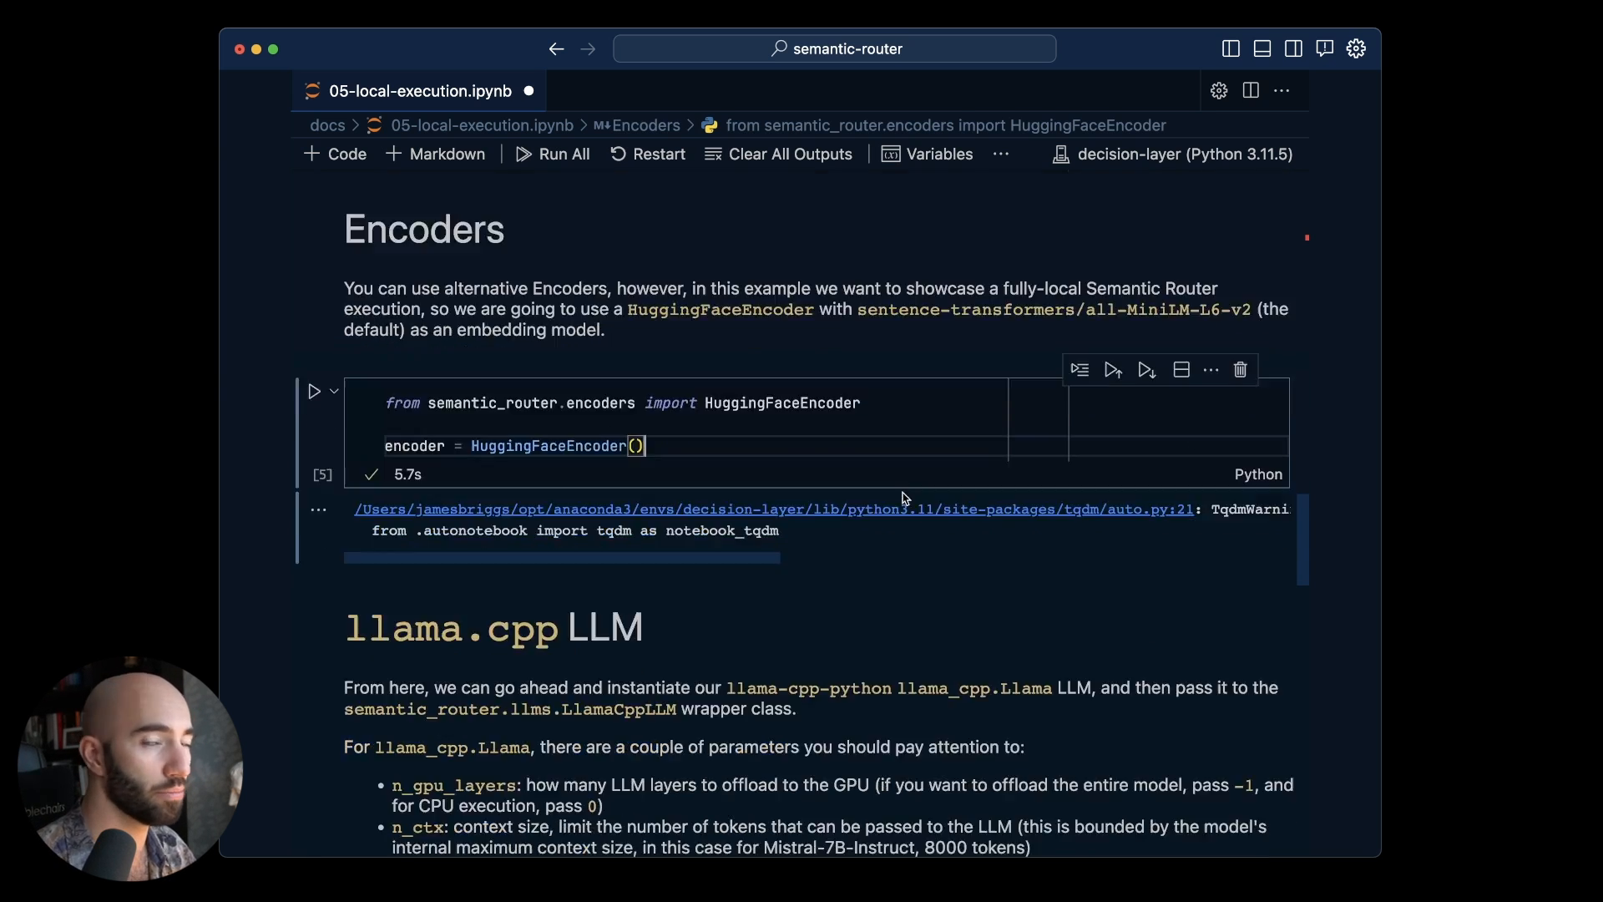
# Run the cell building Llama, LlamaCppLLM and RouteLayer from the Mistral 7B GGUF model
pyautogui.scroll(-3)
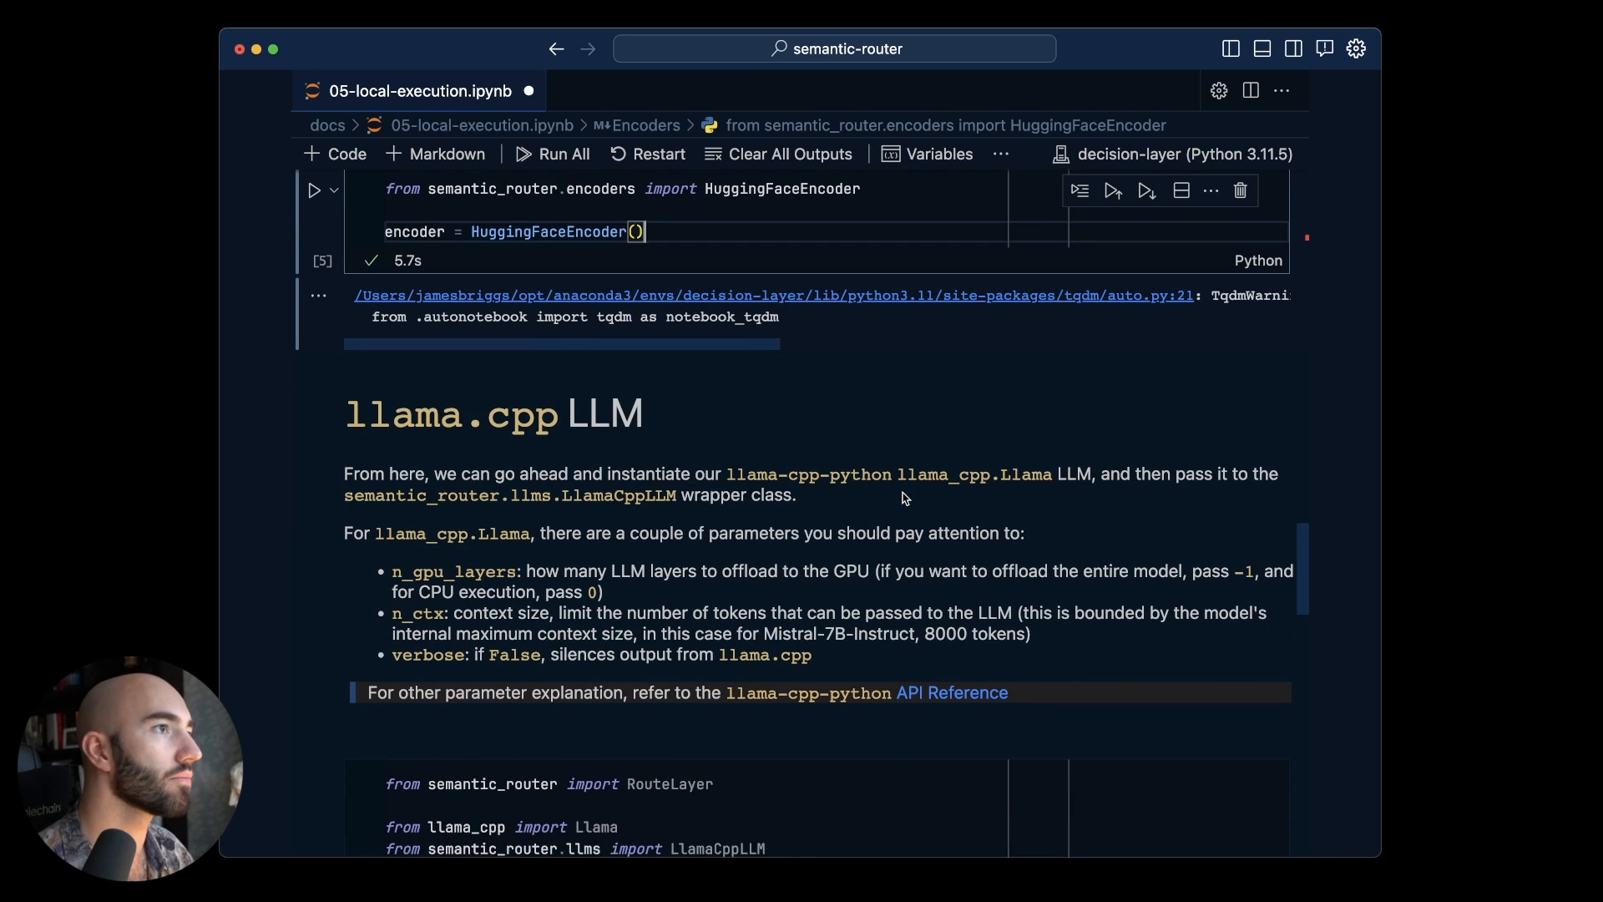
pyautogui.scroll(-3)
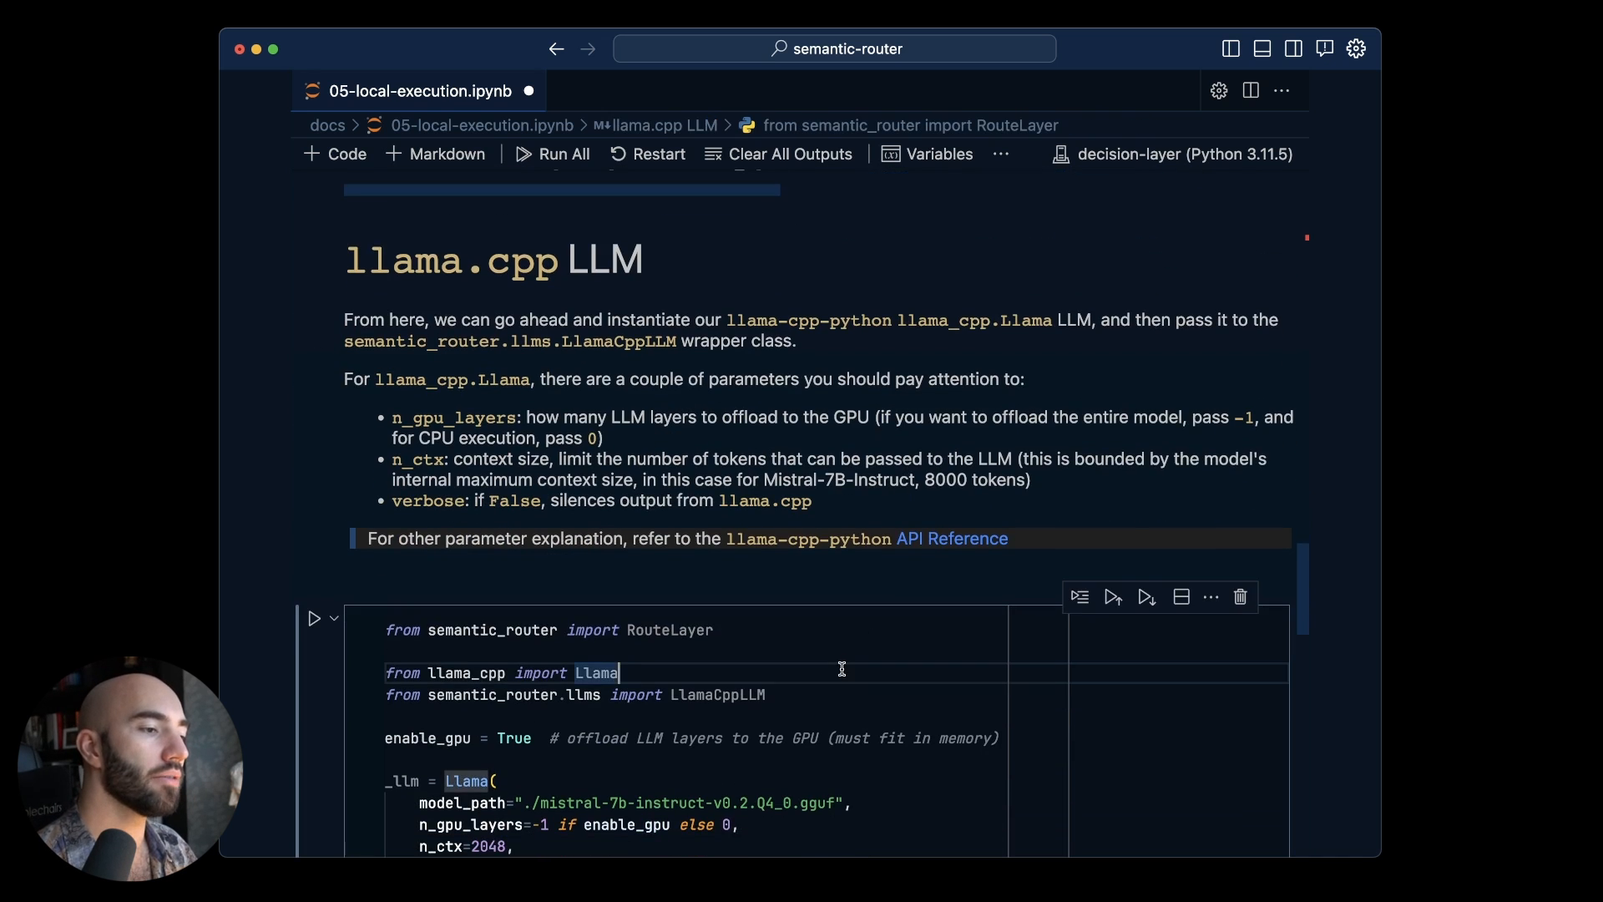
pyautogui.scroll(-3)
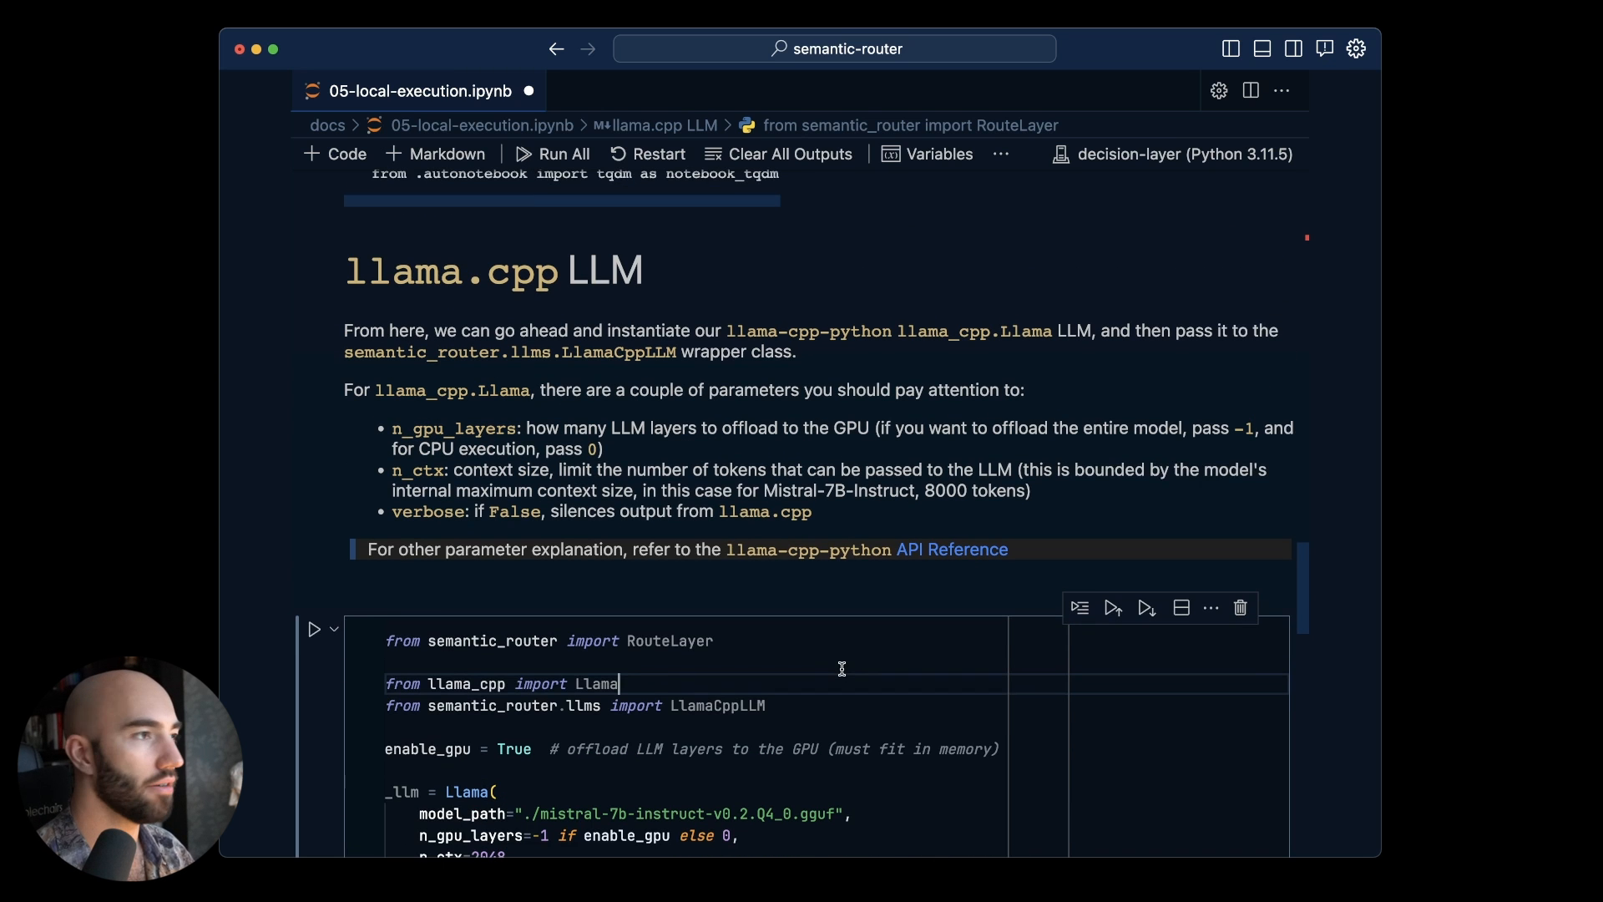
pyautogui.scroll(-3)
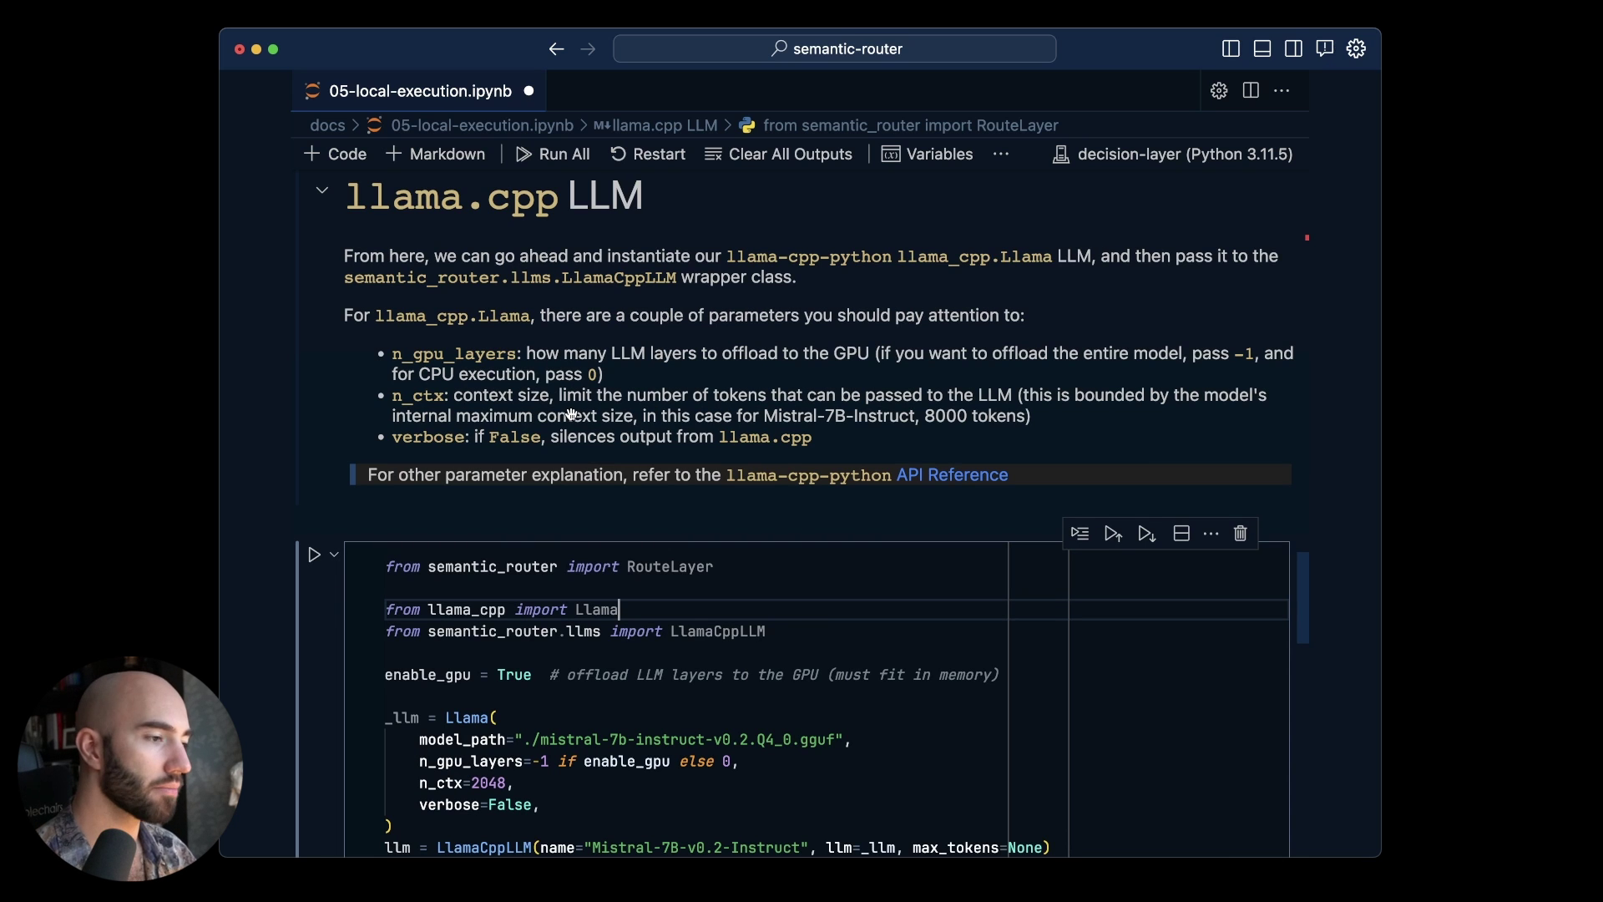
pyautogui.scroll(-3)
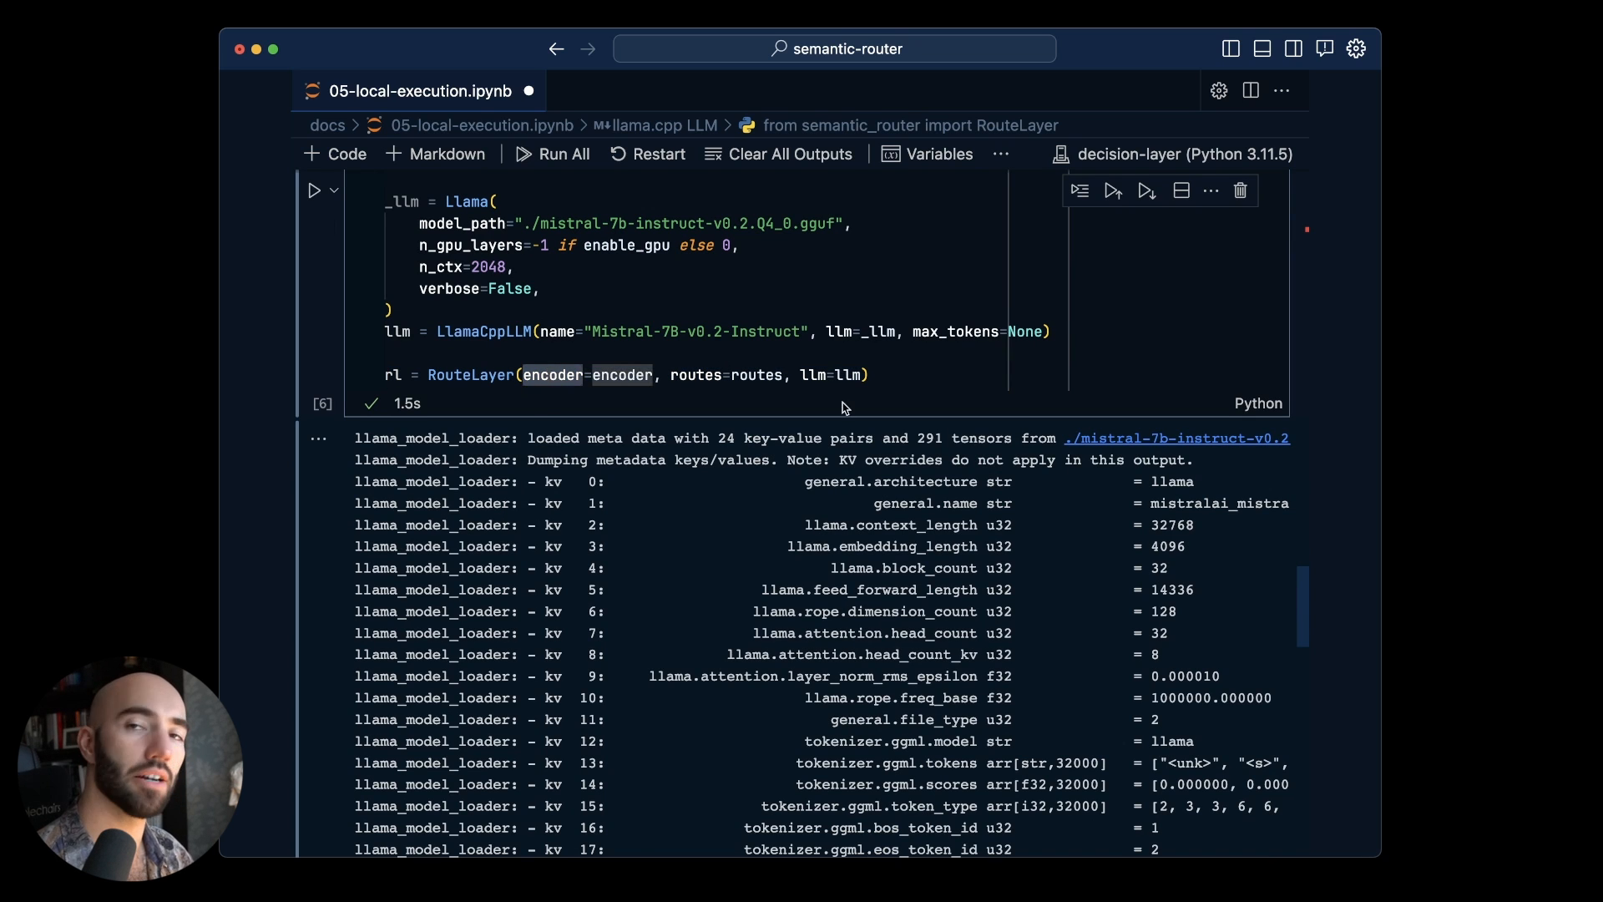
pyautogui.moveTo(760, 375)
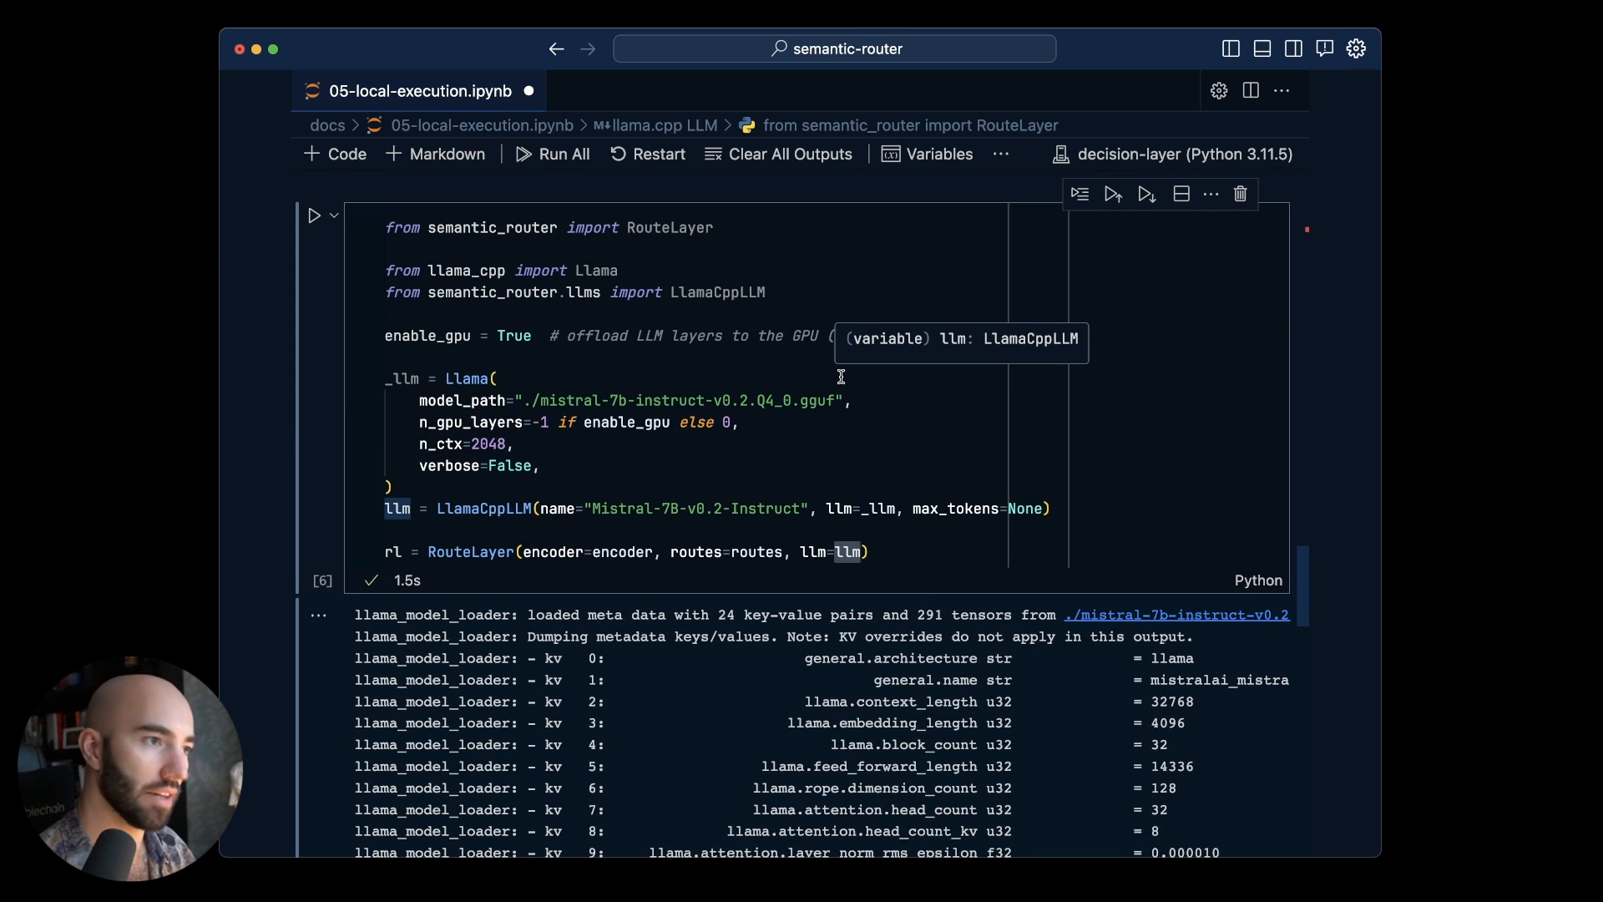
# Review the loader log and run rl("how's the weather today?"), returning chitchat
pyautogui.scroll(-3)
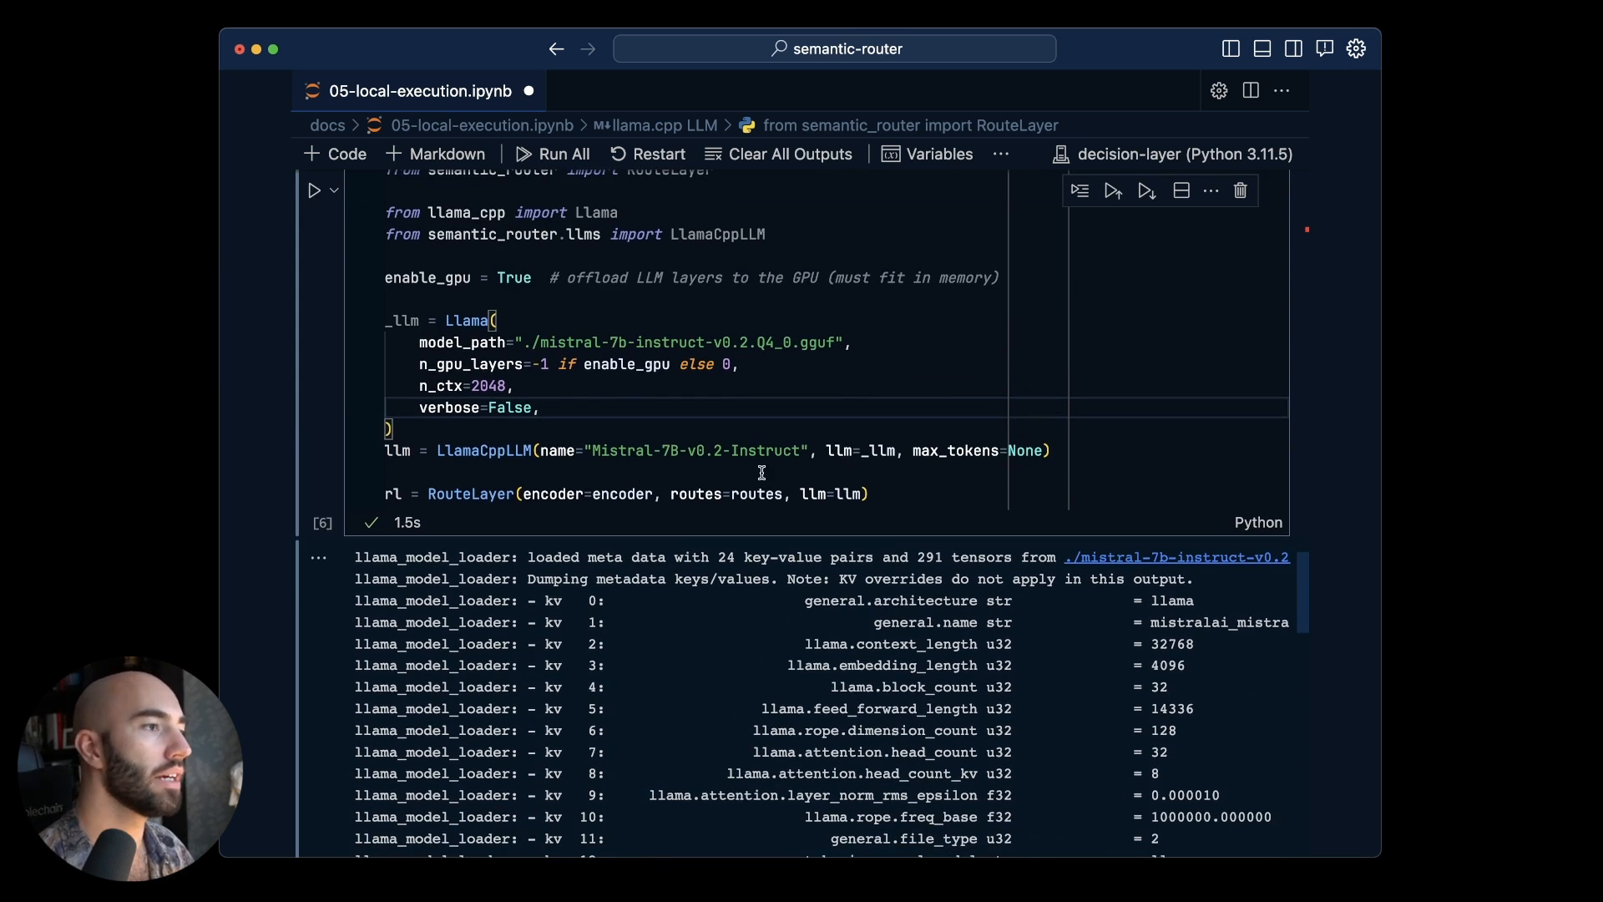
pyautogui.scroll(-3)
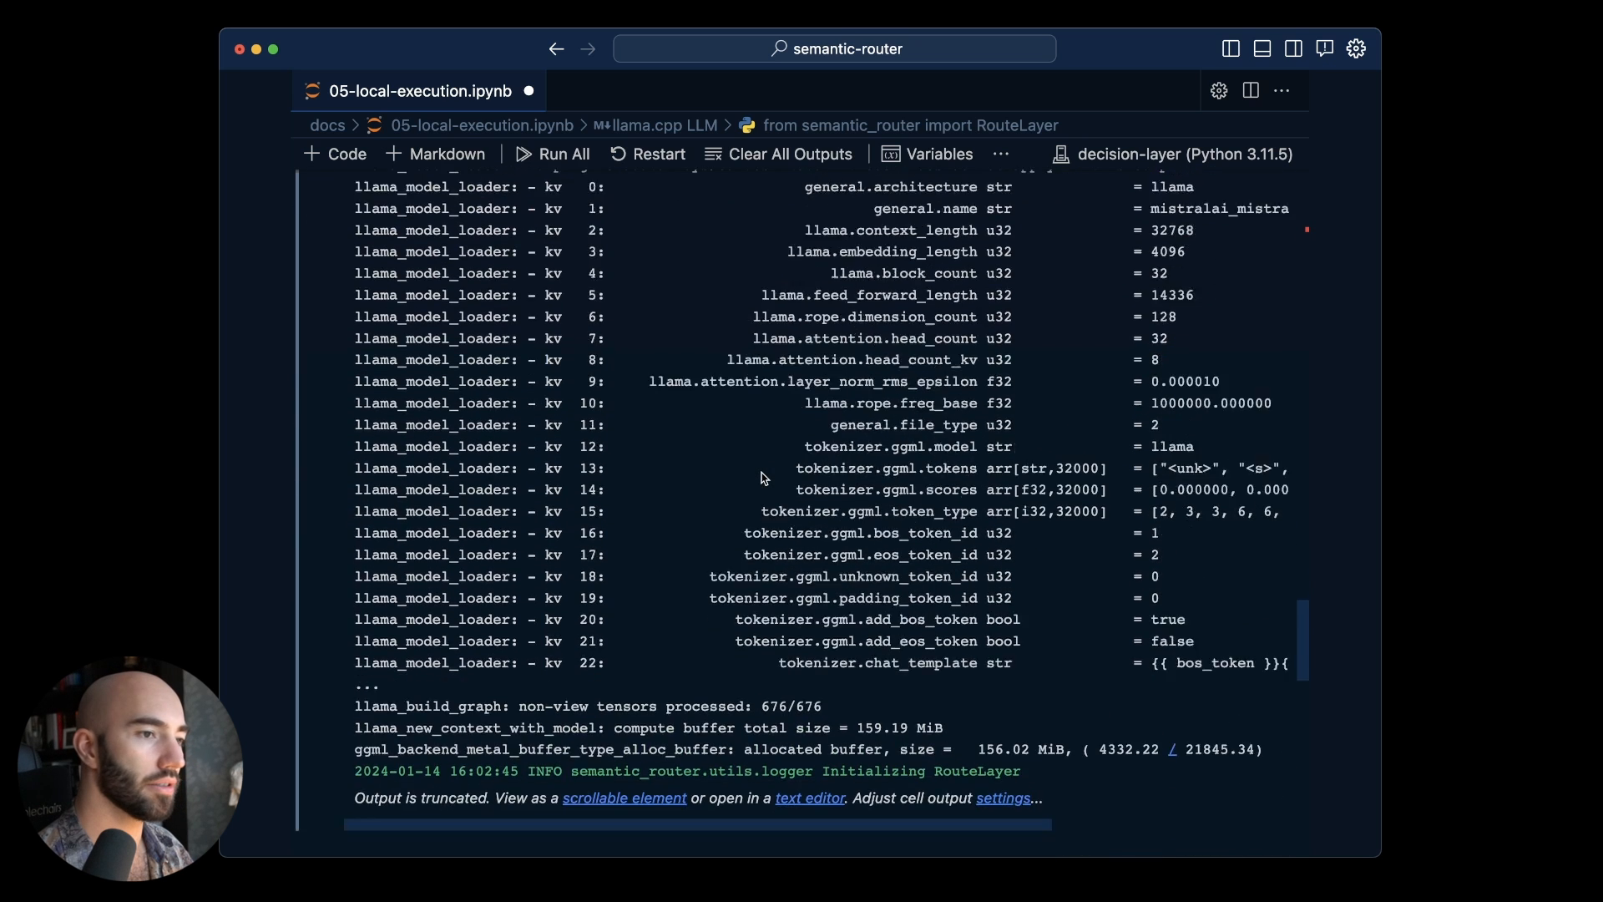
pyautogui.scroll(-3)
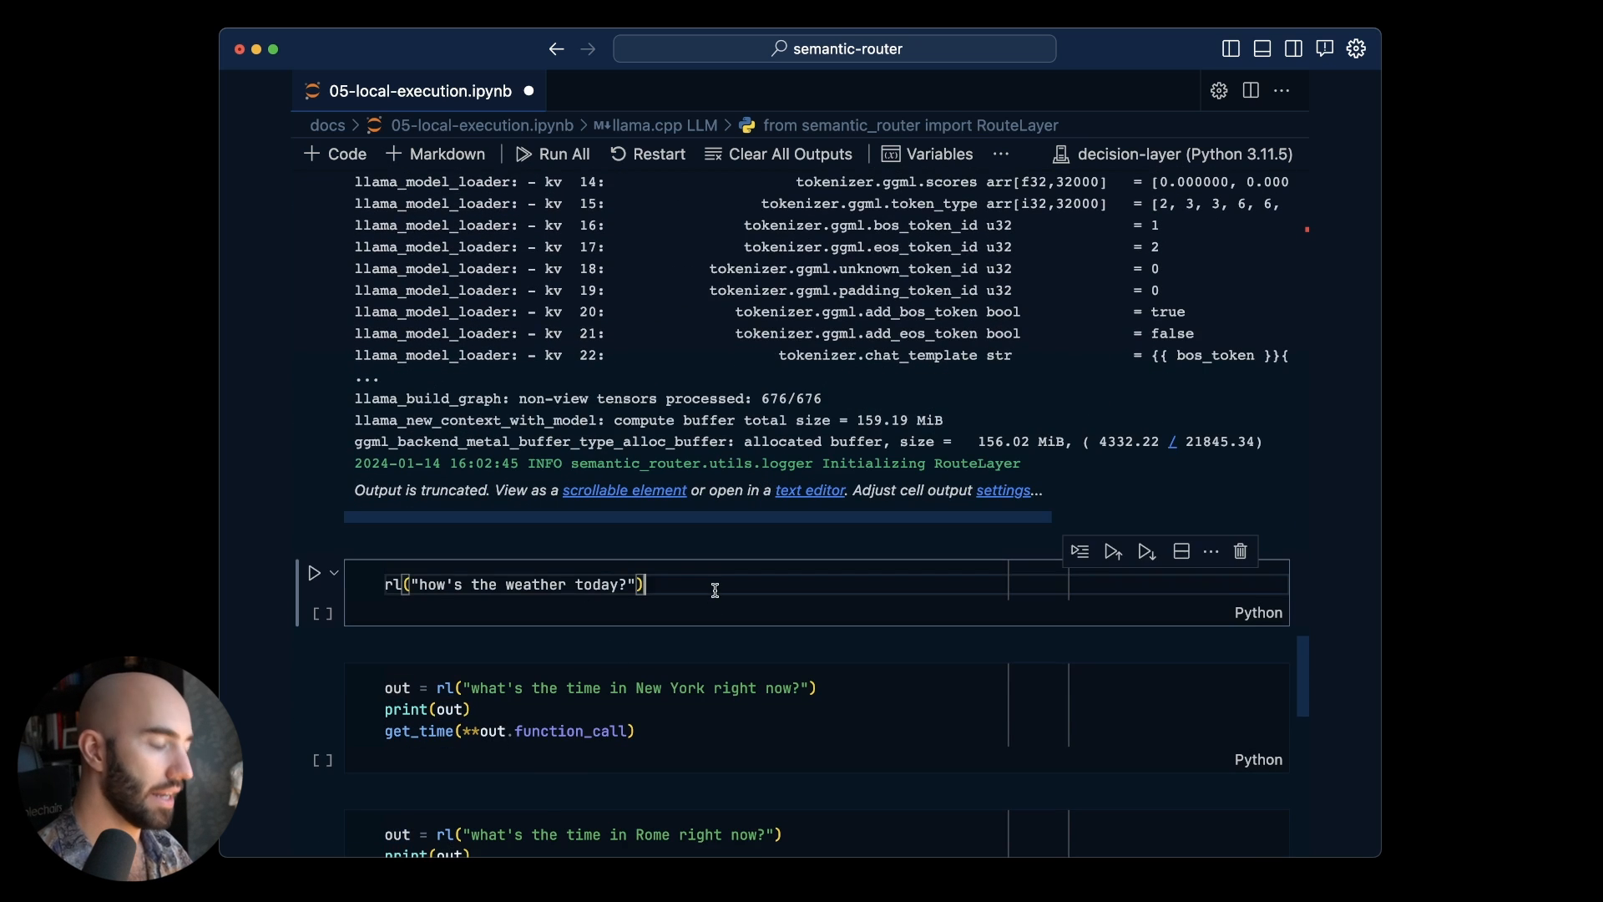
pyautogui.click(1112, 551)
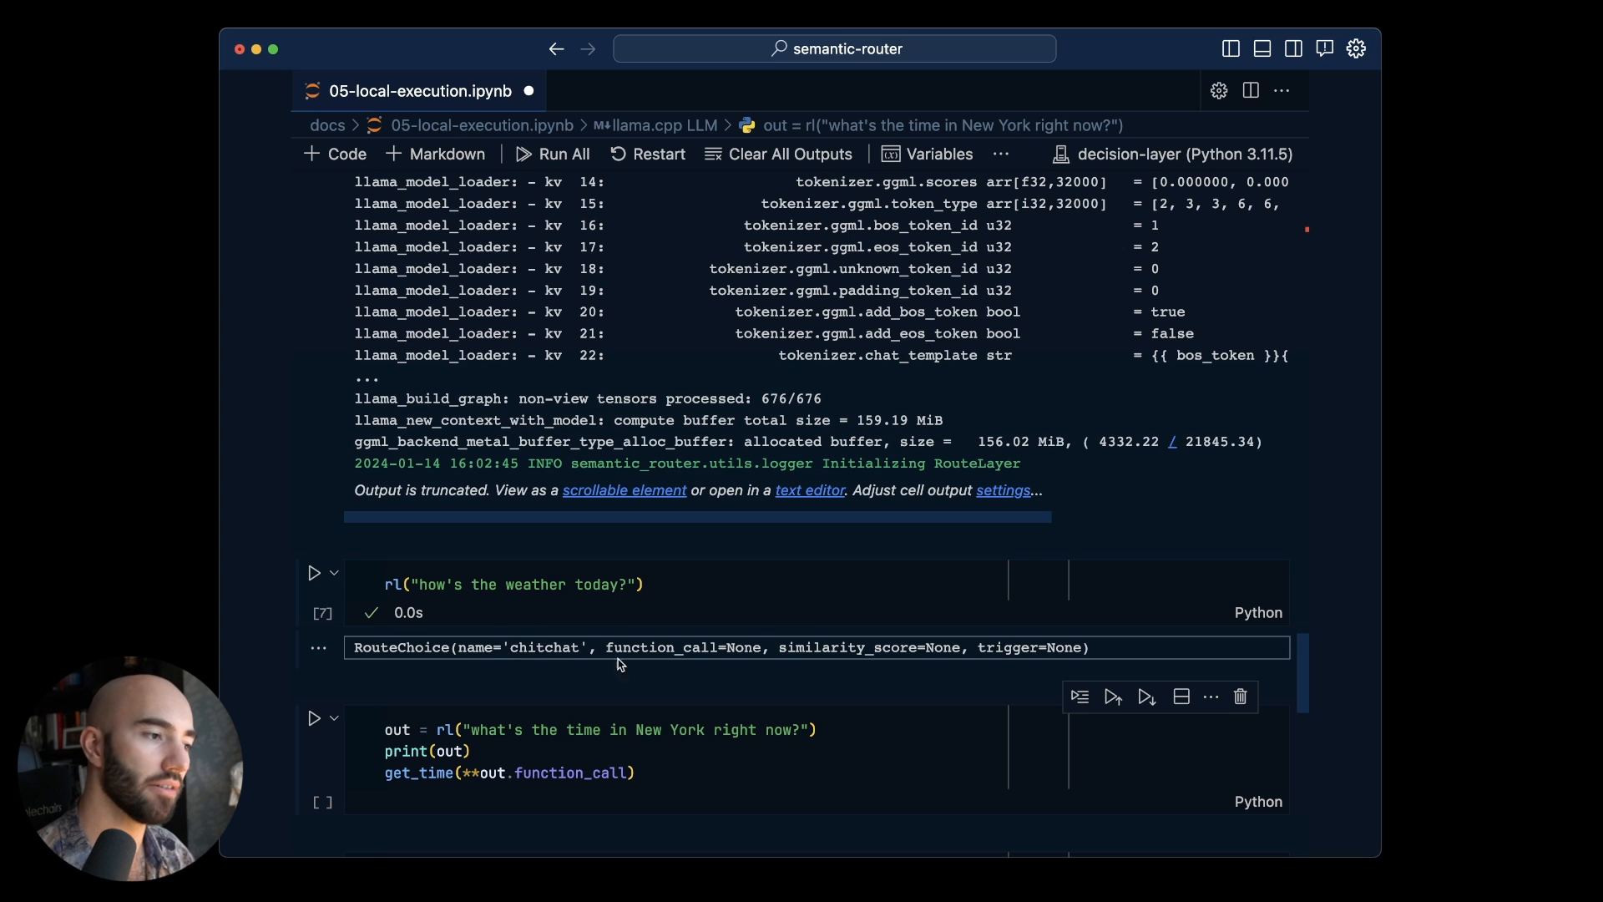
pyautogui.doubleClick(543, 648)
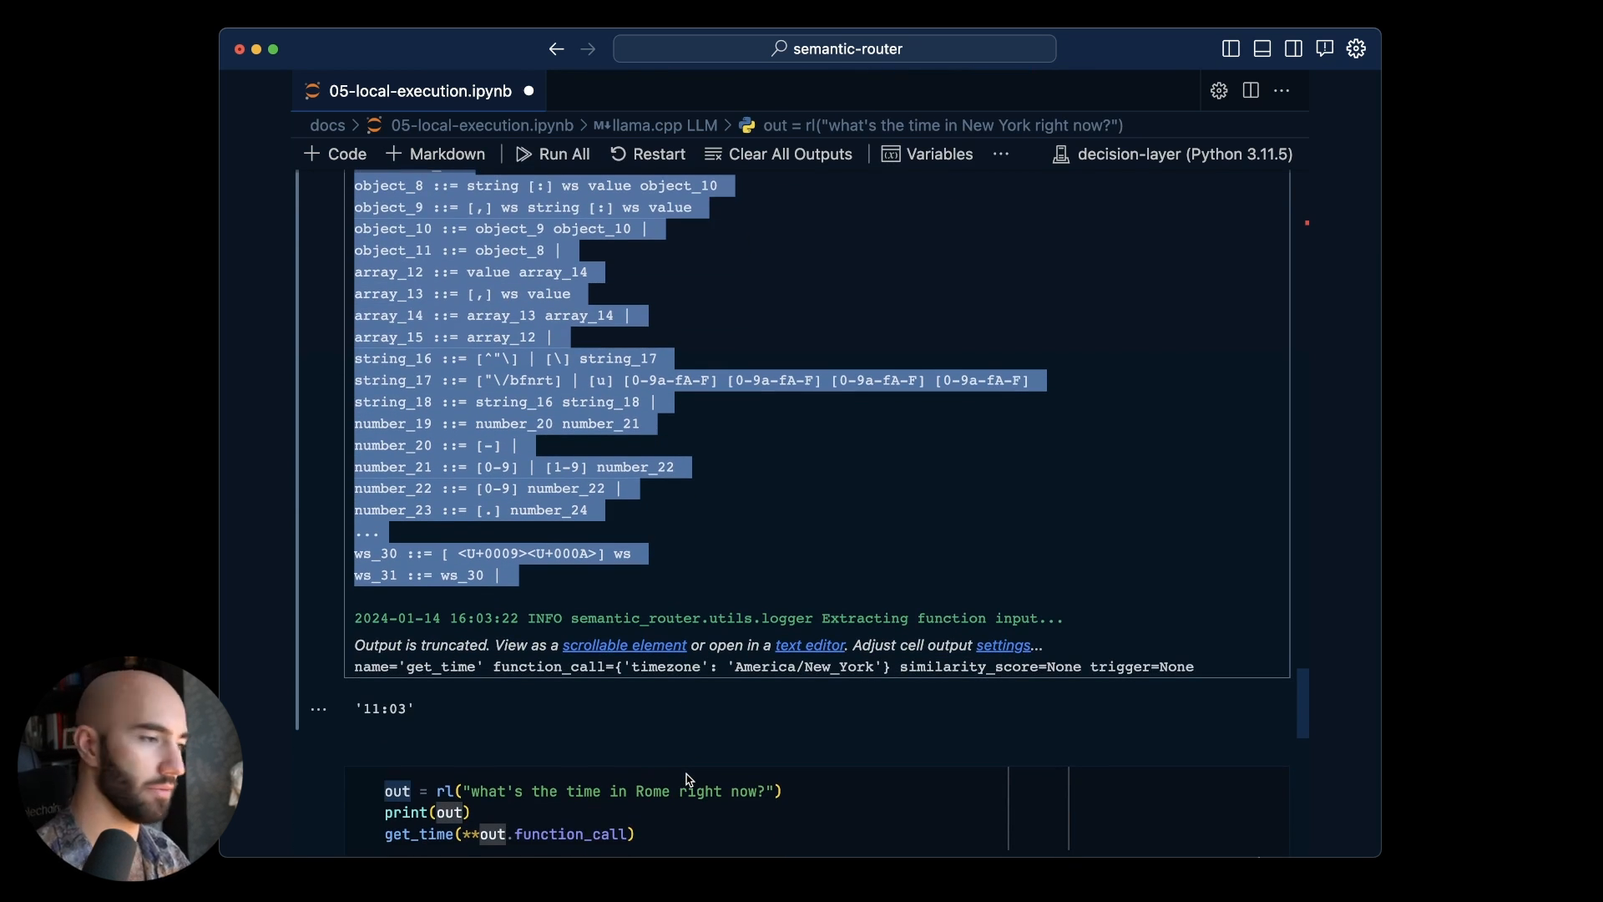
# Check the New York query's get_time route, America/New_York timezone and '11:03' result
pyautogui.scroll(-3)
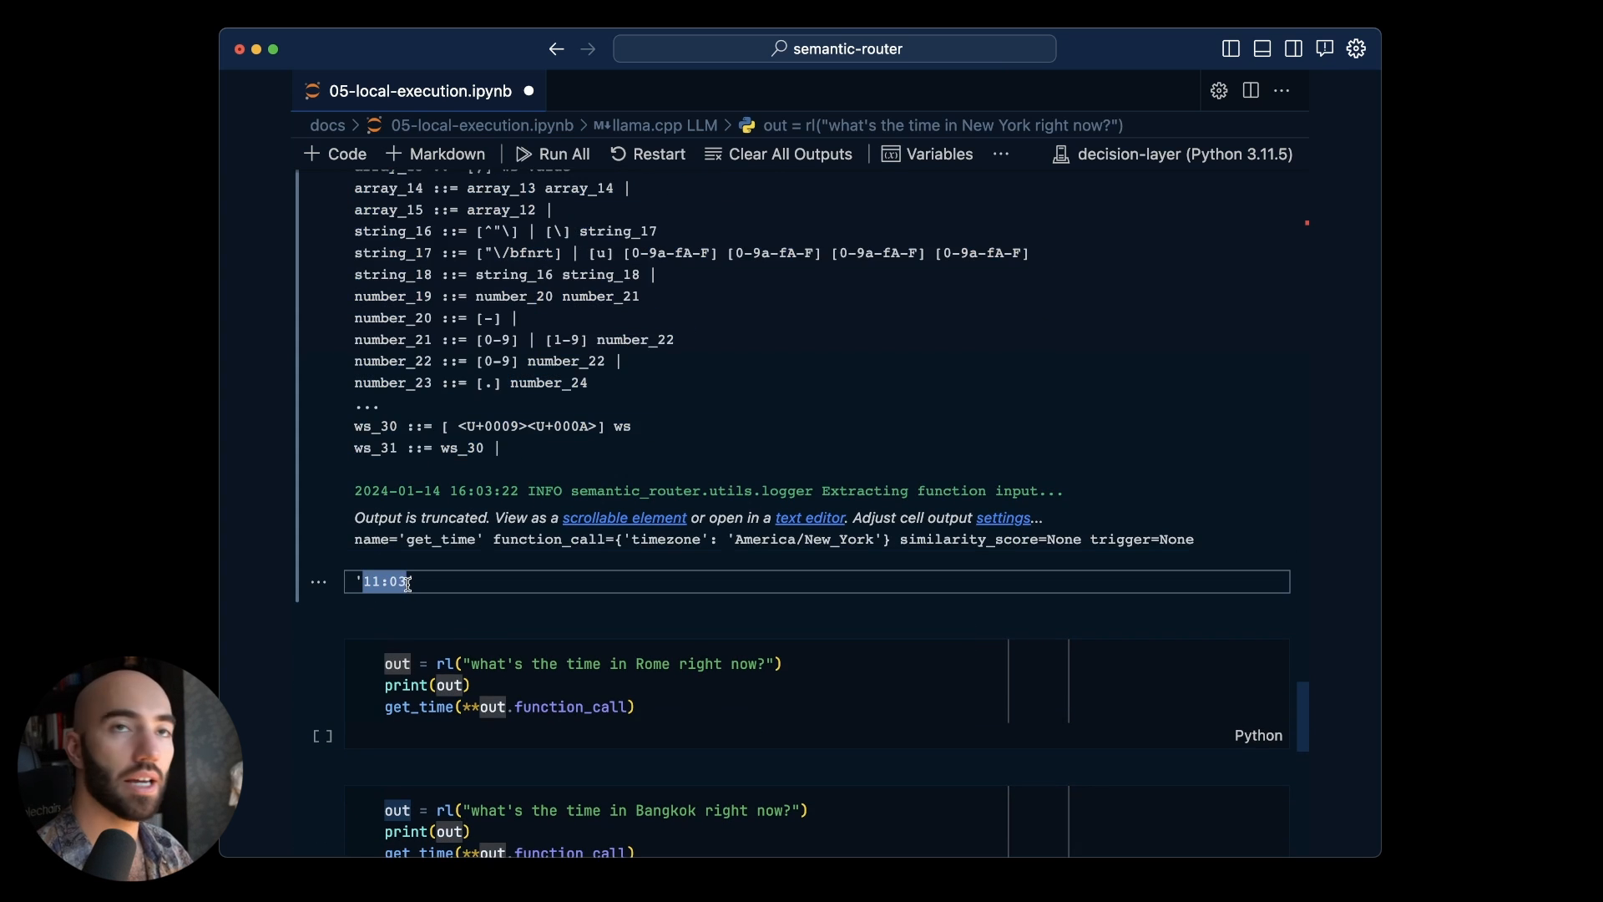
pyautogui.moveTo(468, 616)
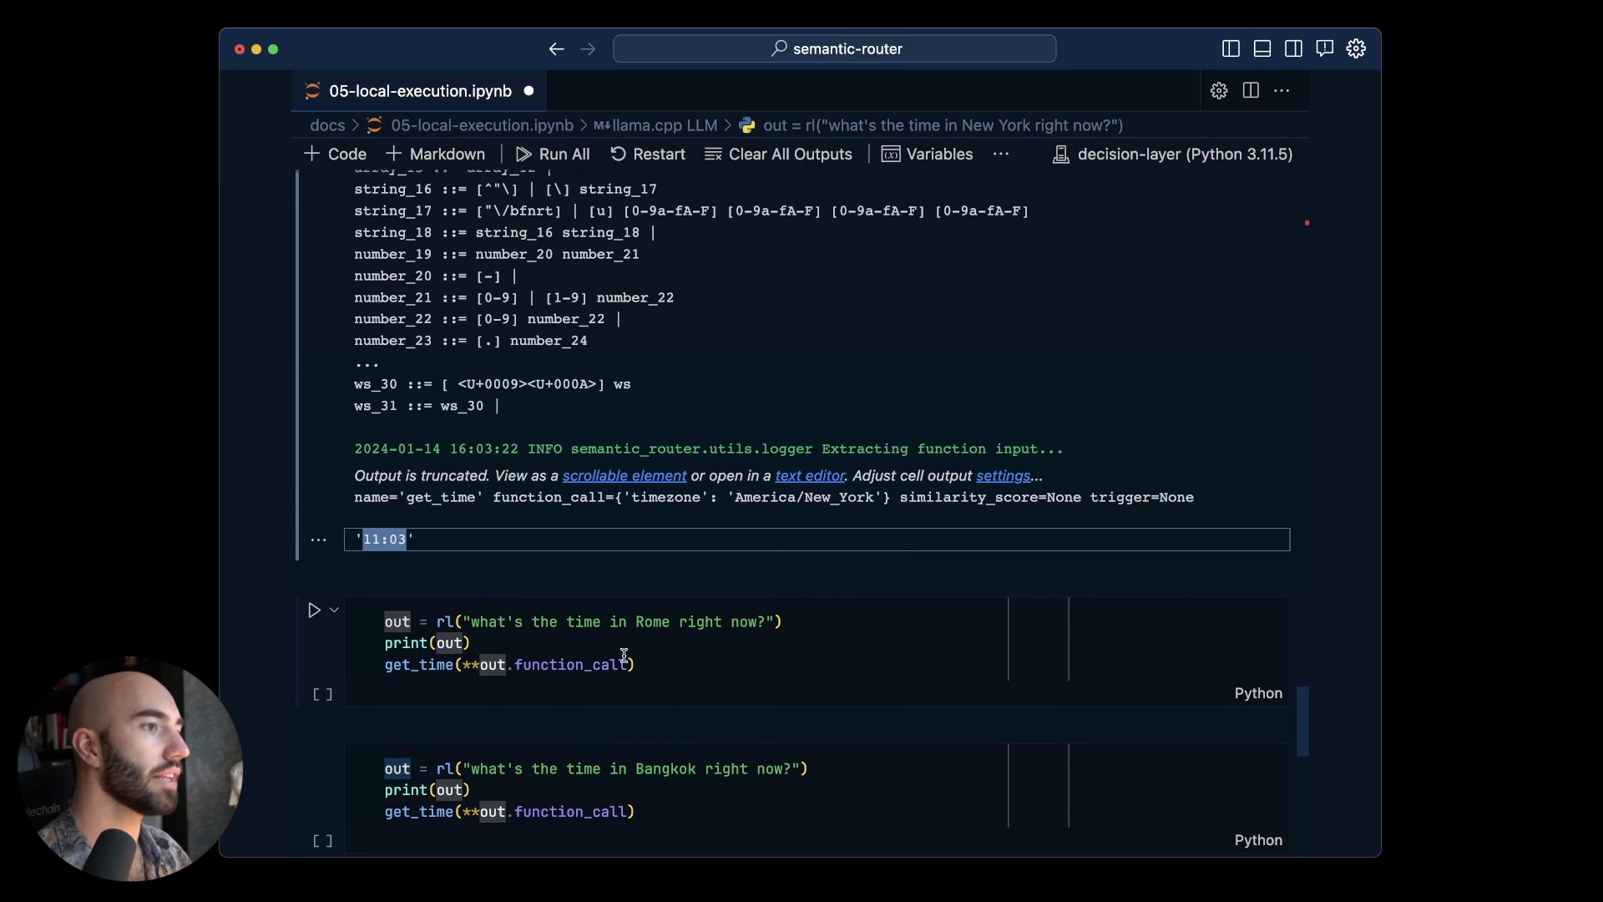
# Run the Rome time query, routing to get_time with Europe/Rome and returning '17:03'
pyautogui.click(625, 655)
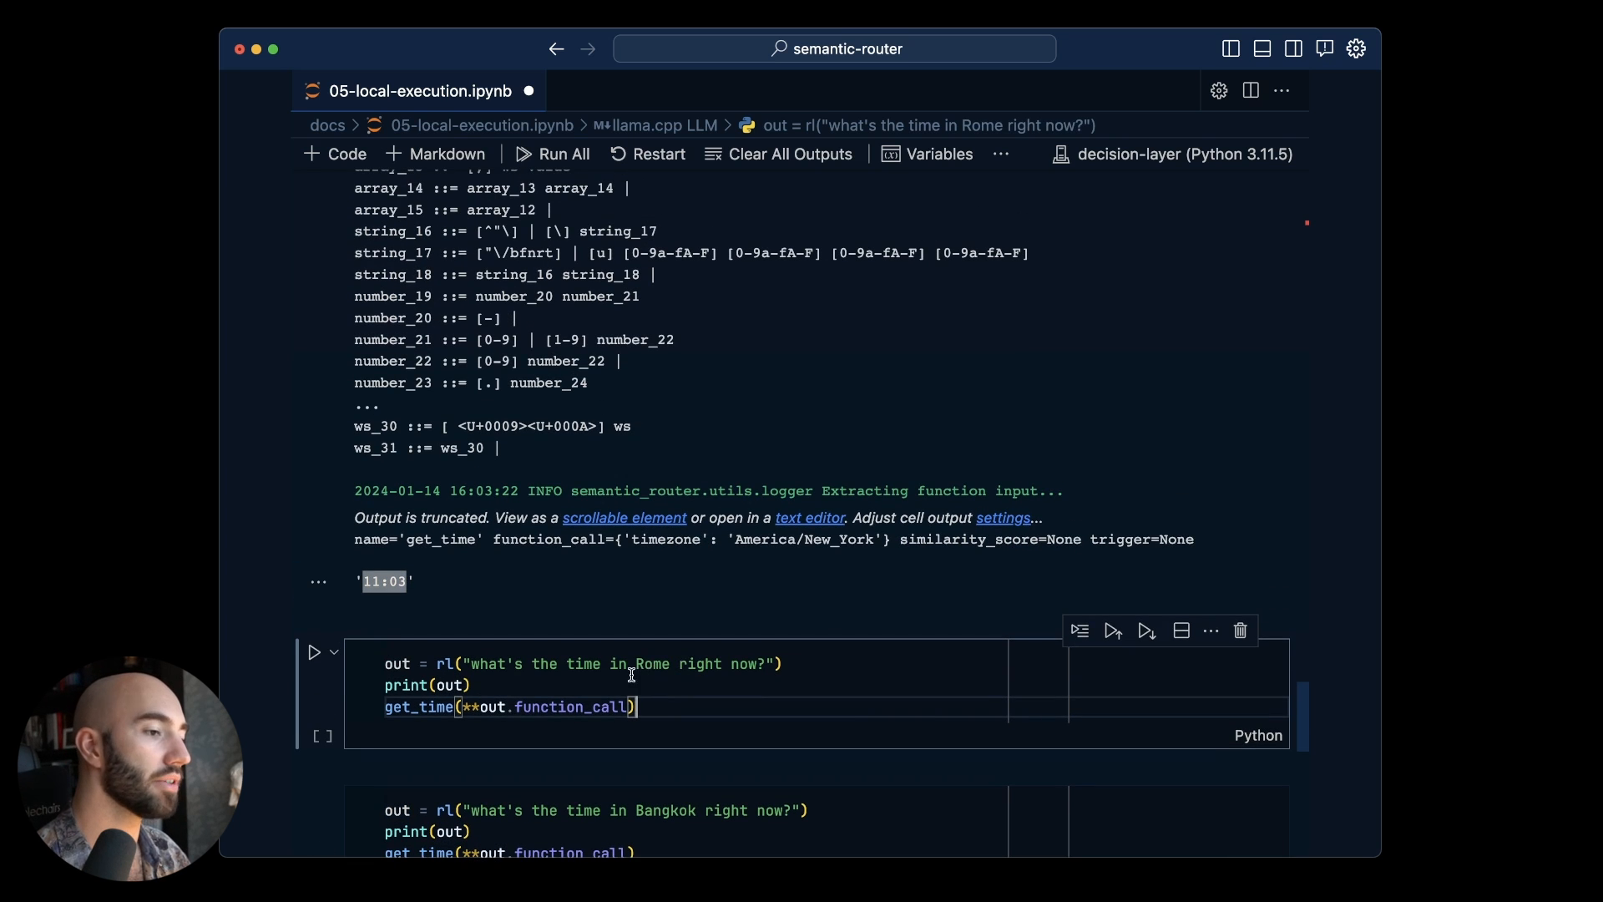
pyautogui.scroll(-3)
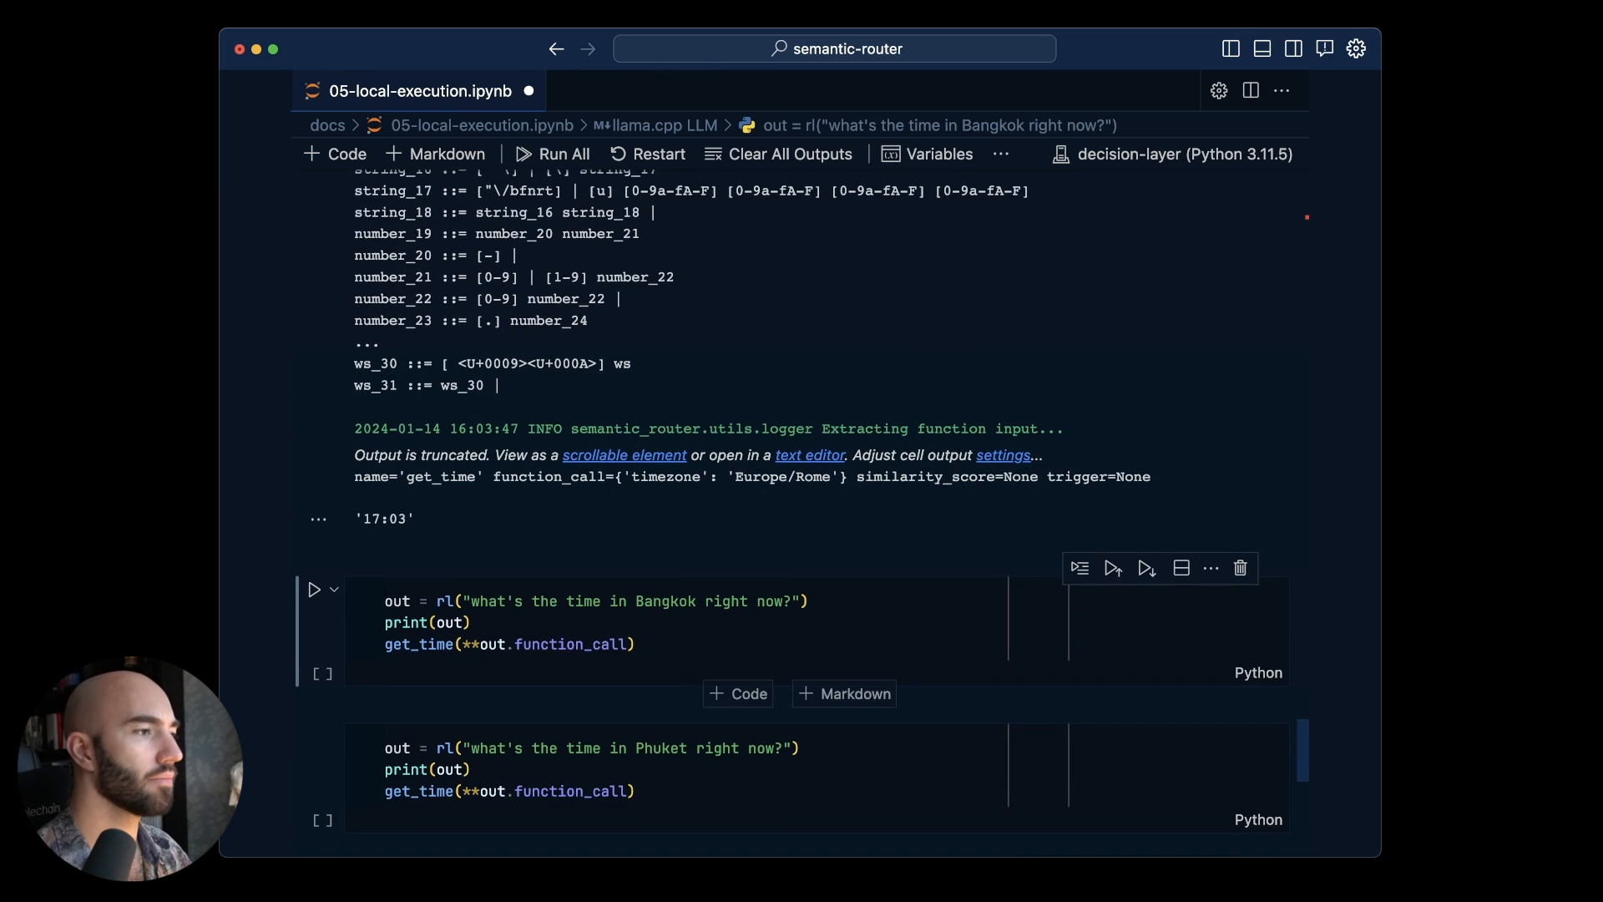
pyautogui.scroll(-3)
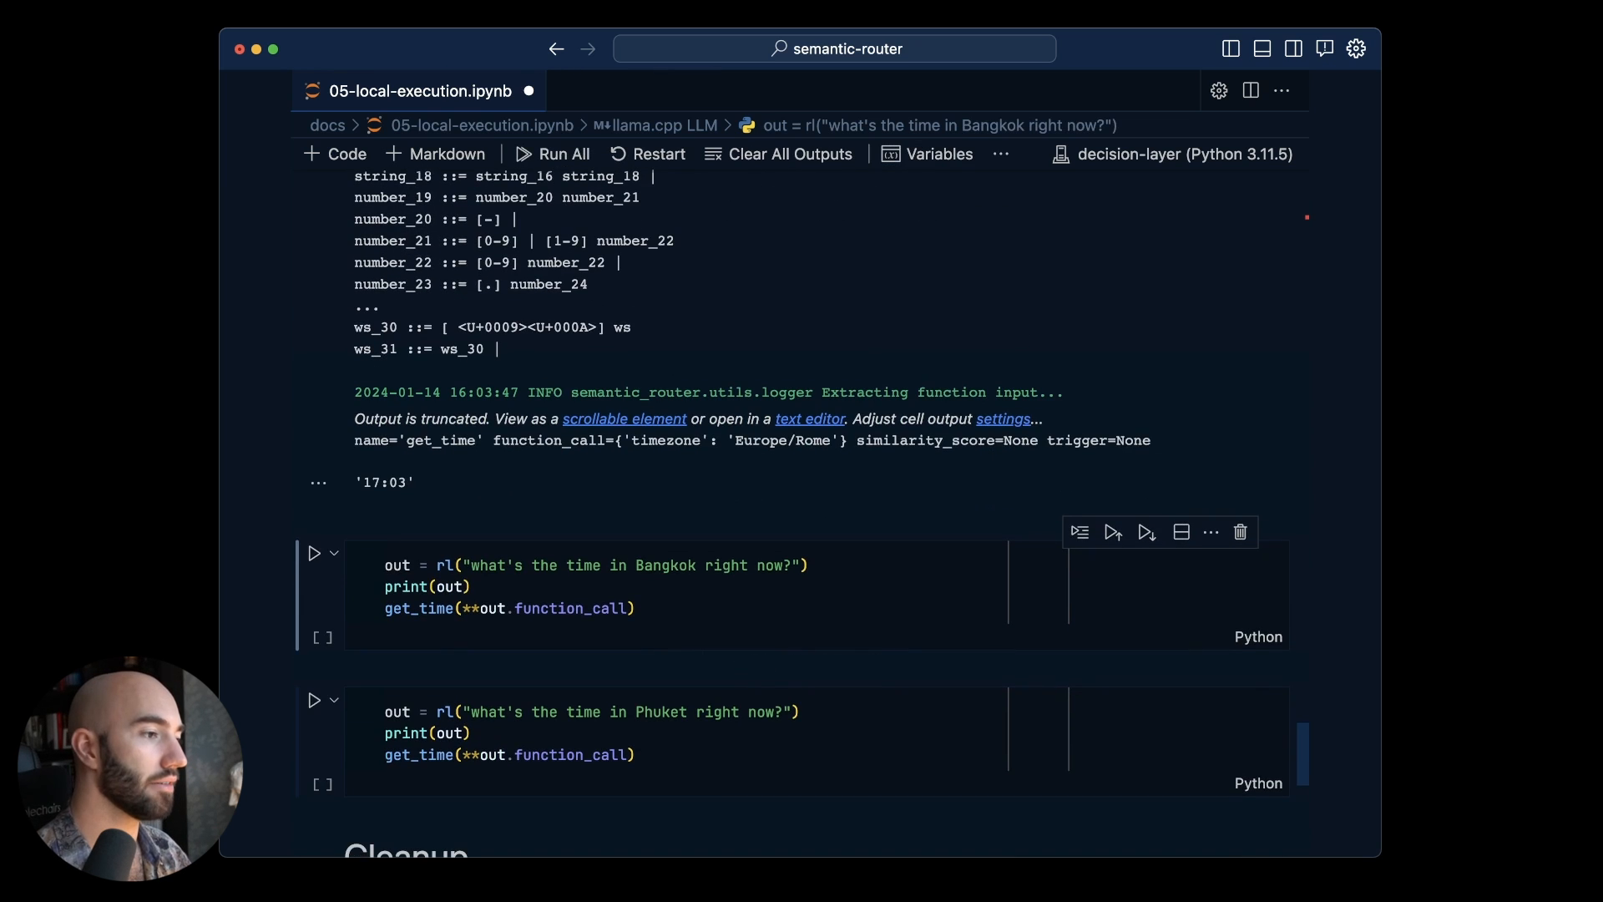
# Focus the Bangkok time query cell
pyautogui.click(679, 608)
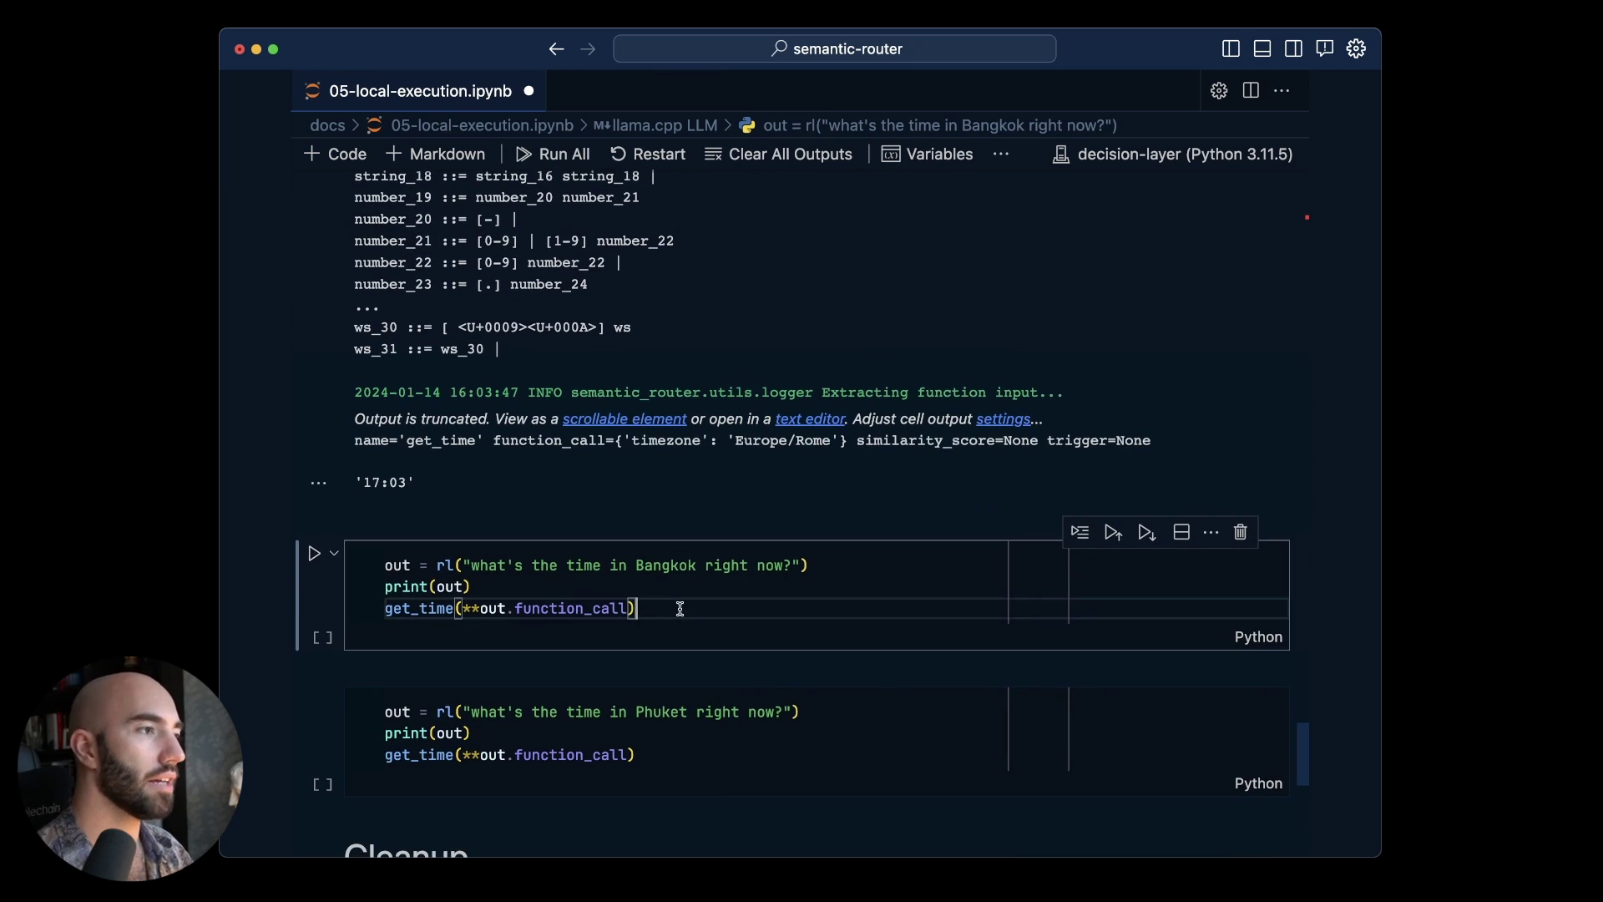
pyautogui.moveTo(854, 585)
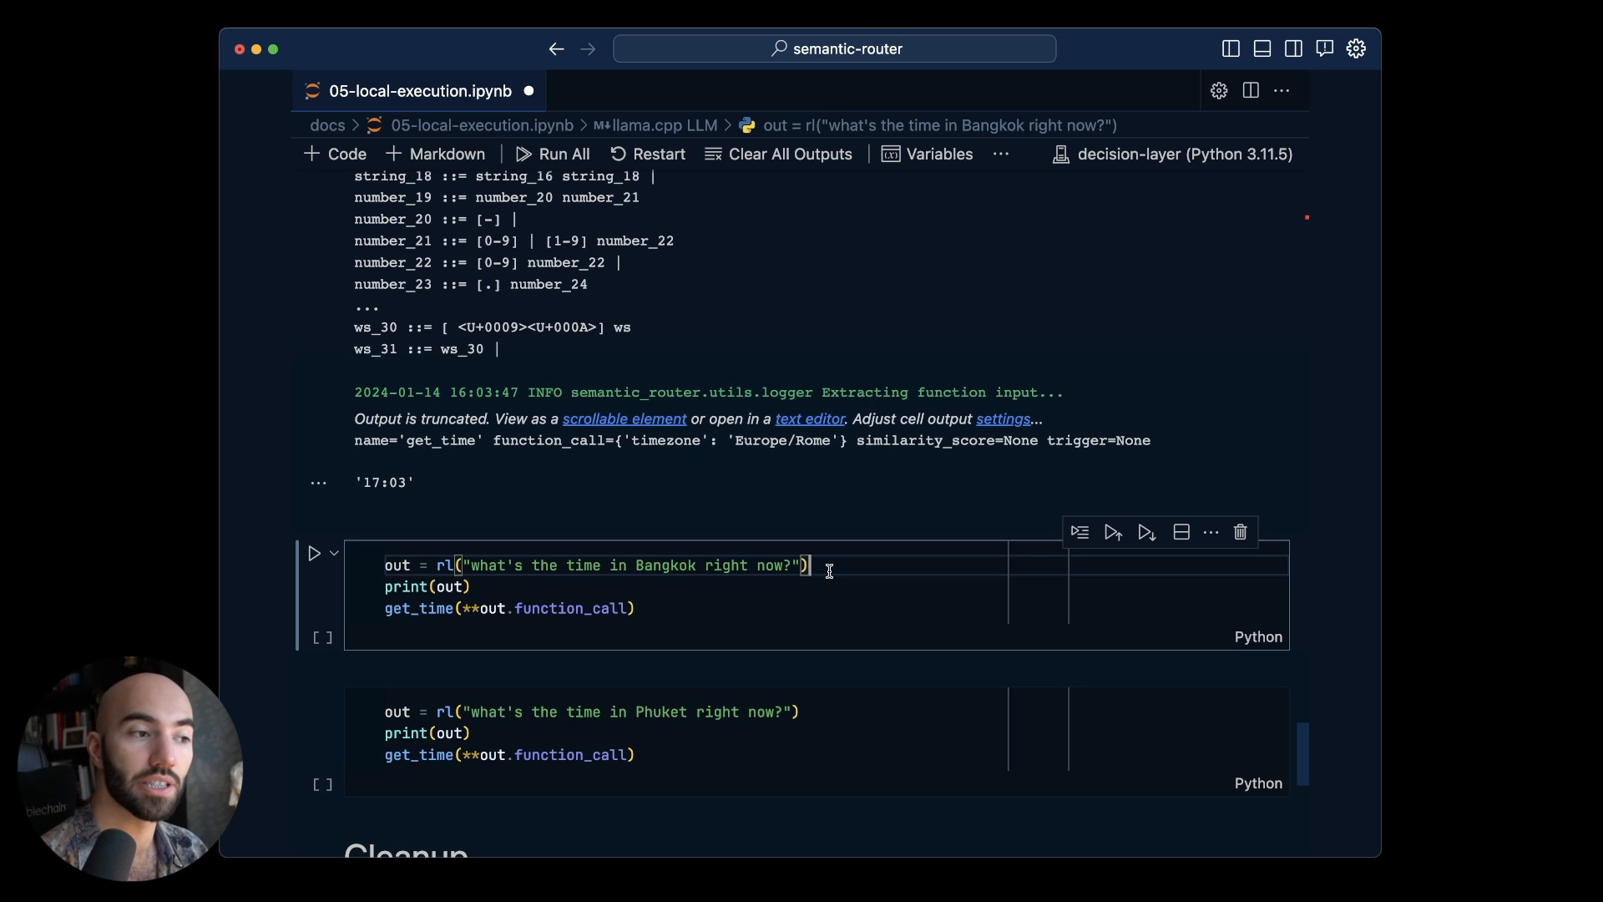
pyautogui.moveTo(736, 566)
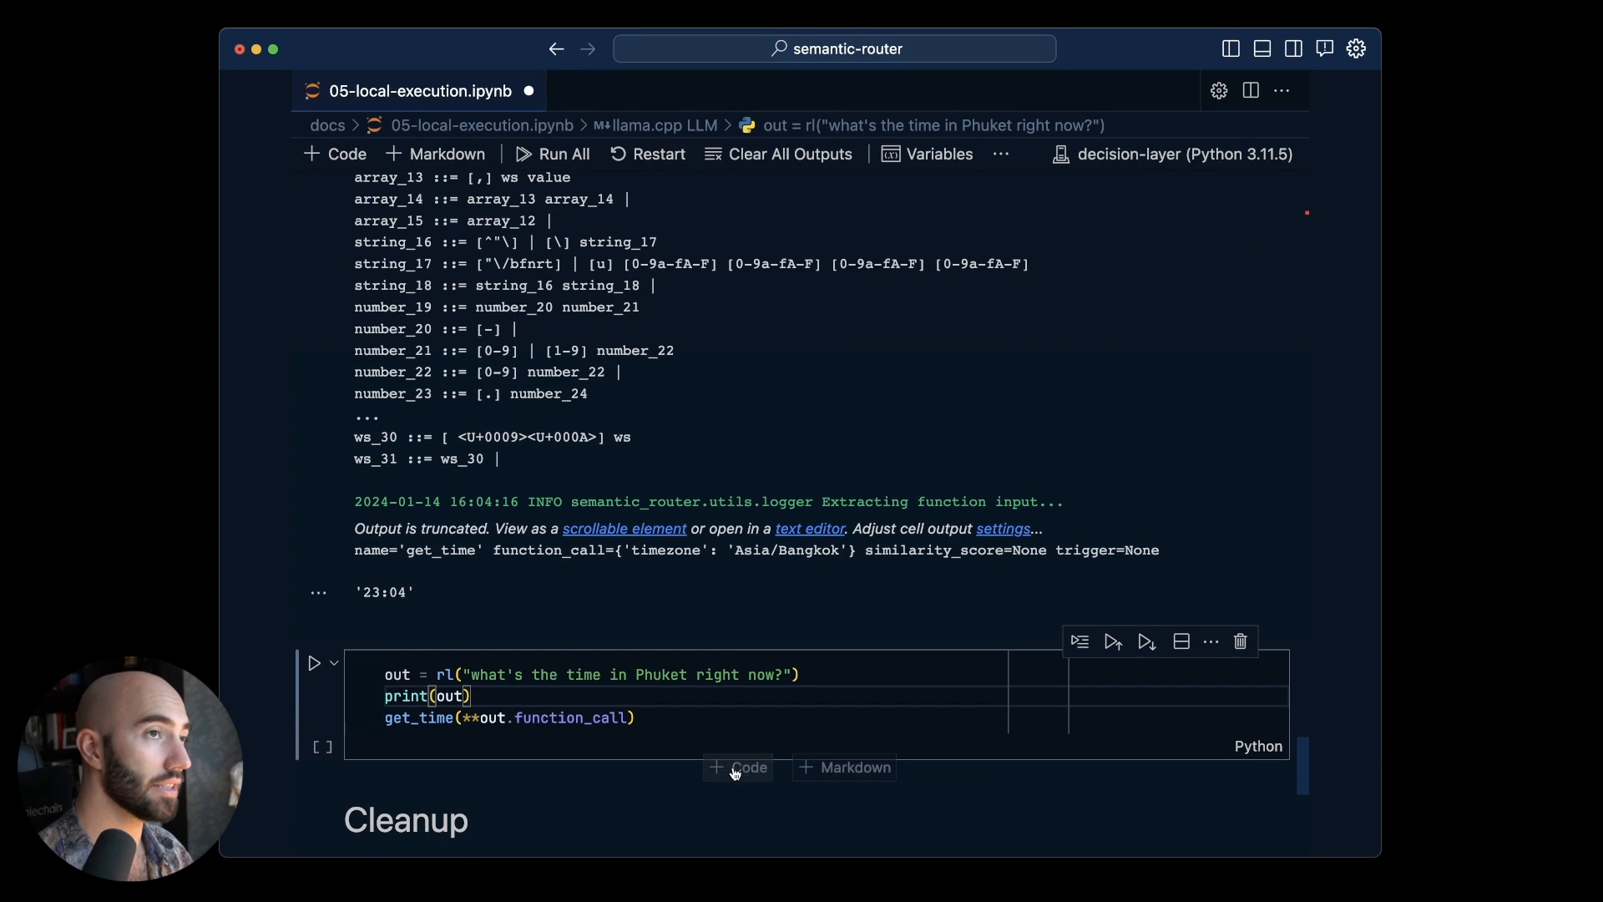
pyautogui.moveTo(766, 742)
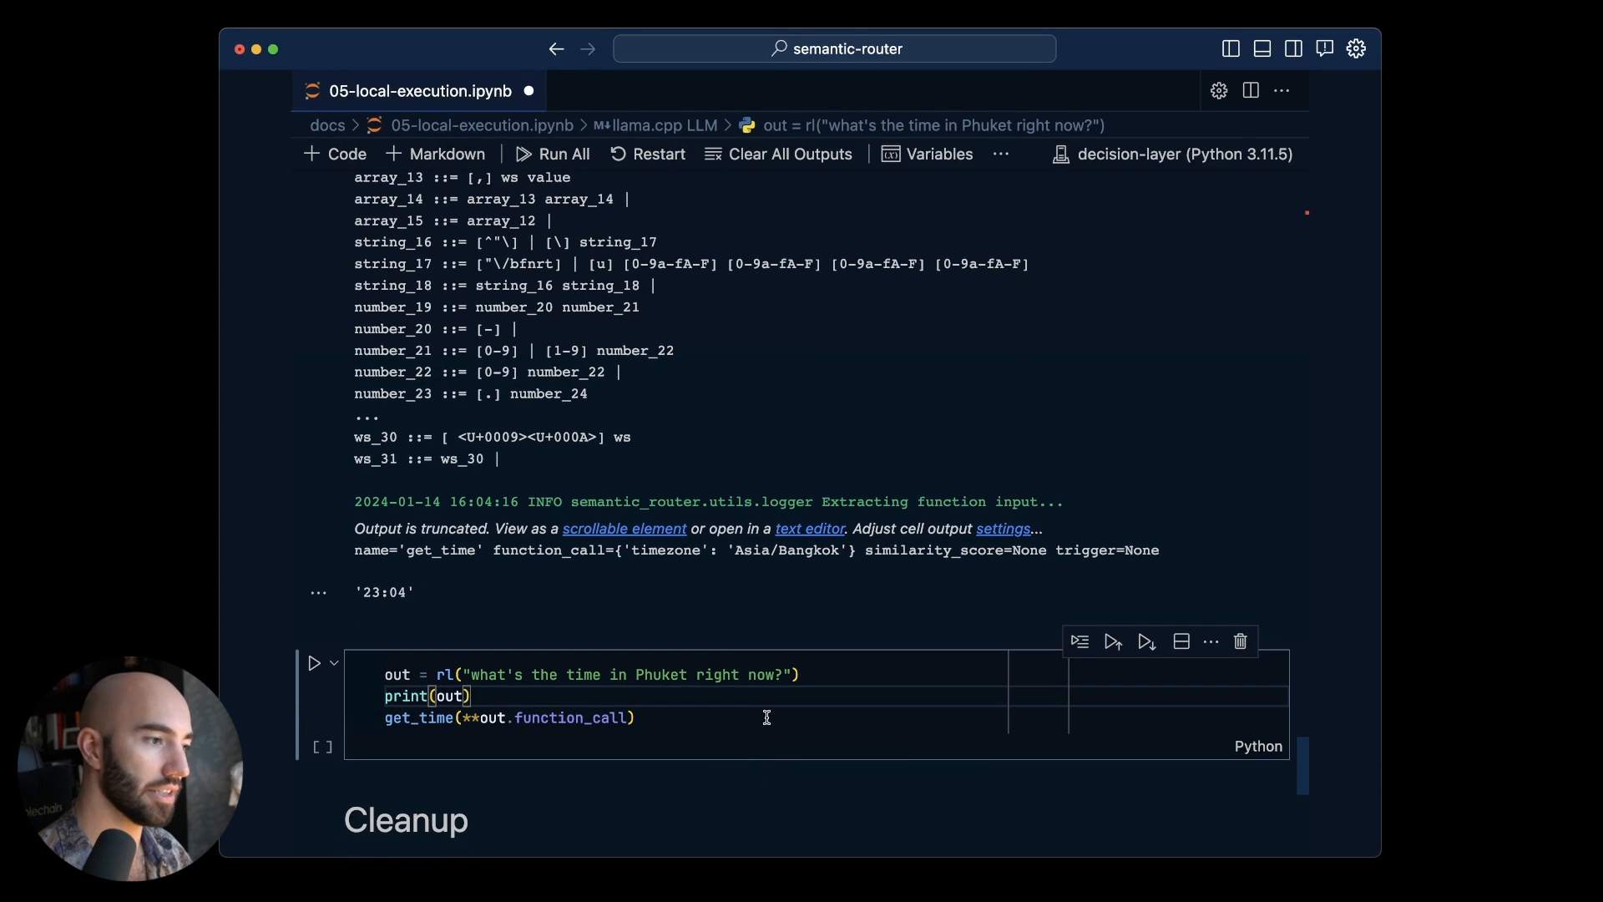
# Run the Phuket time query, confirming it maps to Asia/Bangkok and returns '23:05'
pyautogui.doubleClick(661, 674)
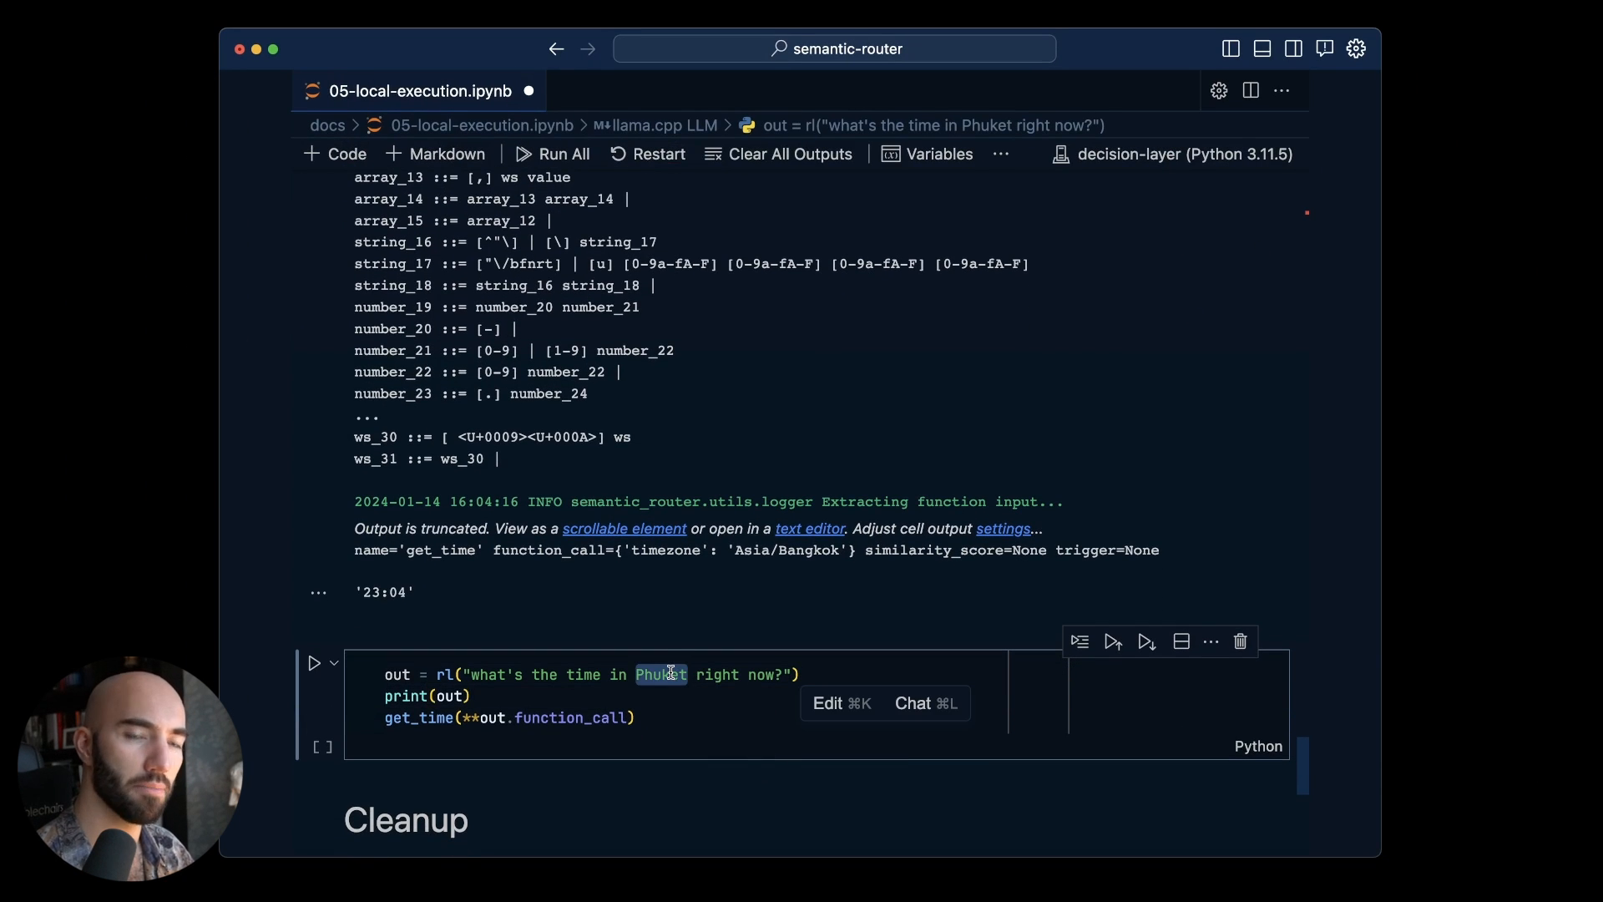
pyautogui.moveTo(638, 568)
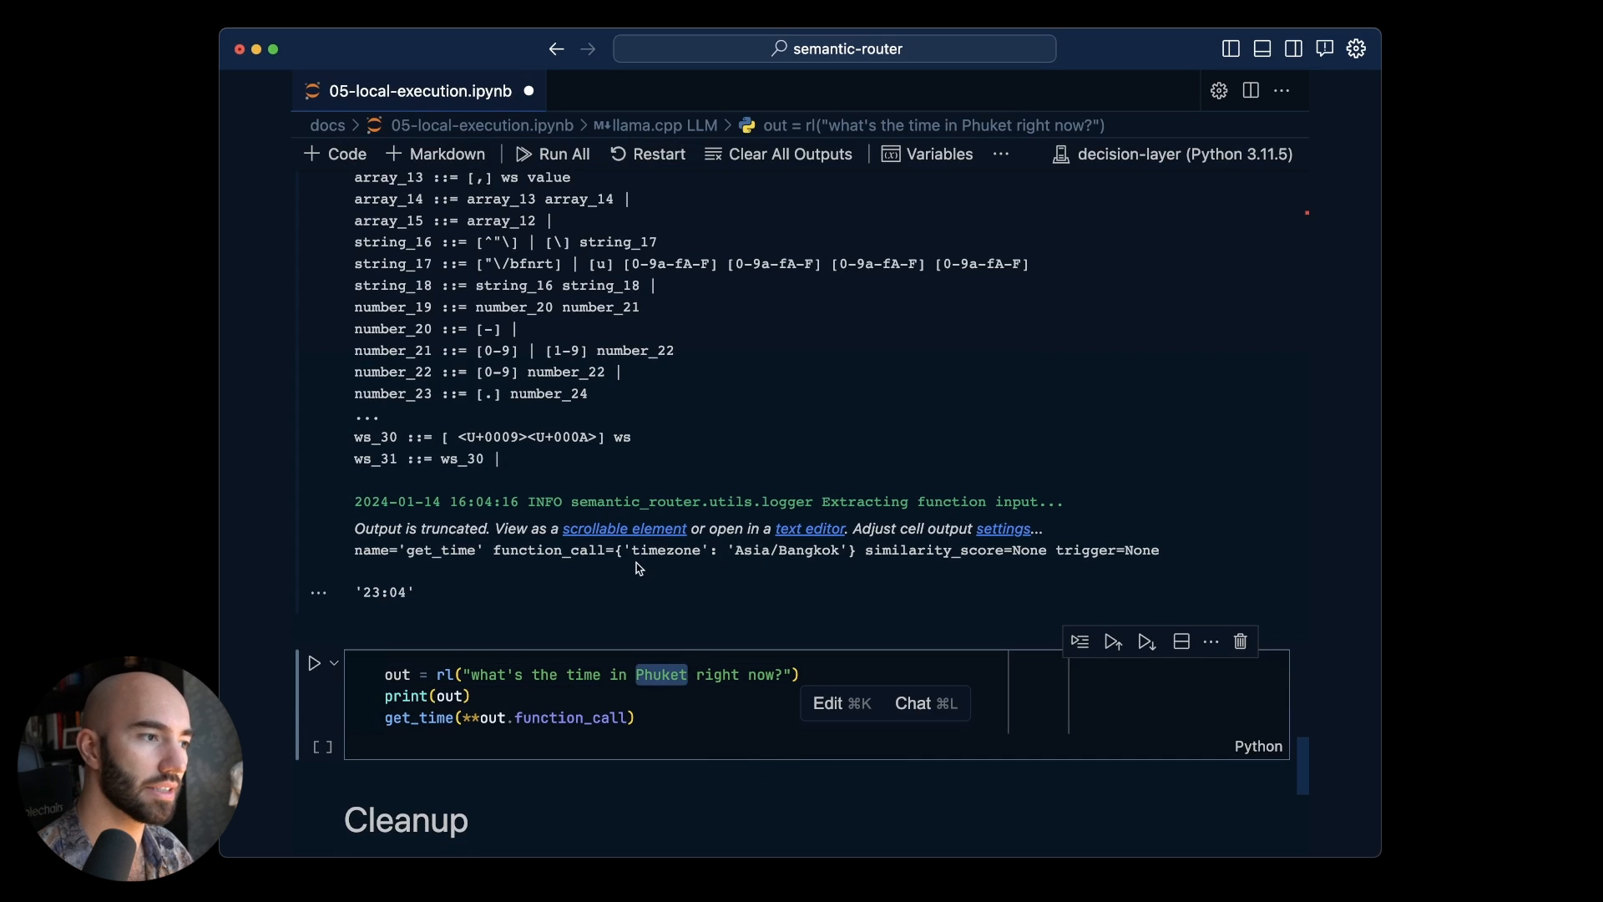
pyautogui.moveTo(629, 551); pyautogui.dragTo(838, 550)
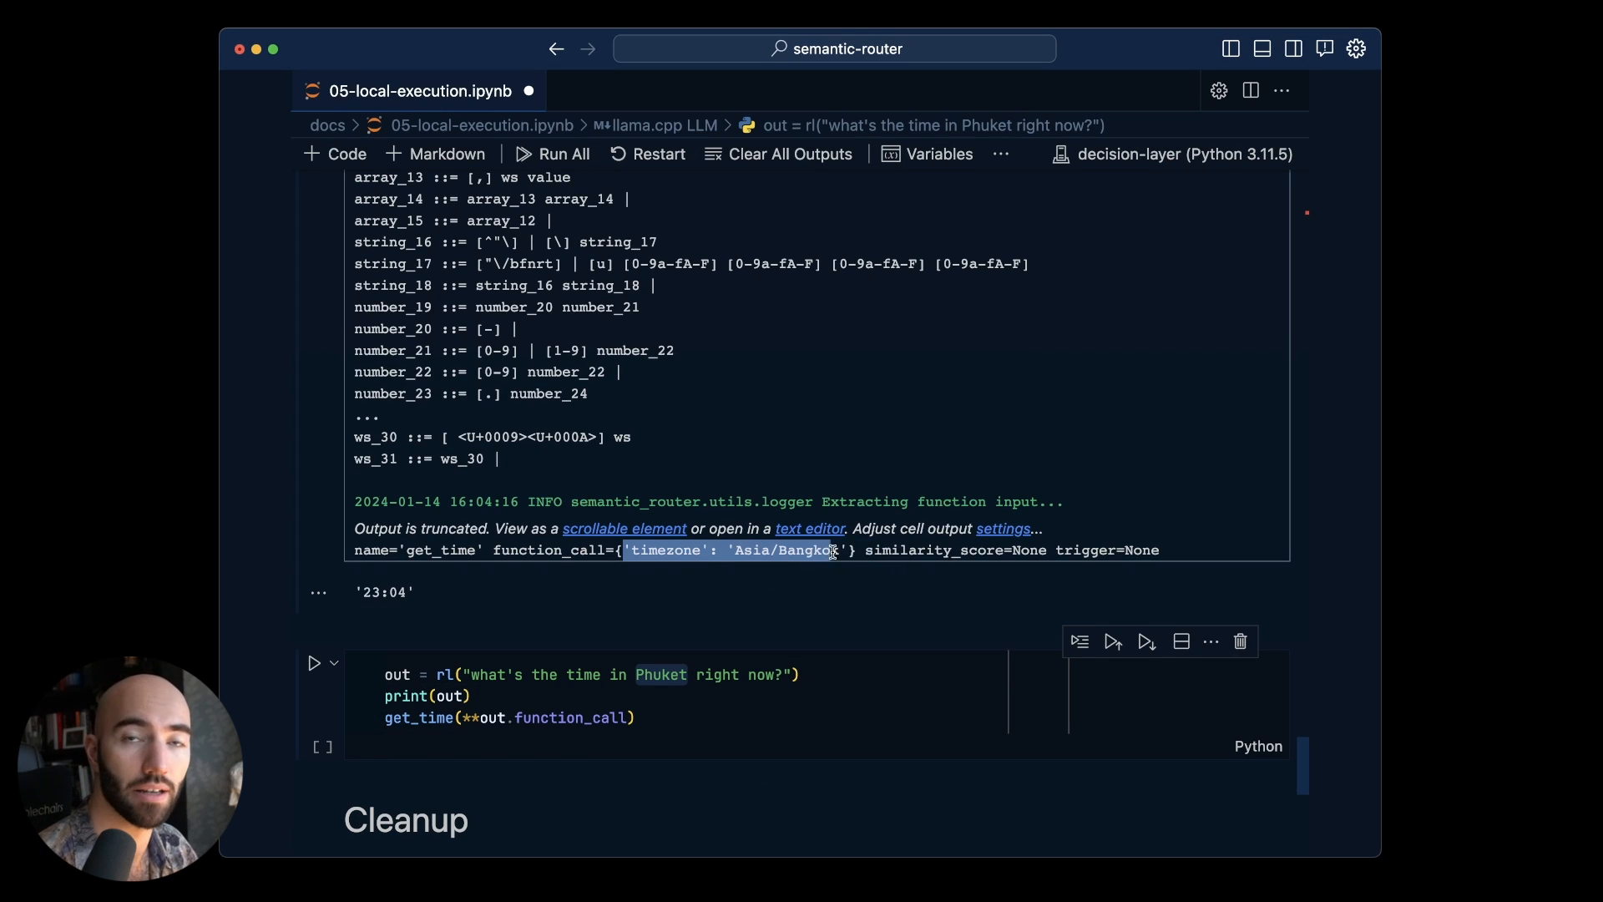
pyautogui.click(796, 724)
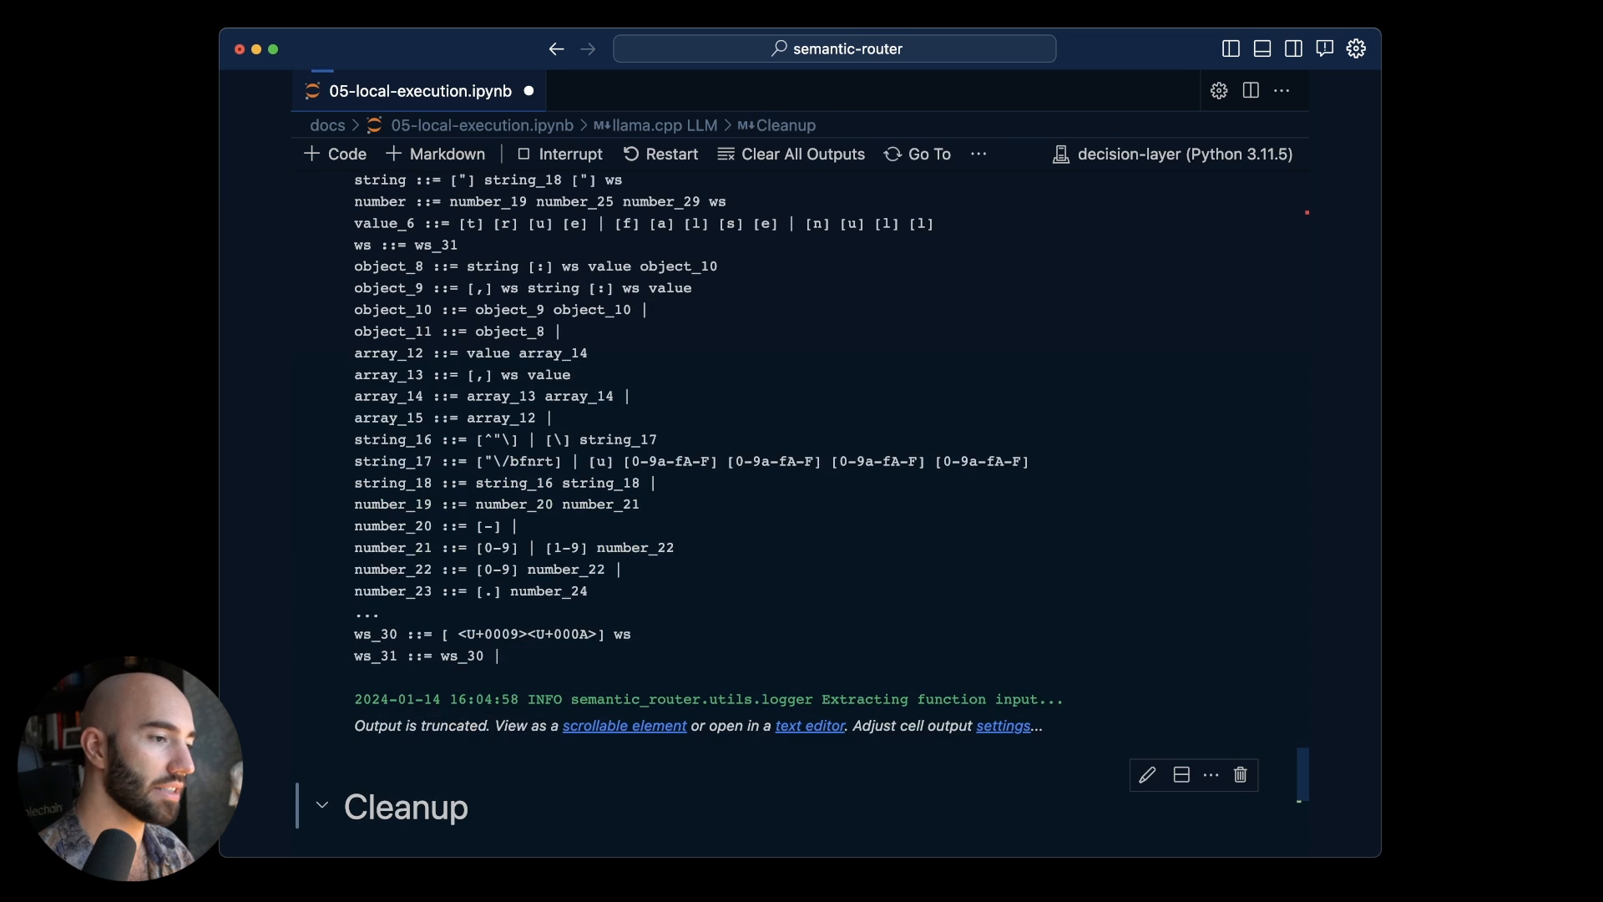
pyautogui.scroll(-3)
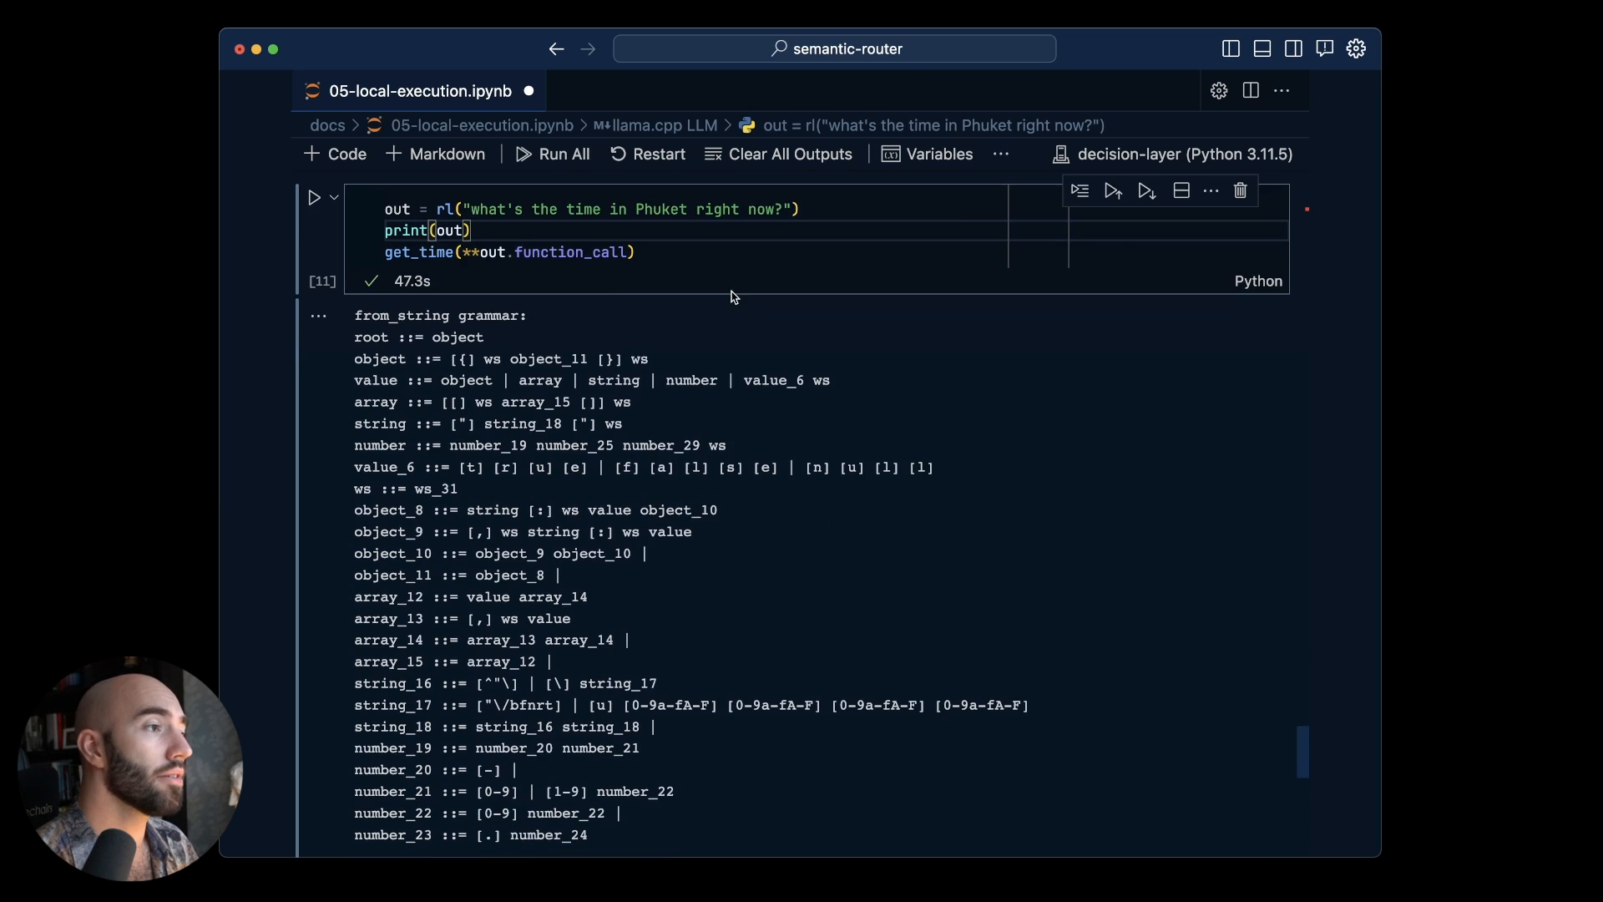
pyautogui.scroll(-3)
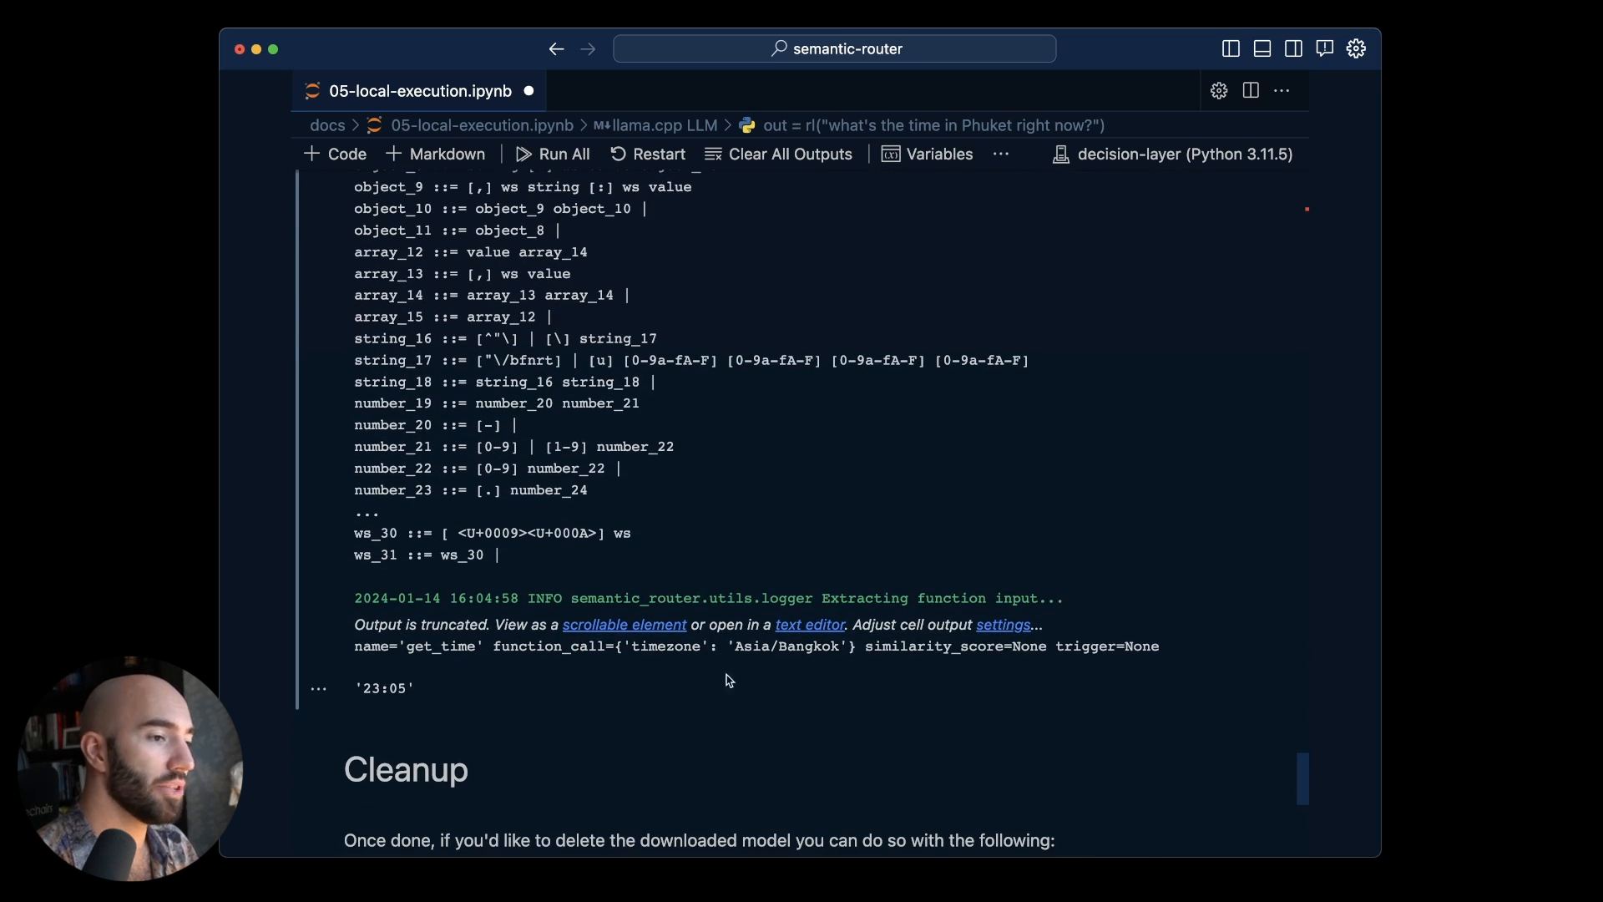
pyautogui.doubleClick(787, 646)
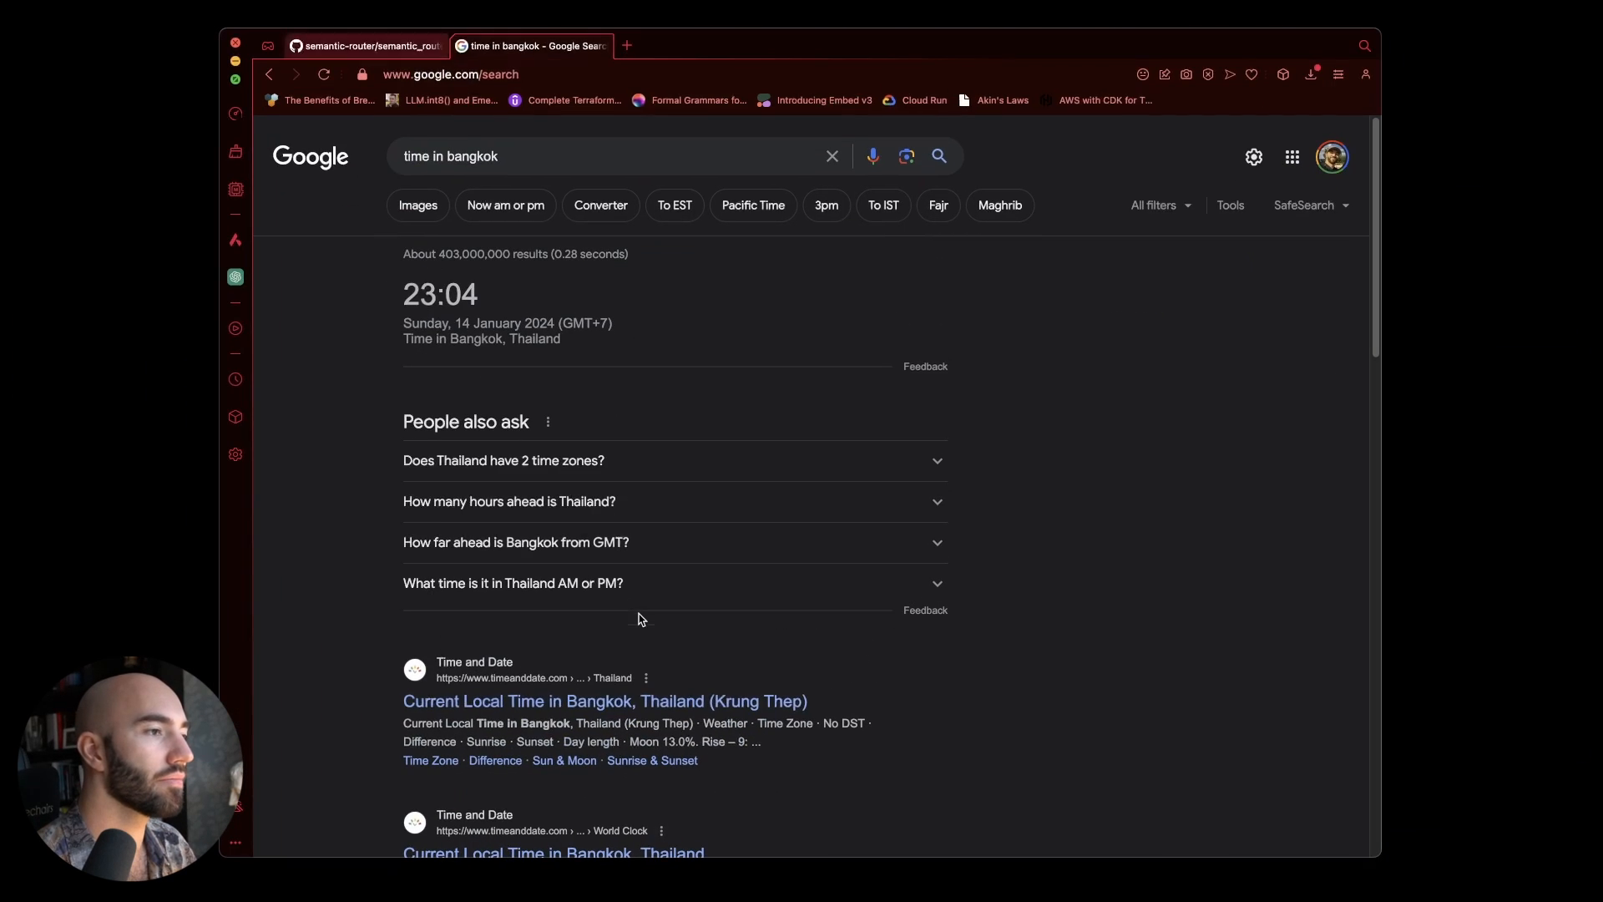
# Search Google for the current time in Phuket via the 'time in p' suggestion
pyautogui.write('time in phu')
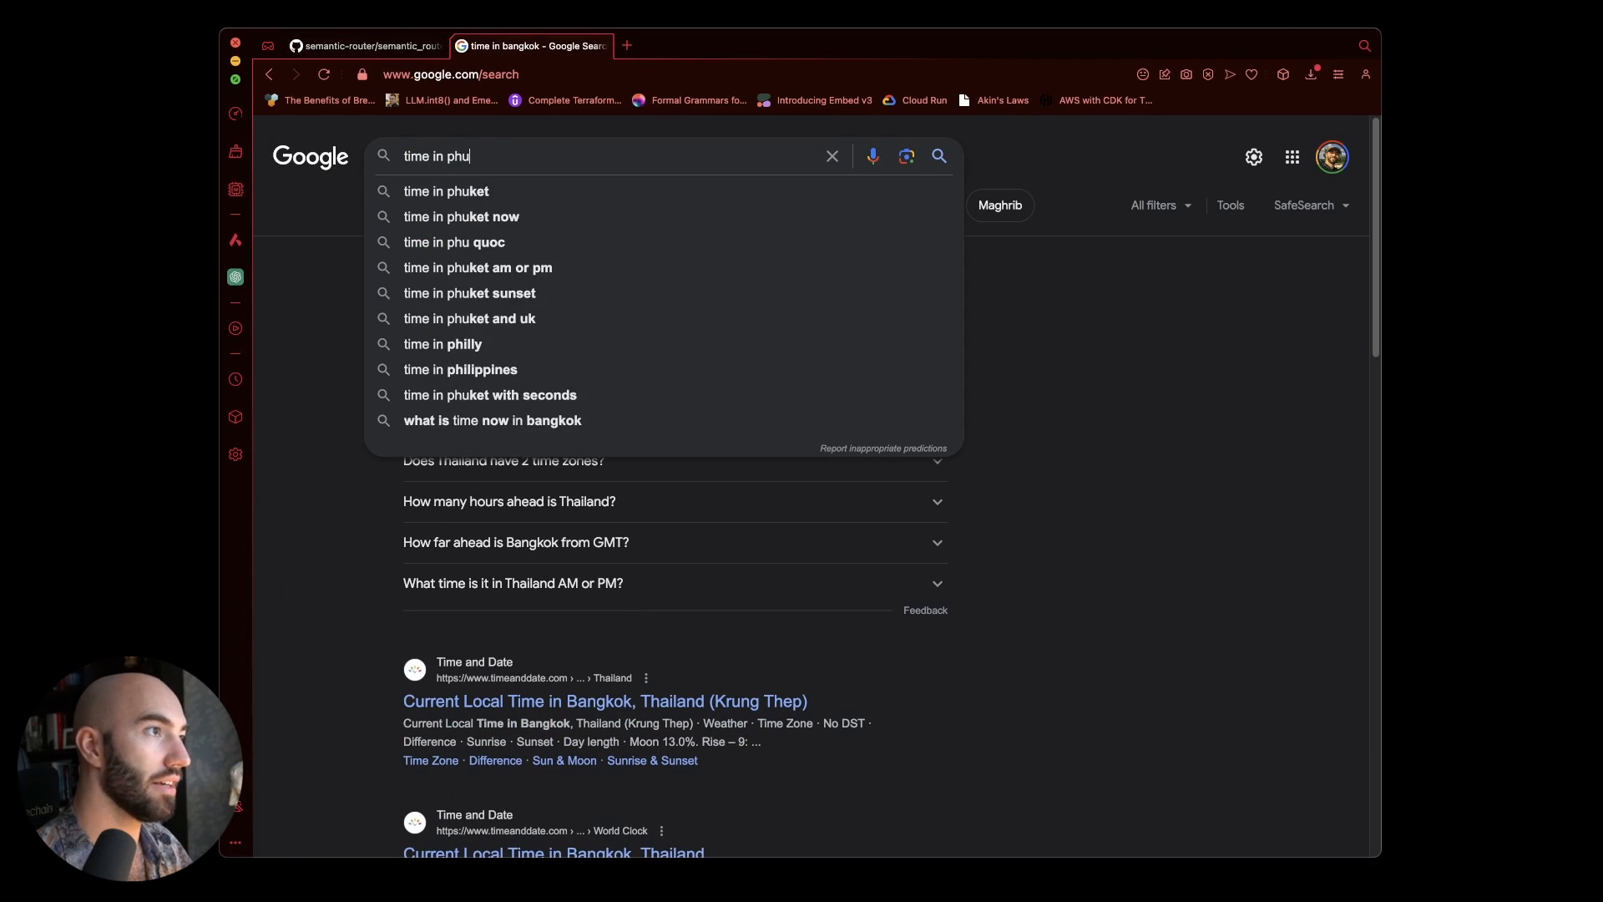
pyautogui.click(445, 191)
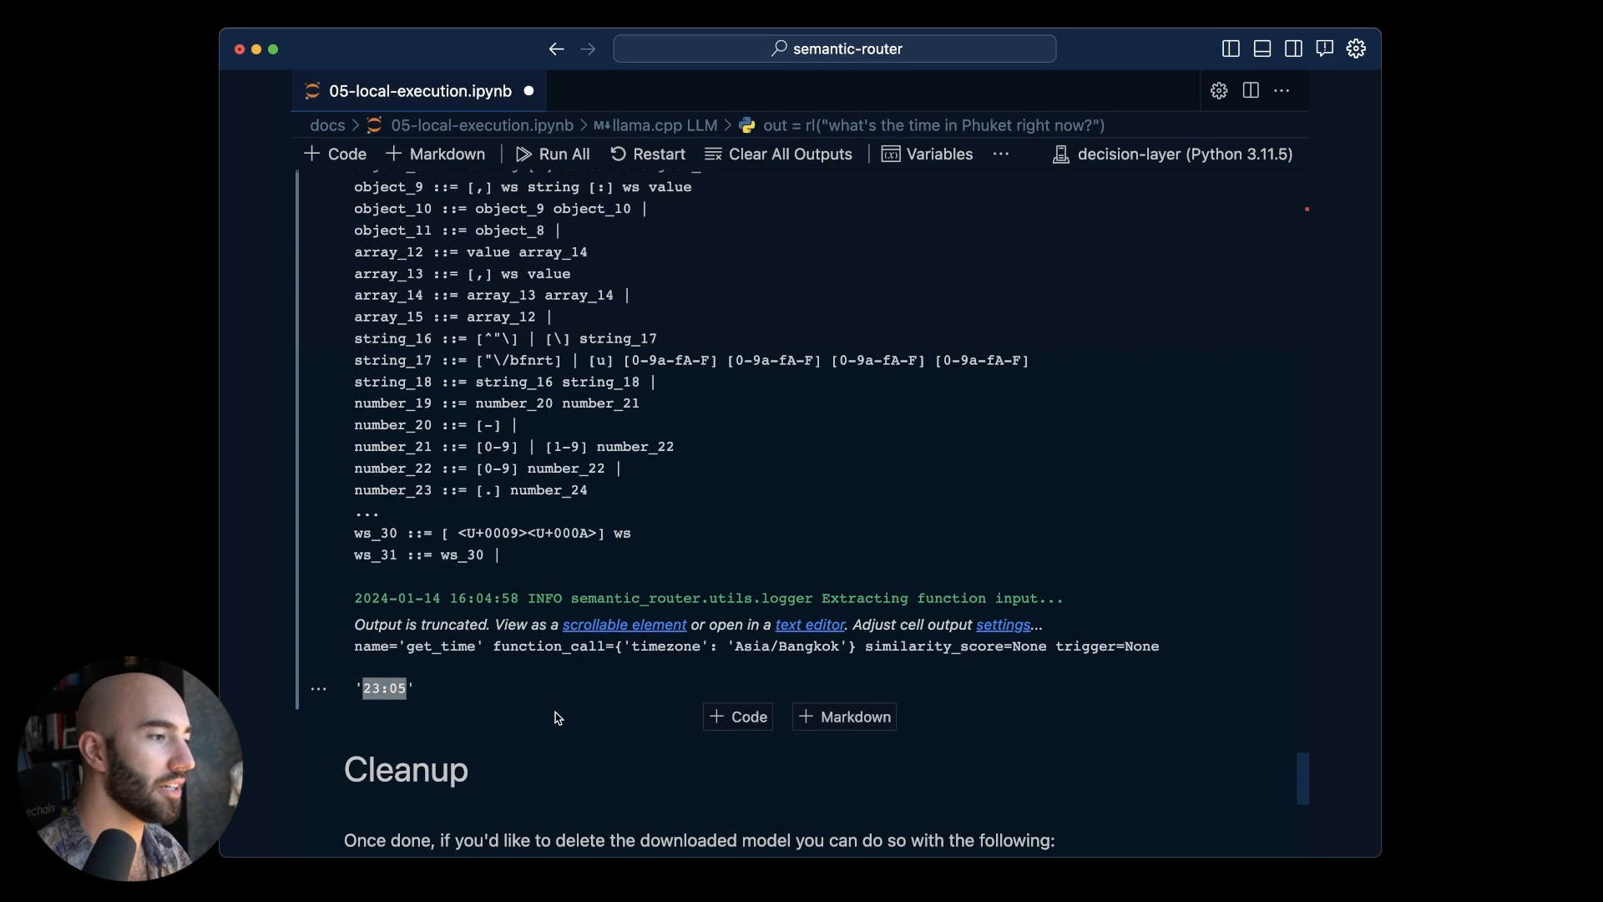
pyautogui.scroll(-3)
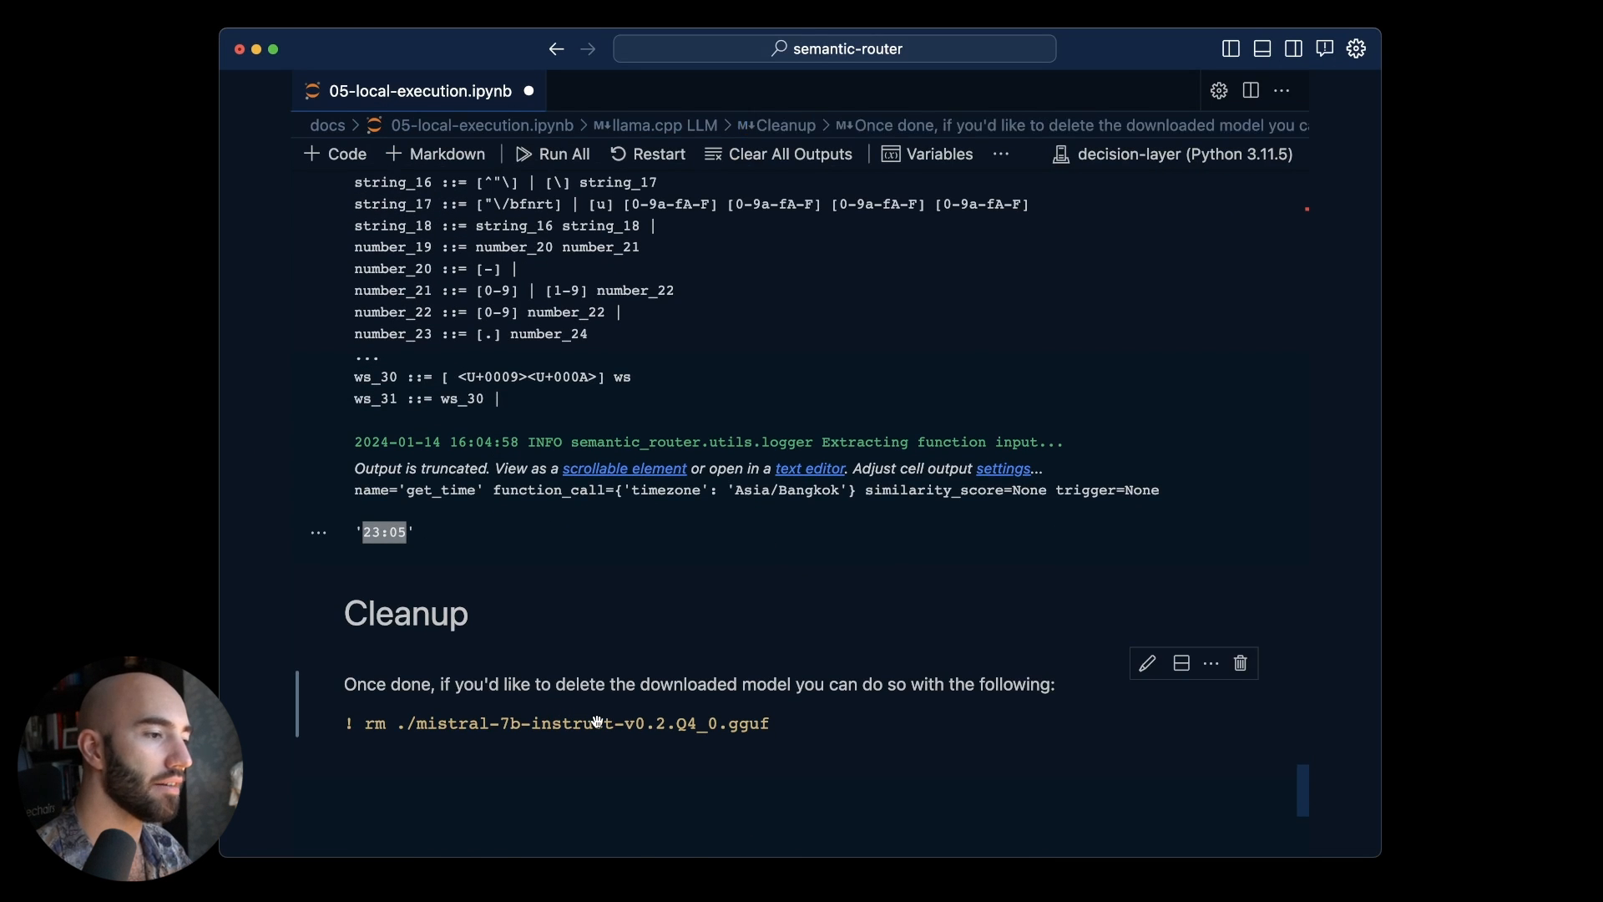
pyautogui.moveTo(611, 724)
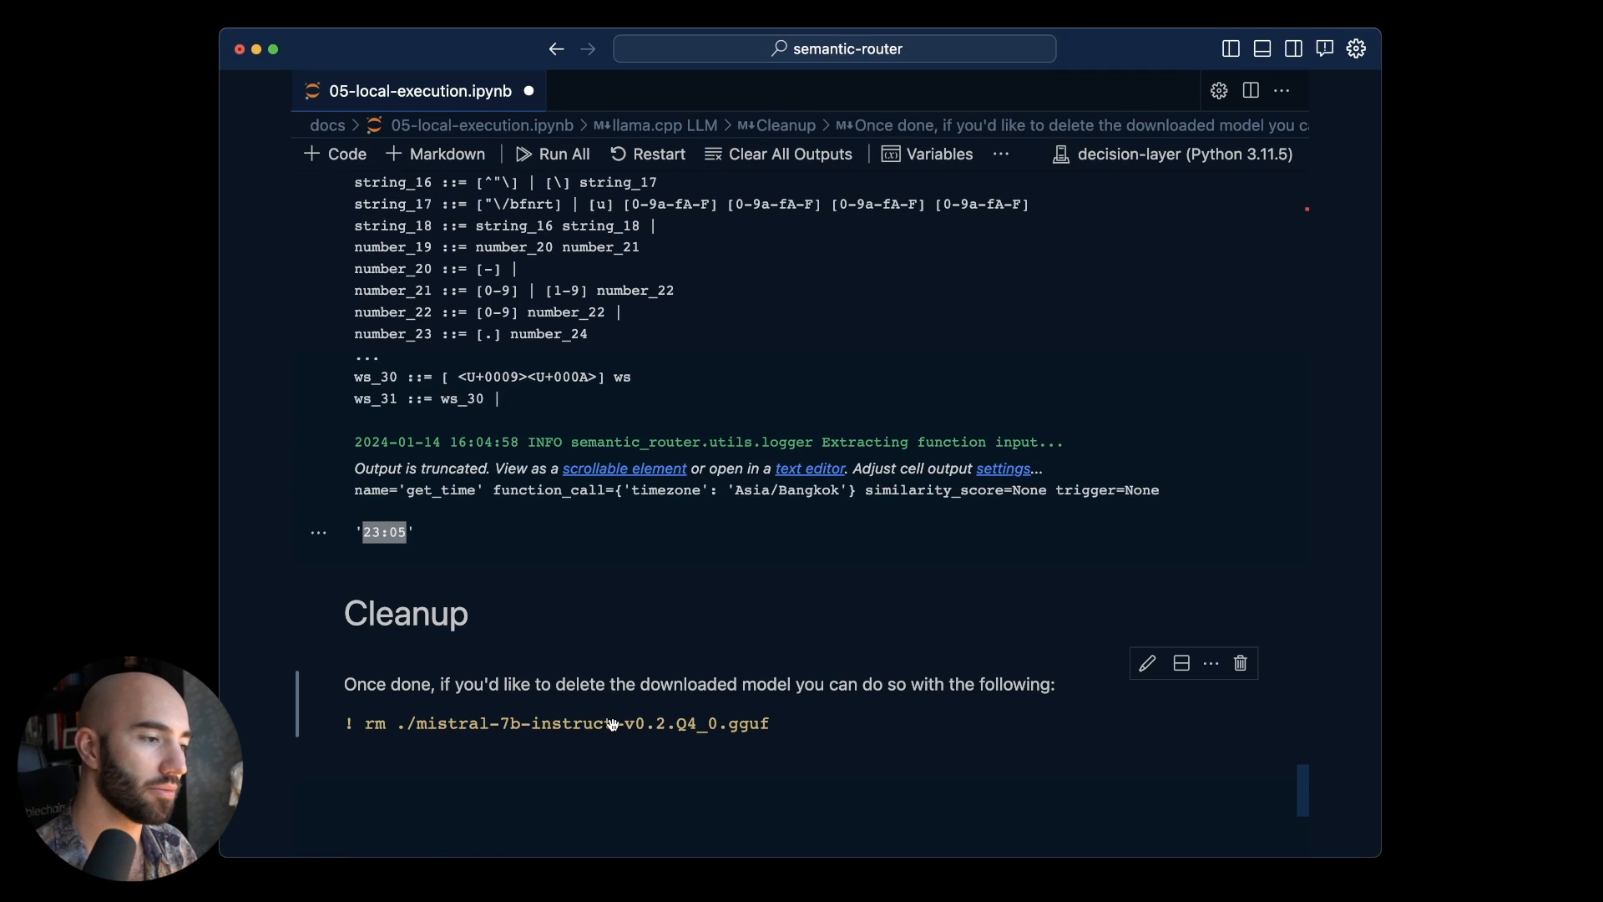